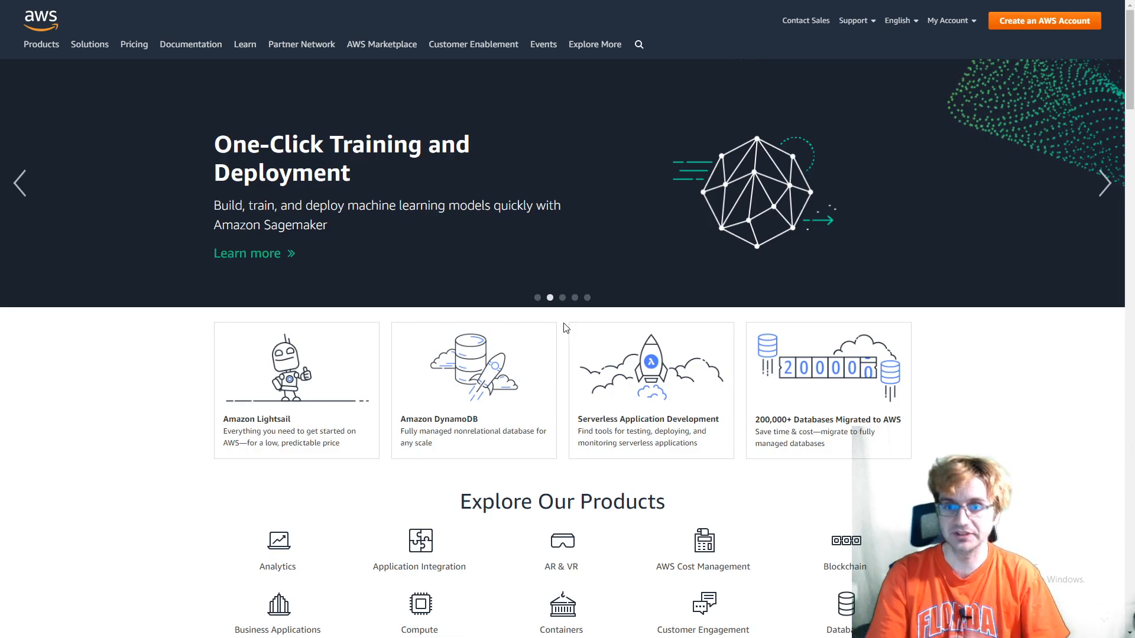
mouse_move(637, 178)
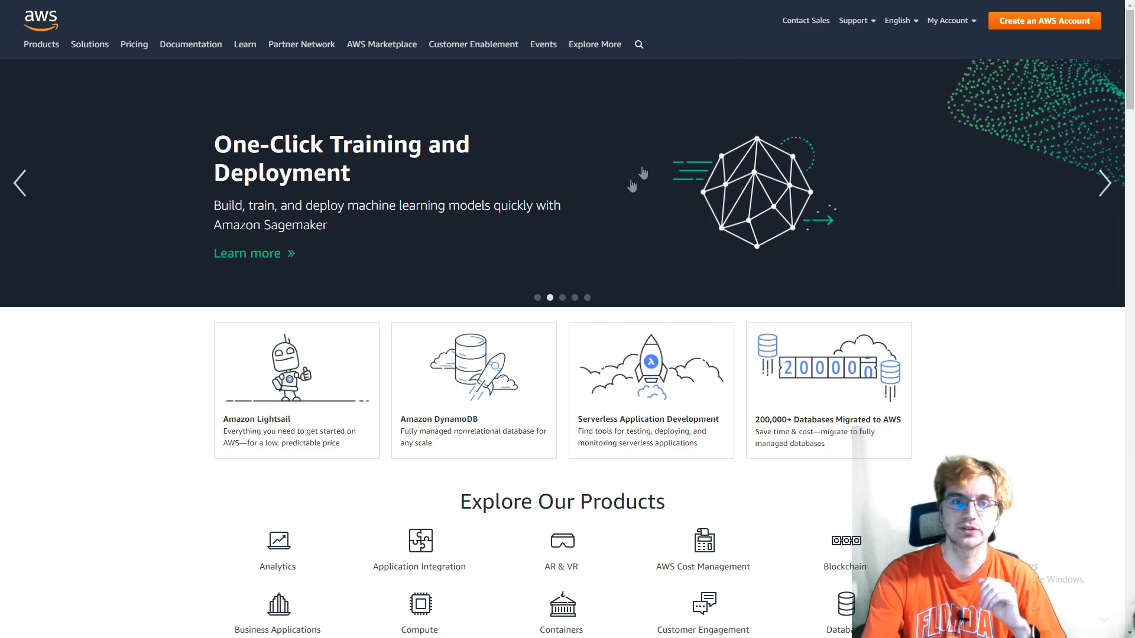
Scroll the Select service list until the Amazon EC2 card comes into view
scroll("down", 3)
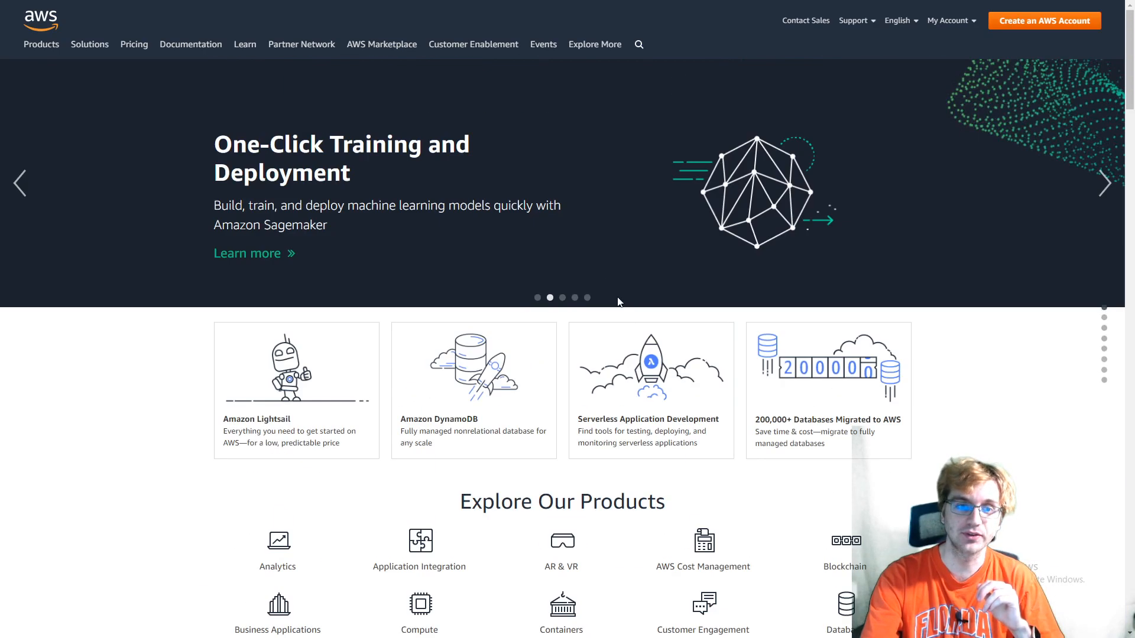
scroll("down", 3)
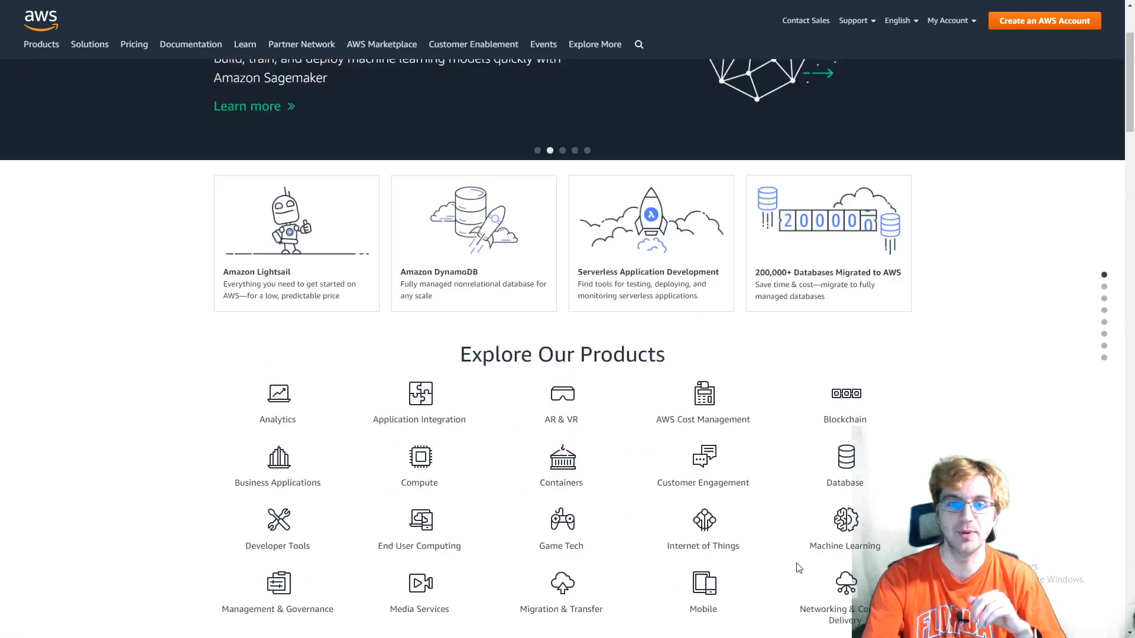
scroll("up", 3)
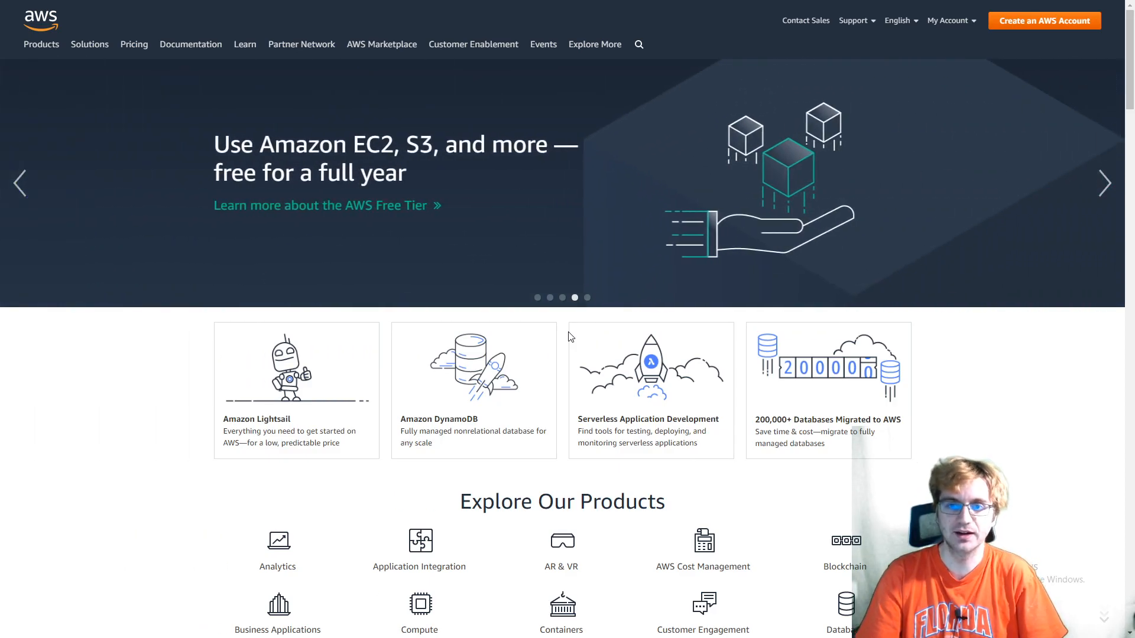
scroll("down", 3)
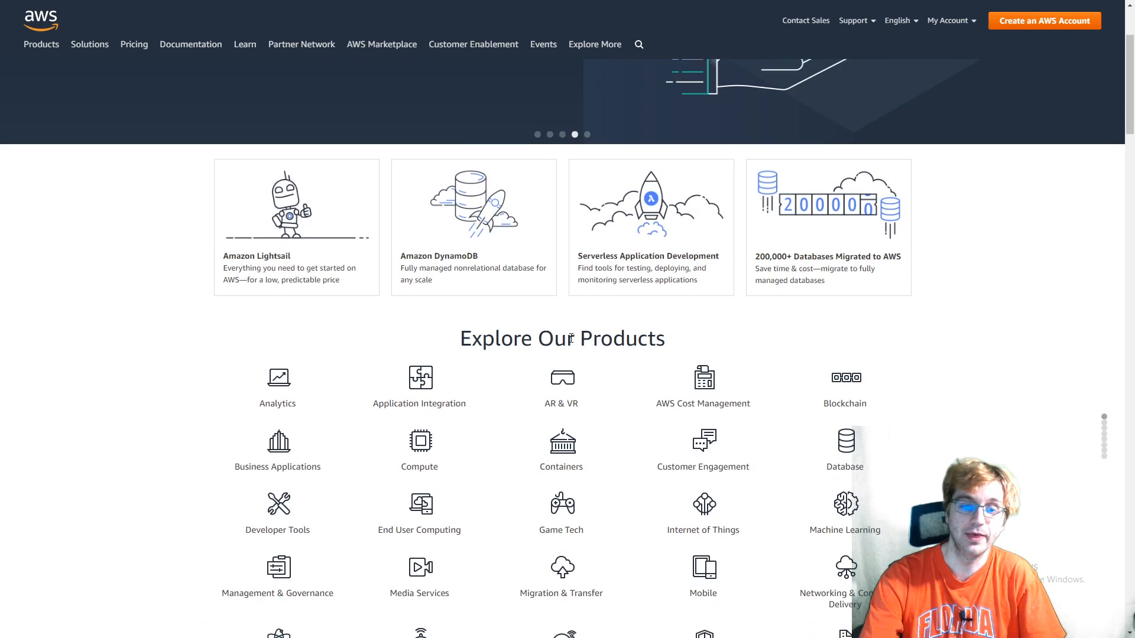
scroll("down", 3)
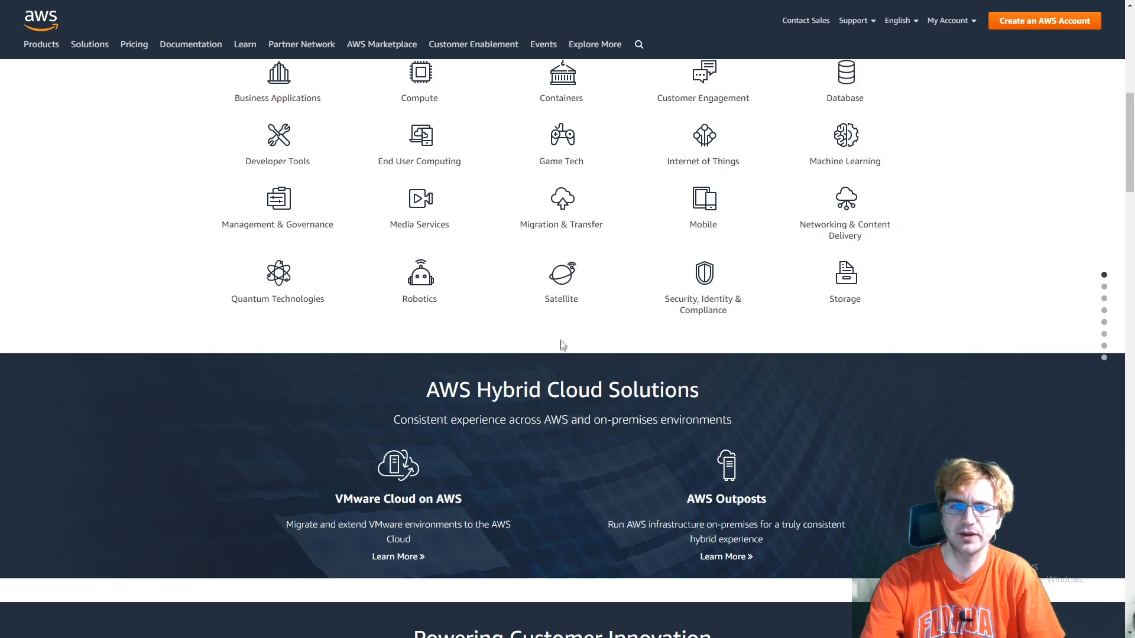
scroll("down", 3)
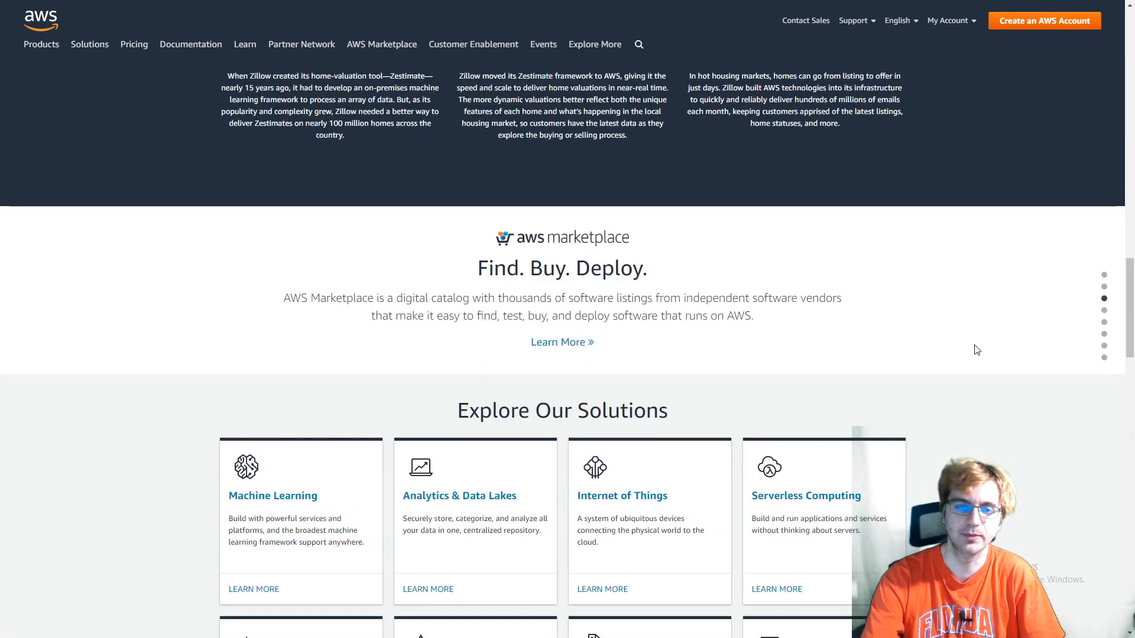
scroll("down", 3)
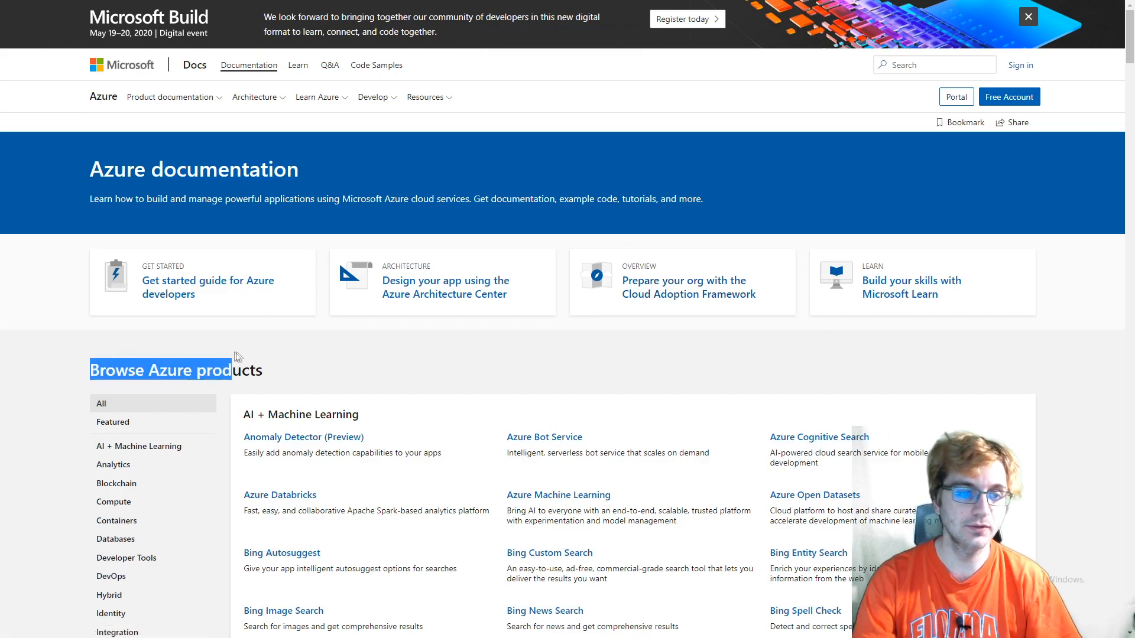
scroll("down", 3)
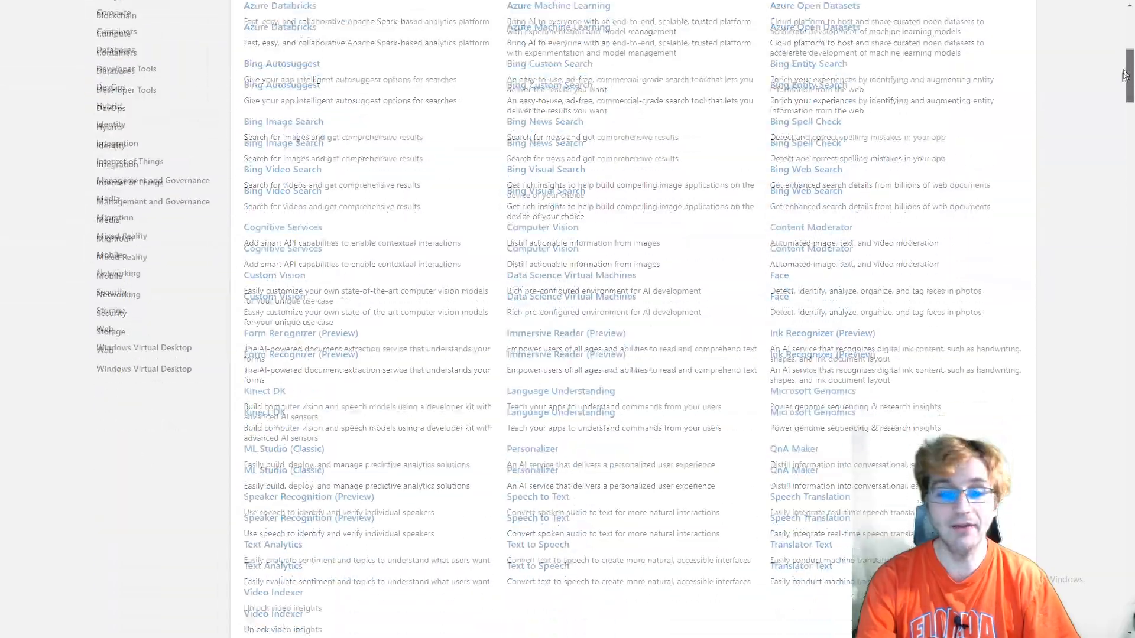
scroll("up", 3)
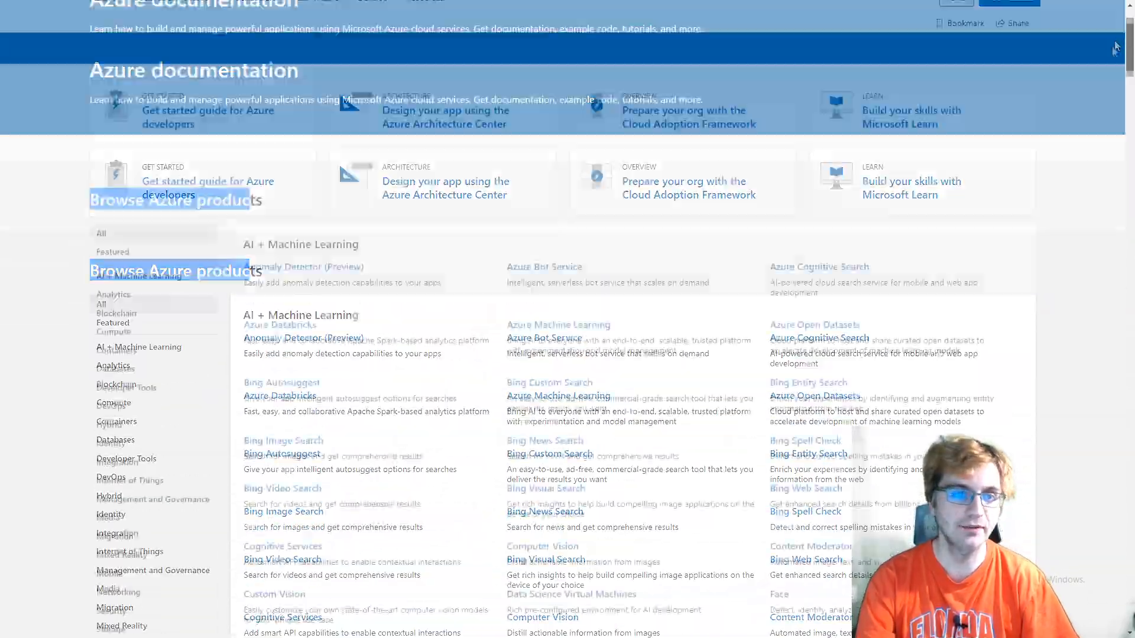
scroll("down", 3)
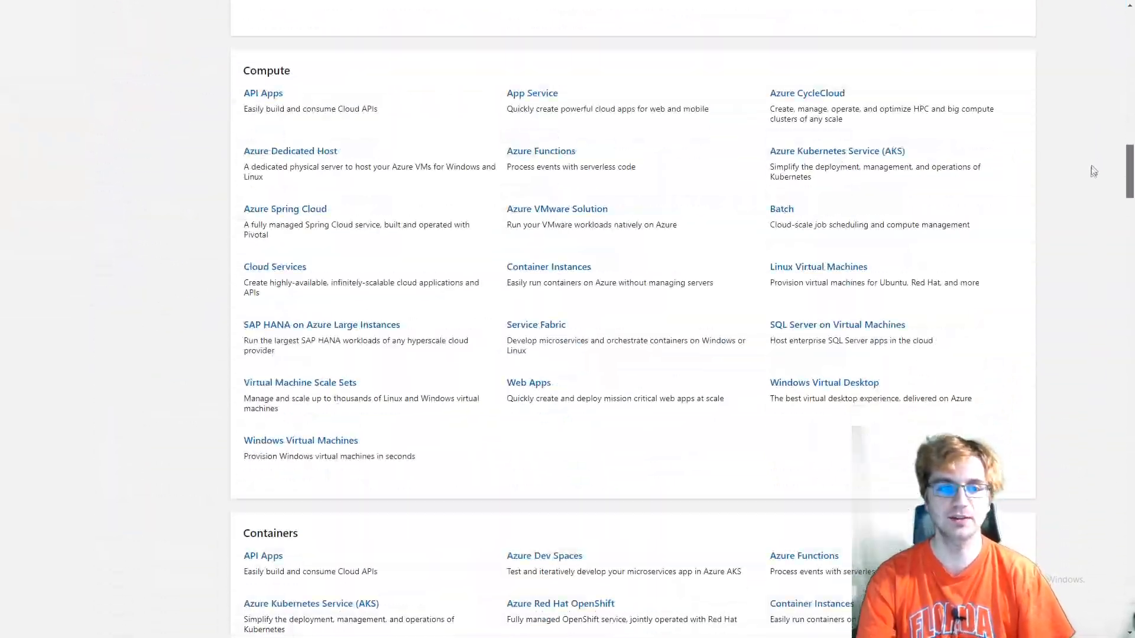
scroll("down", 3)
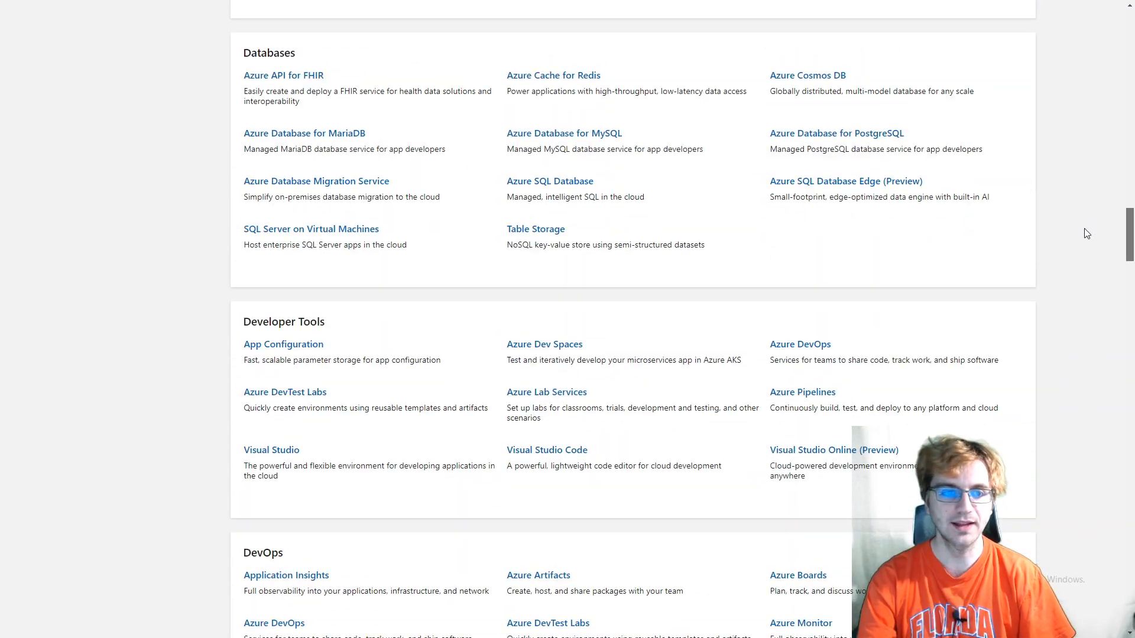
scroll("down", 3)
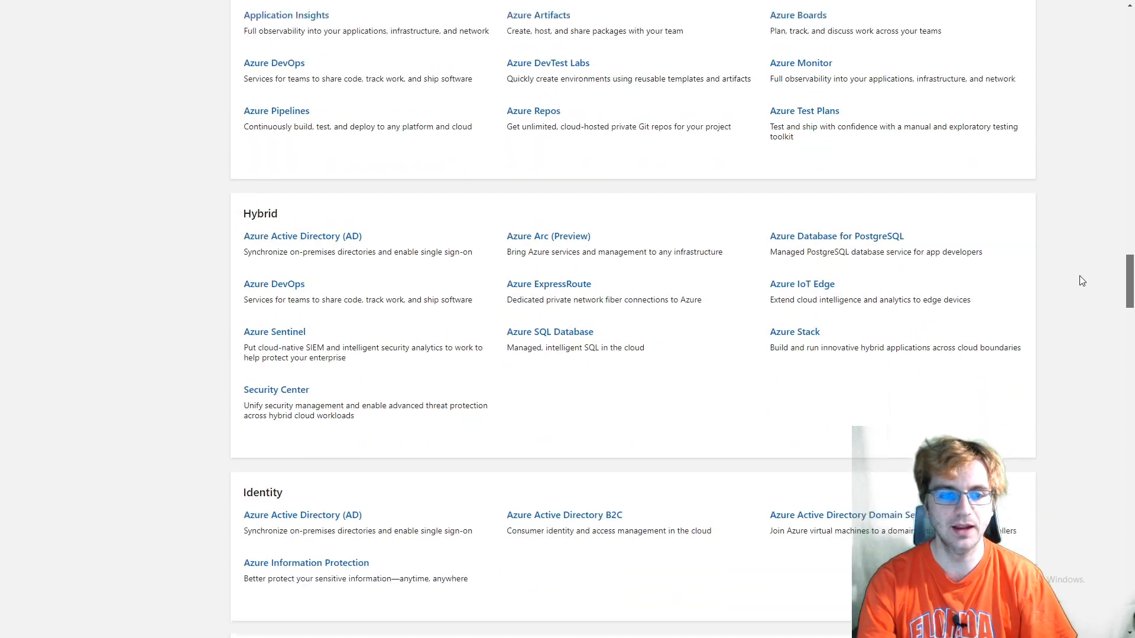
scroll("down", 3)
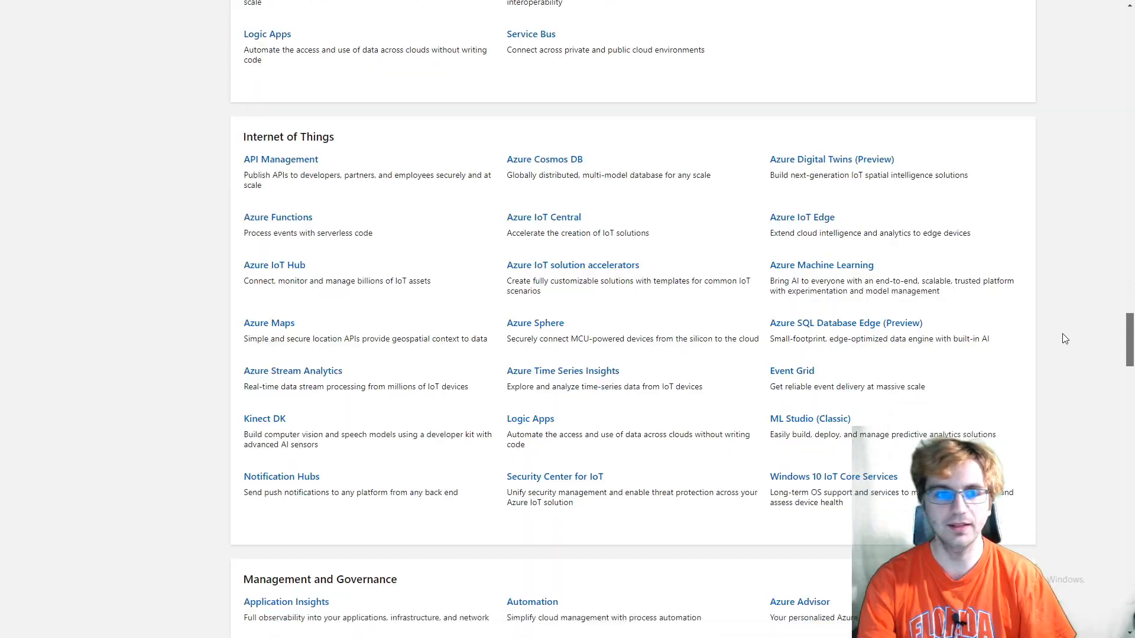
scroll("down", 3)
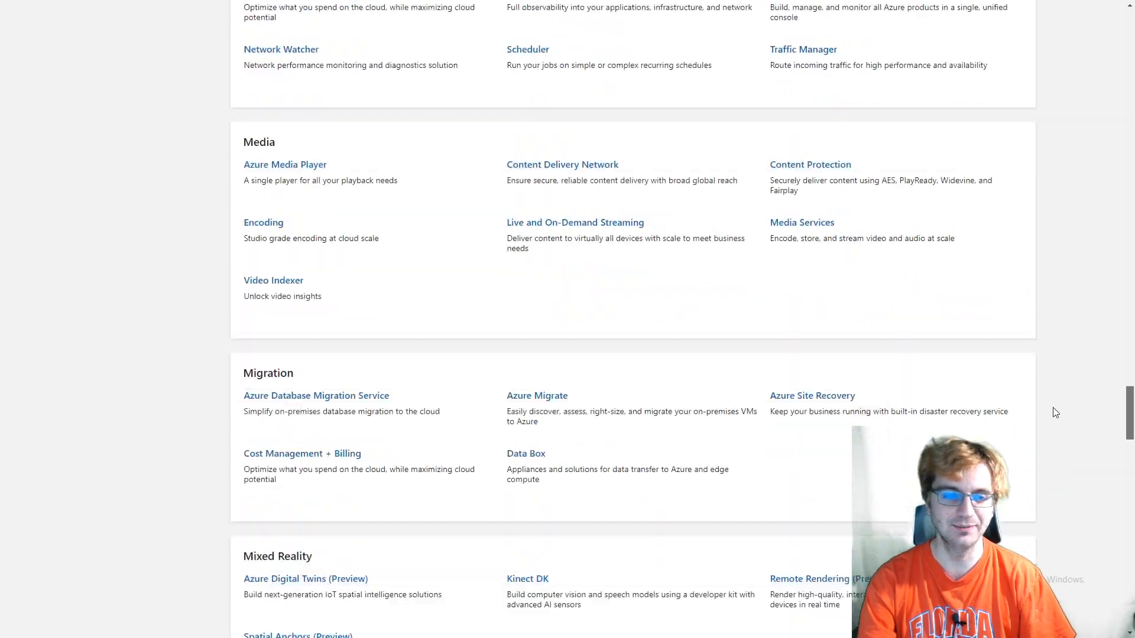
scroll("down", 3)
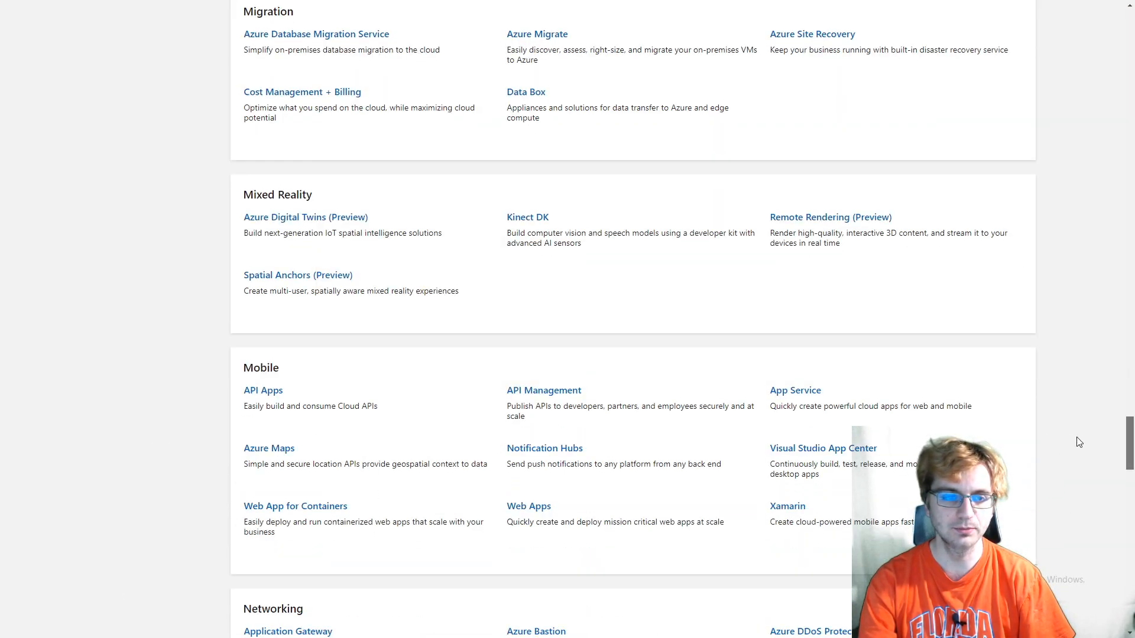
scroll("down", 3)
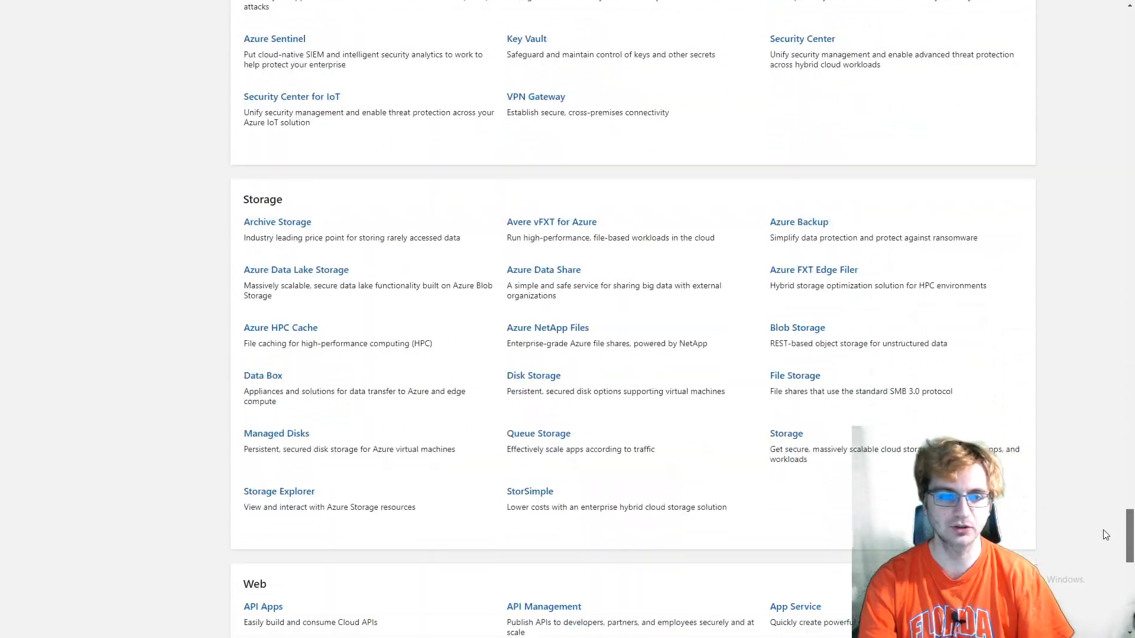
scroll("up", 3)
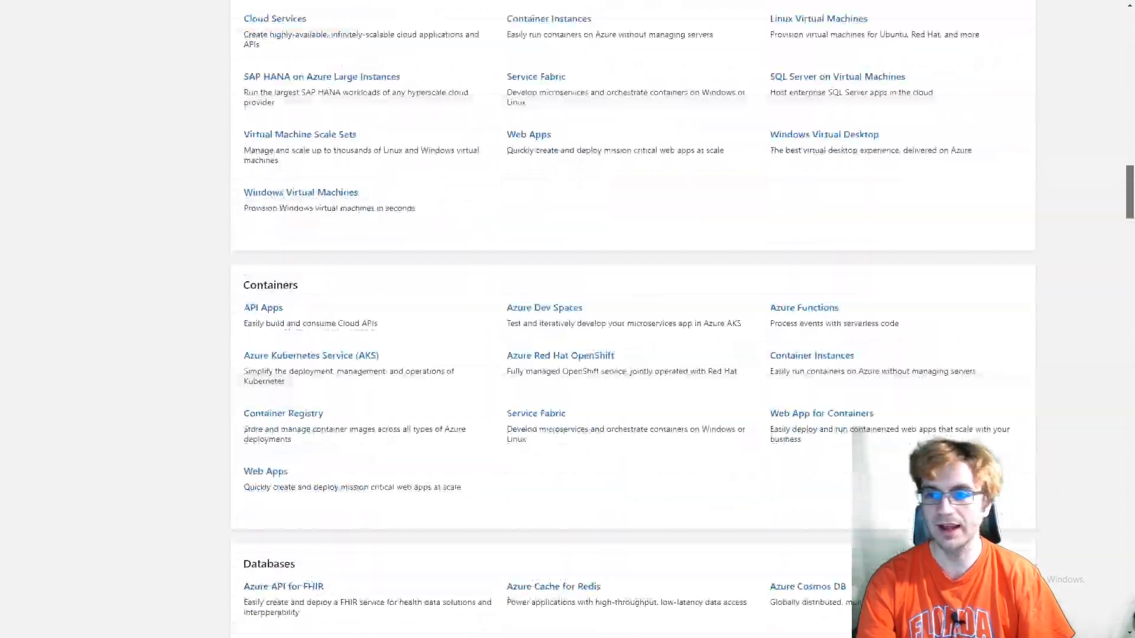
scroll("up", 3)
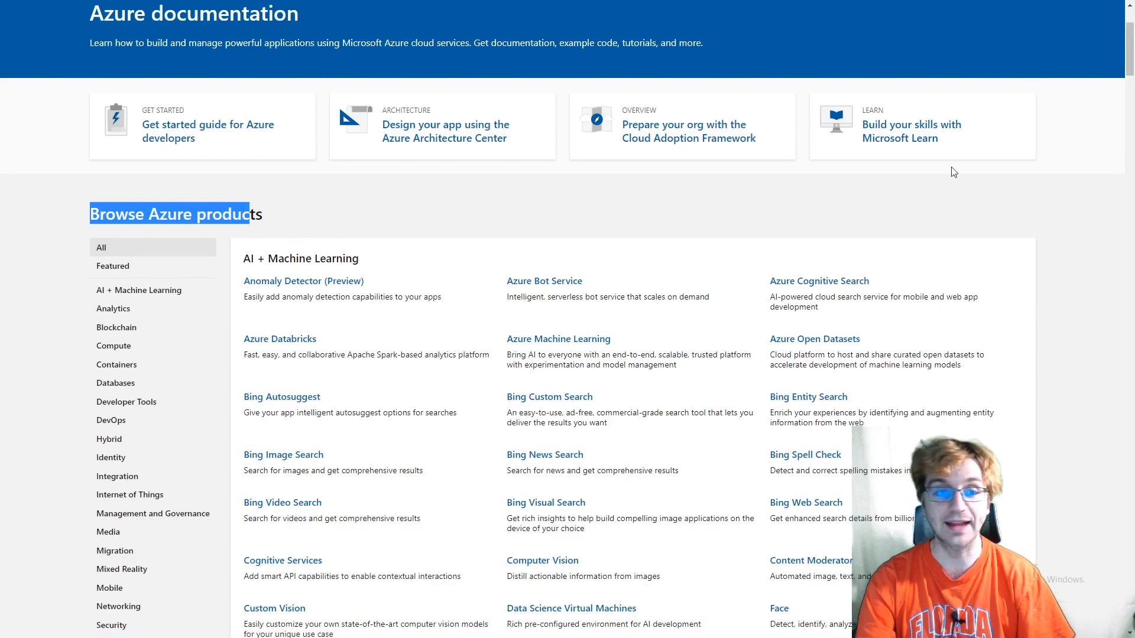
mouse_move(774, 250)
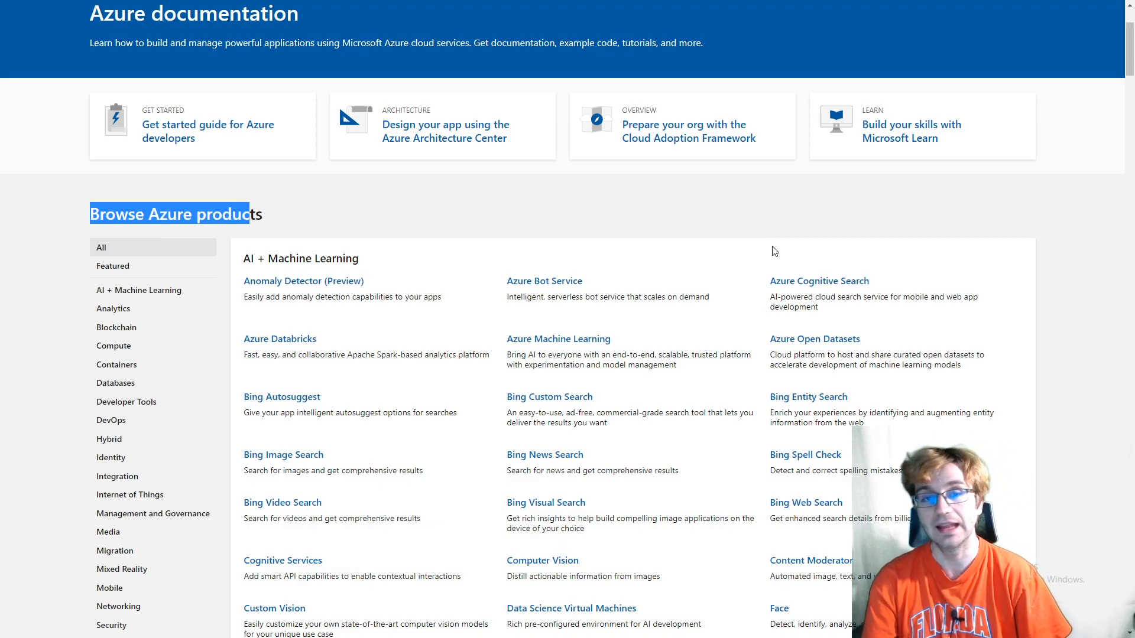
scroll("down", 3)
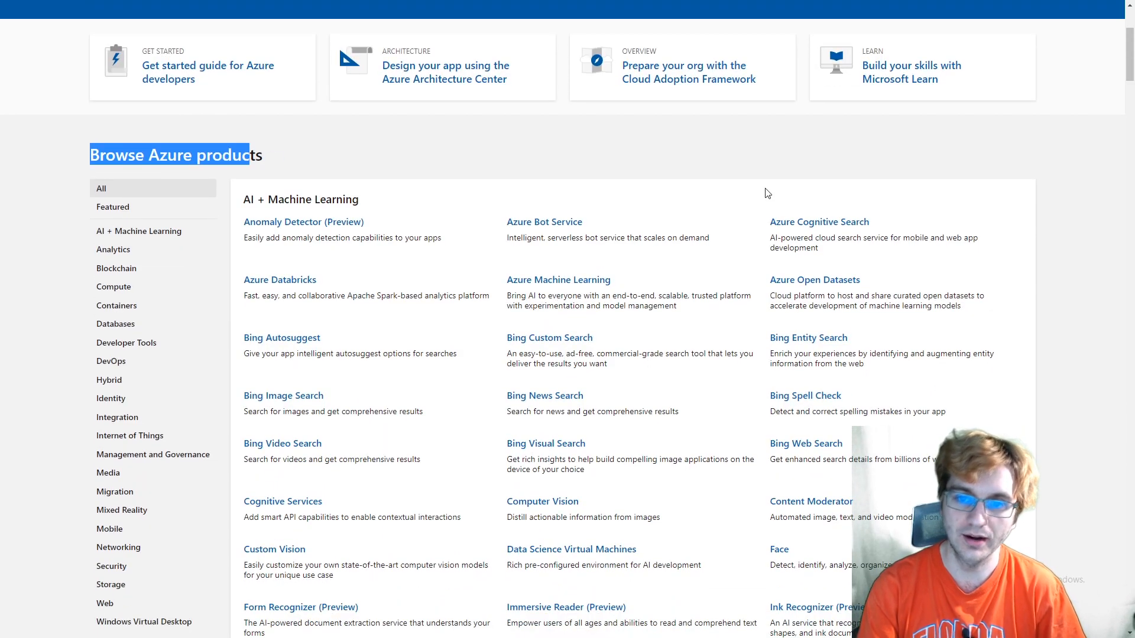
scroll("up", 3)
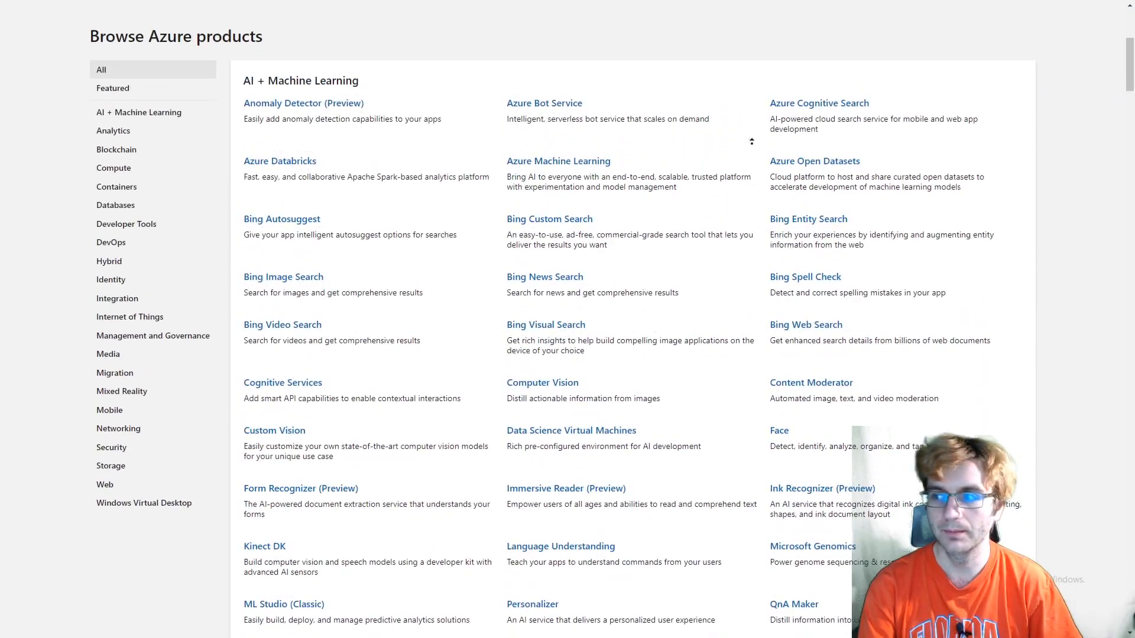
scroll("up", 3)
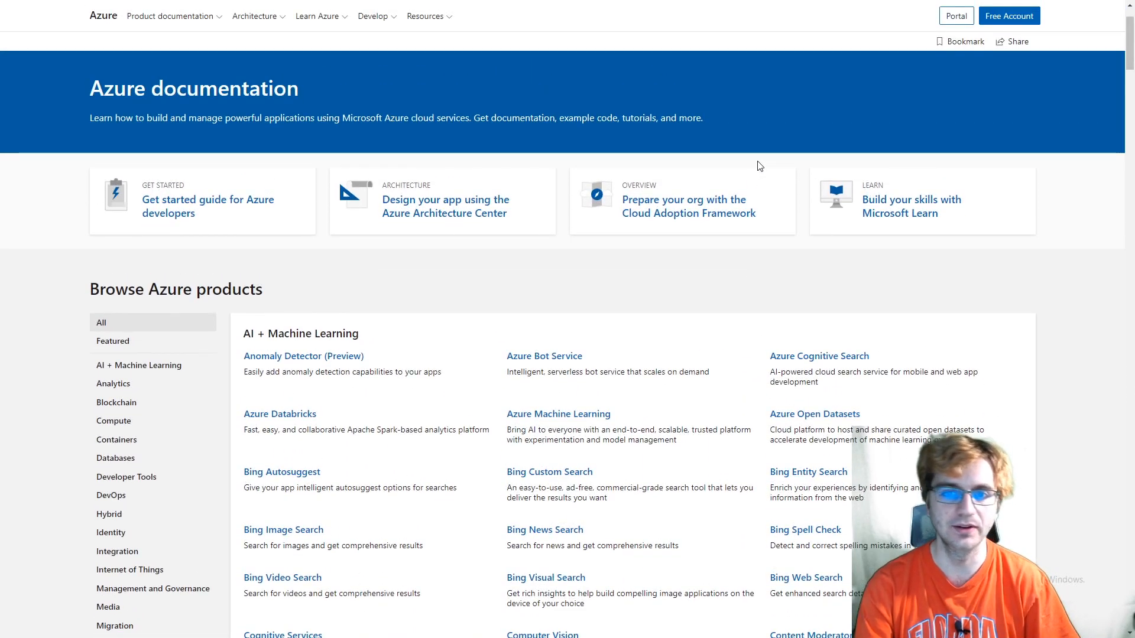
mouse_move(776, 231)
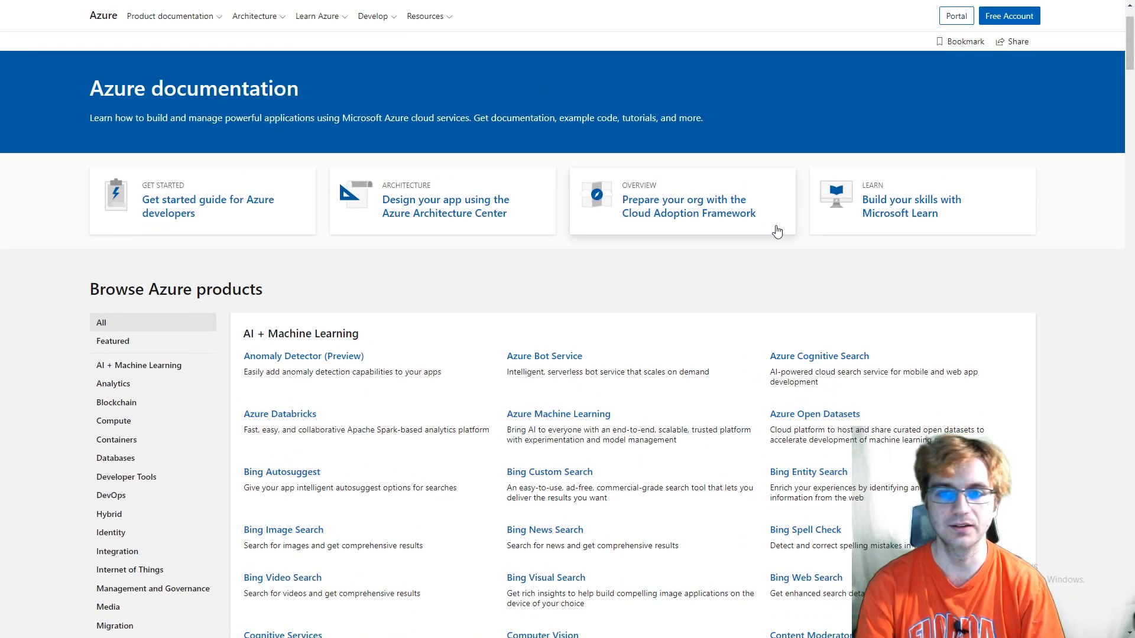
mouse_move(805, 235)
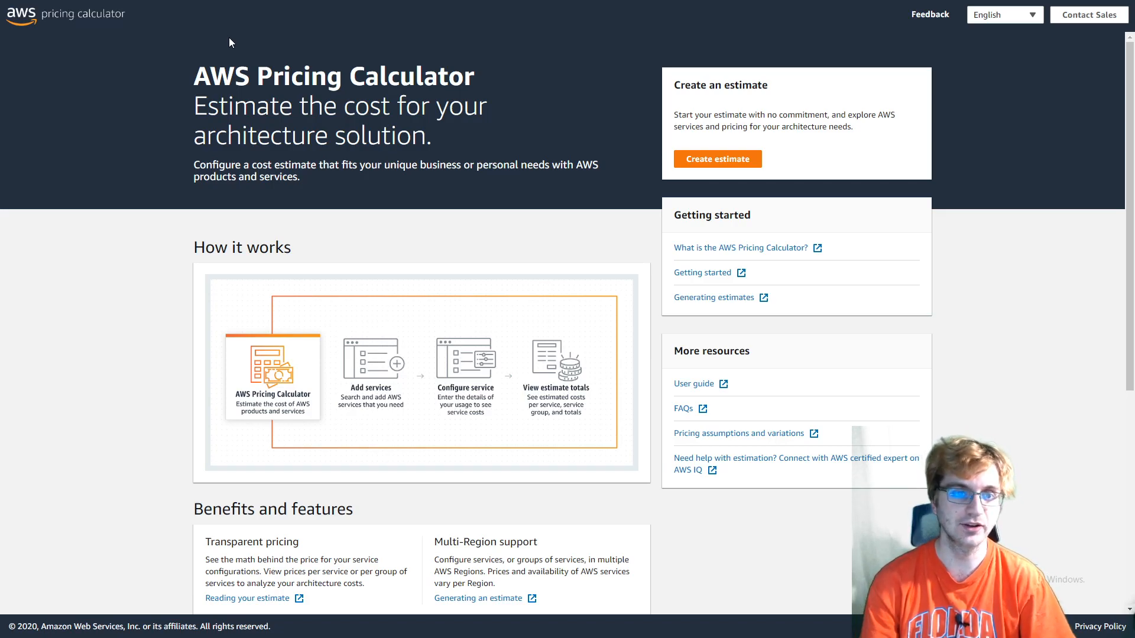
scroll("down", 3)
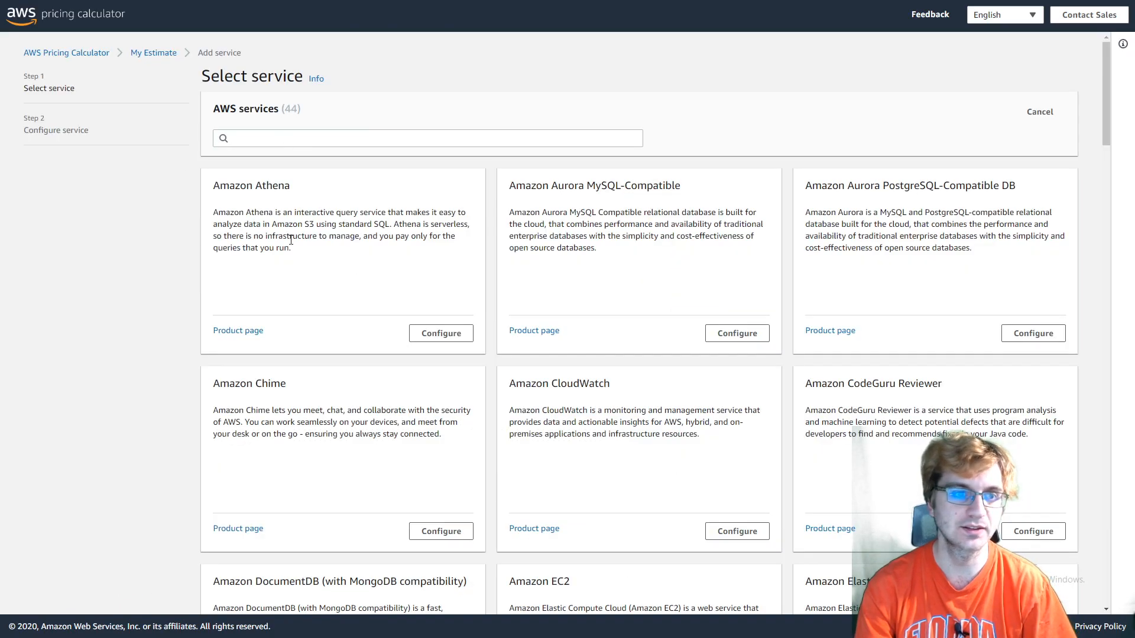
scroll("down", 3)
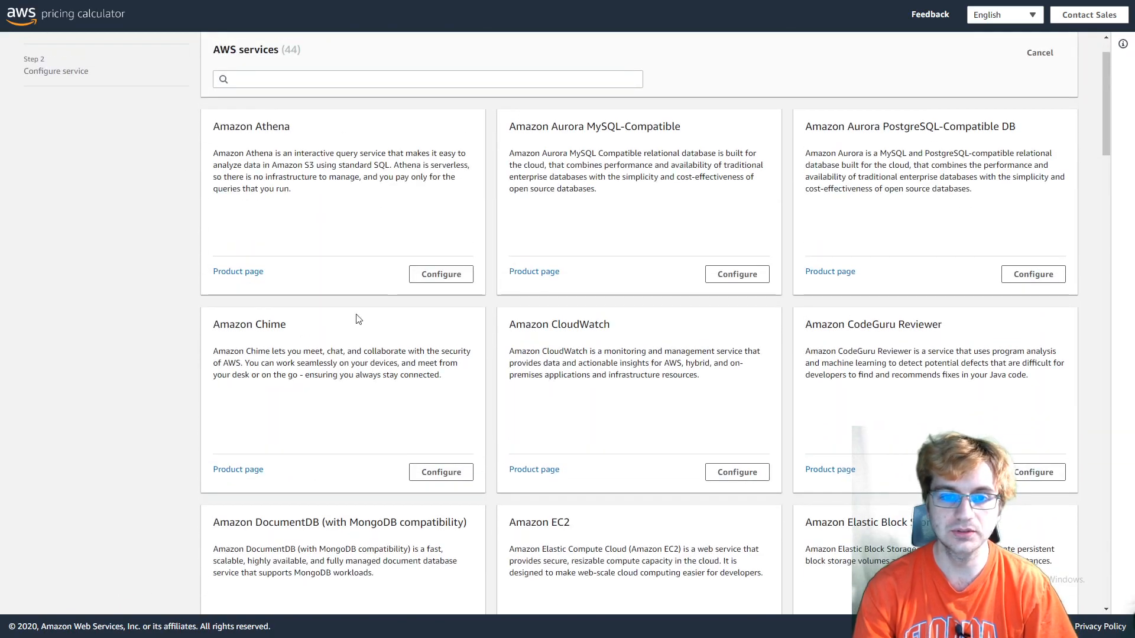
scroll("down", 3)
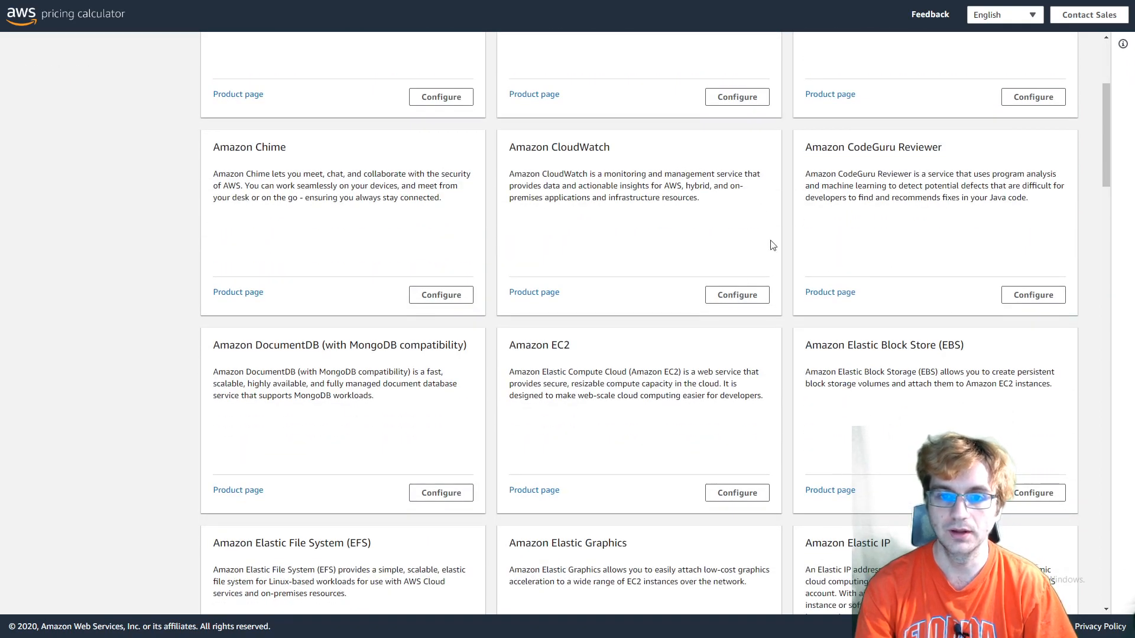
scroll("down", 3)
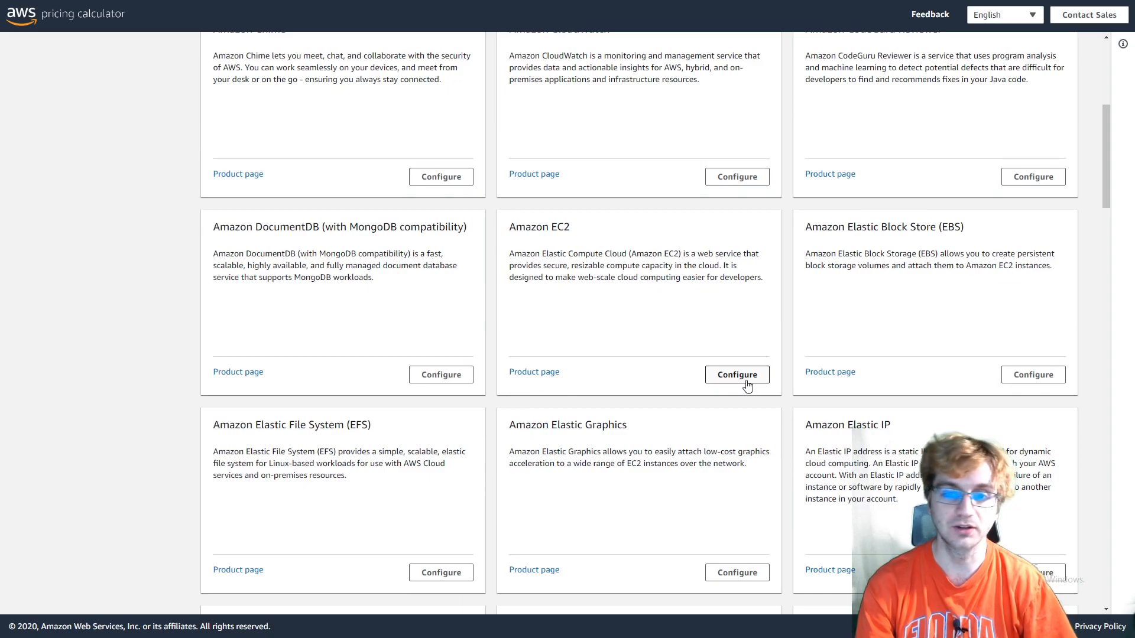
Start an Amazon EC2 estimate, keeping the quick estimate at 4 vCPUs and 16 GiB Linux
left_click(736, 375)
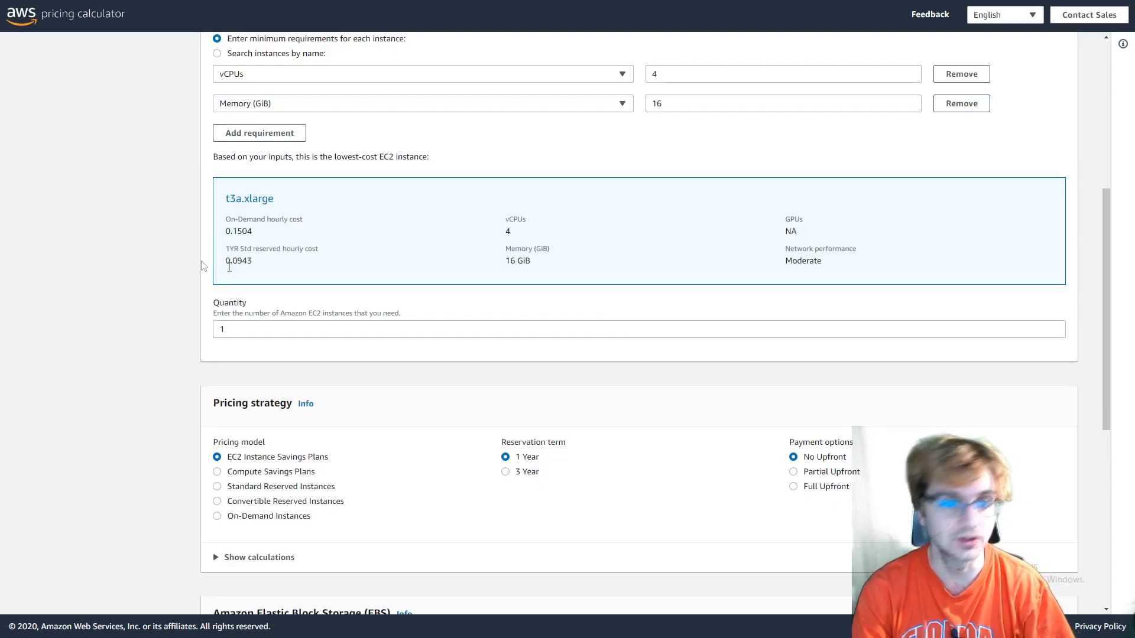
scroll("up", 3)
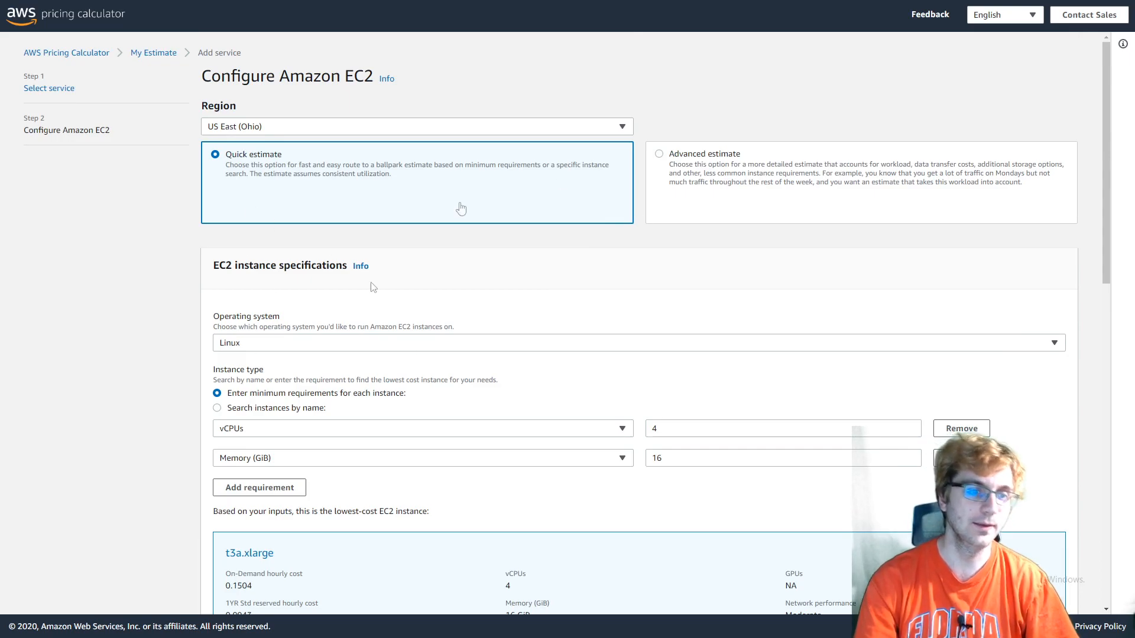
mouse_move(304, 242)
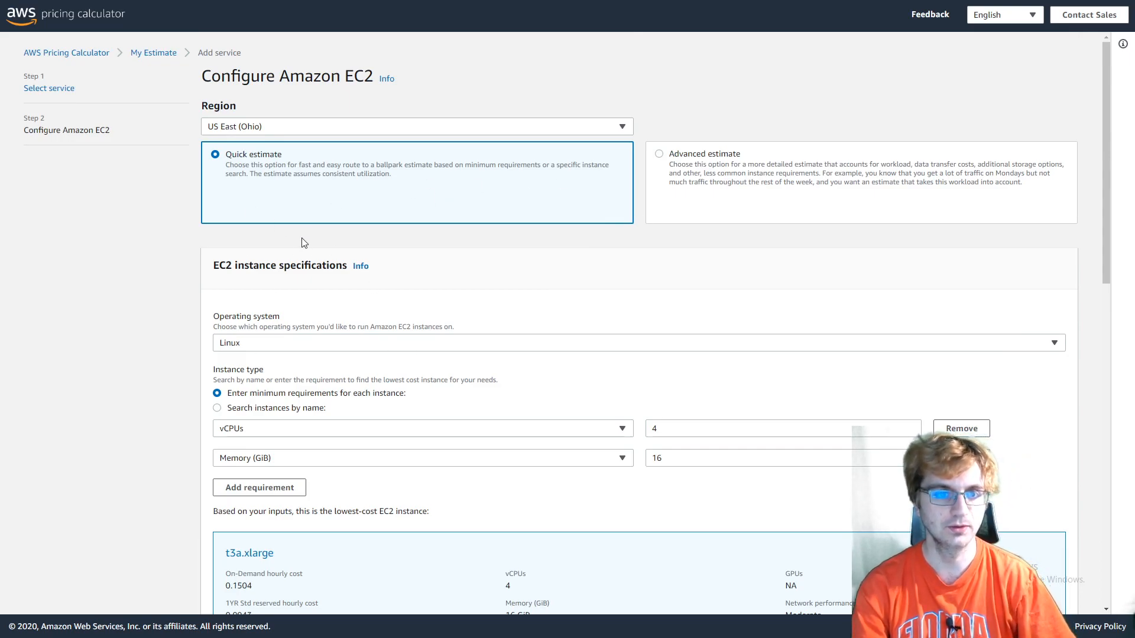
mouse_move(365, 398)
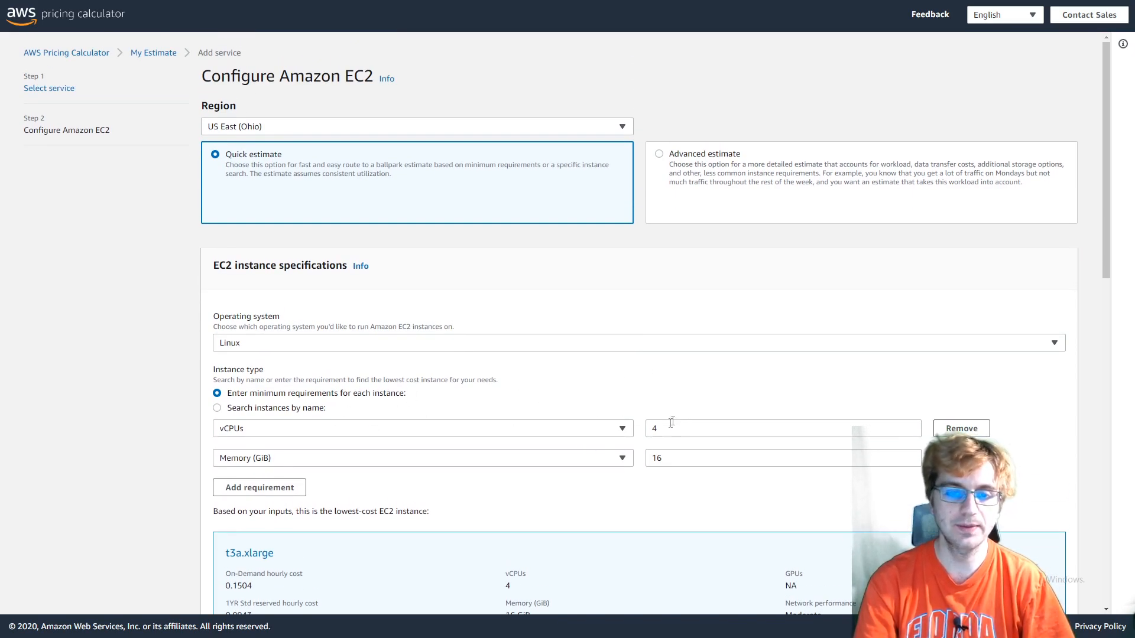
mouse_move(672, 456)
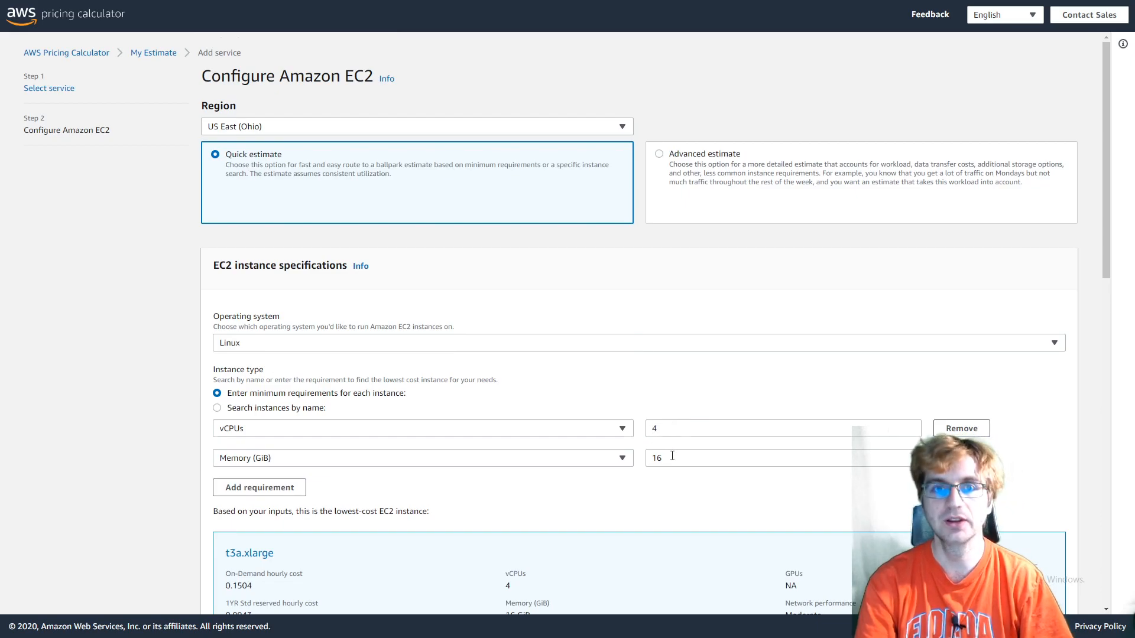
scroll("down", 3)
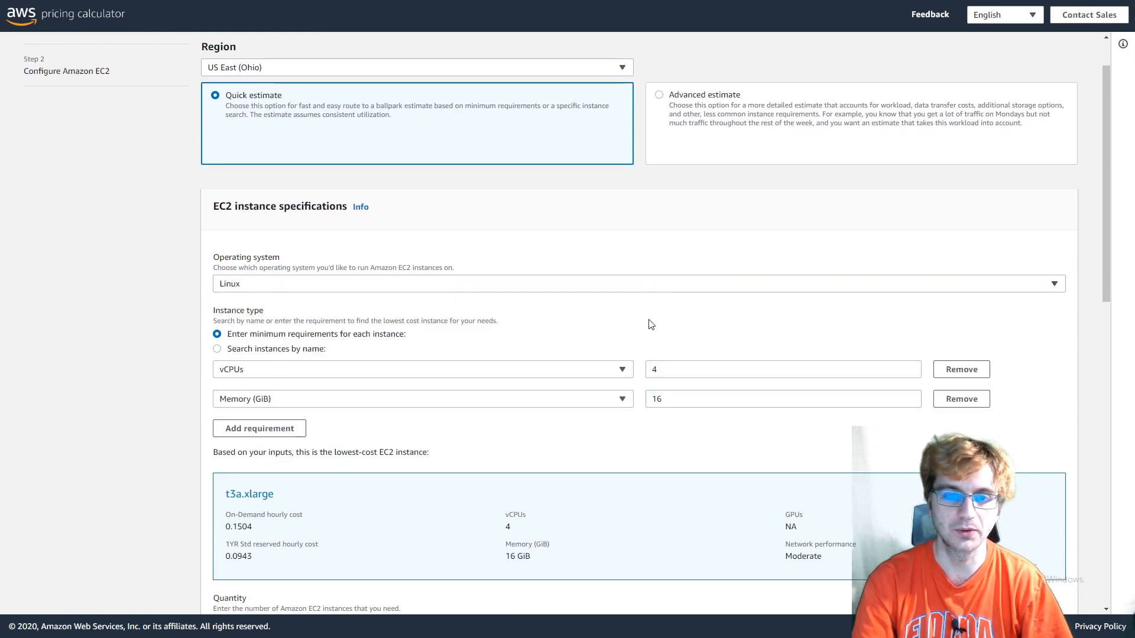
scroll("down", 3)
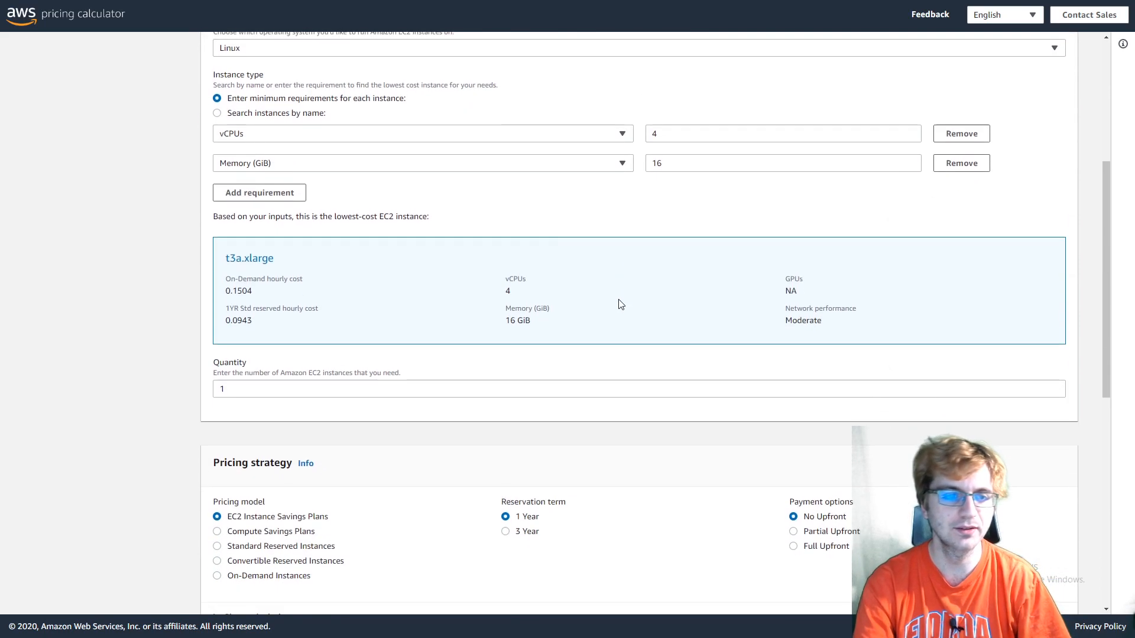
scroll("down", 3)
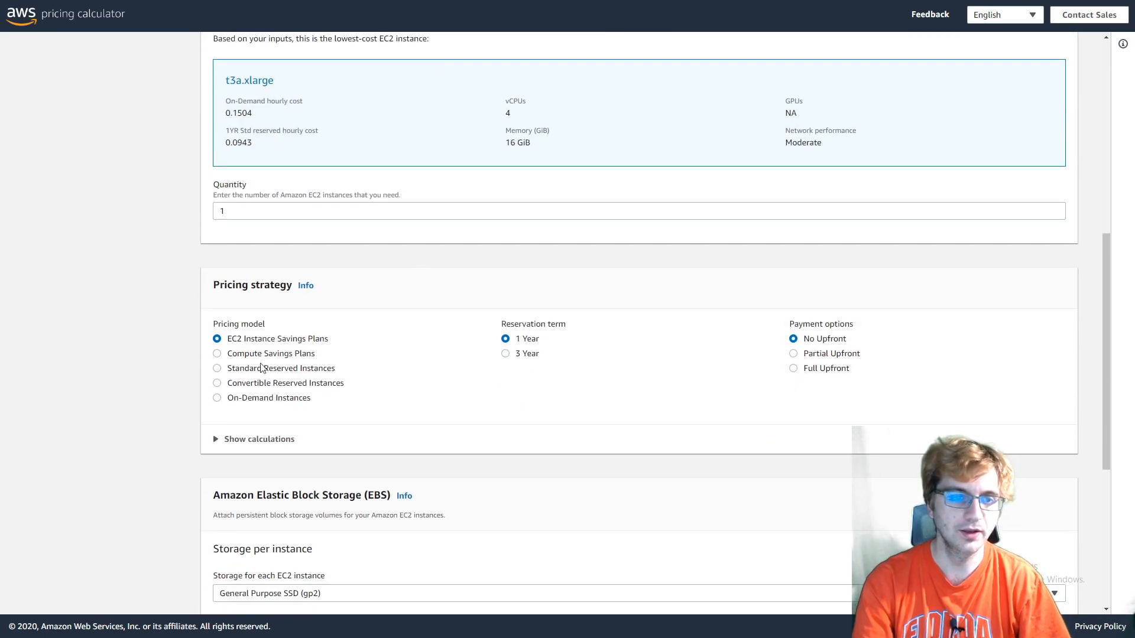
mouse_move(686, 360)
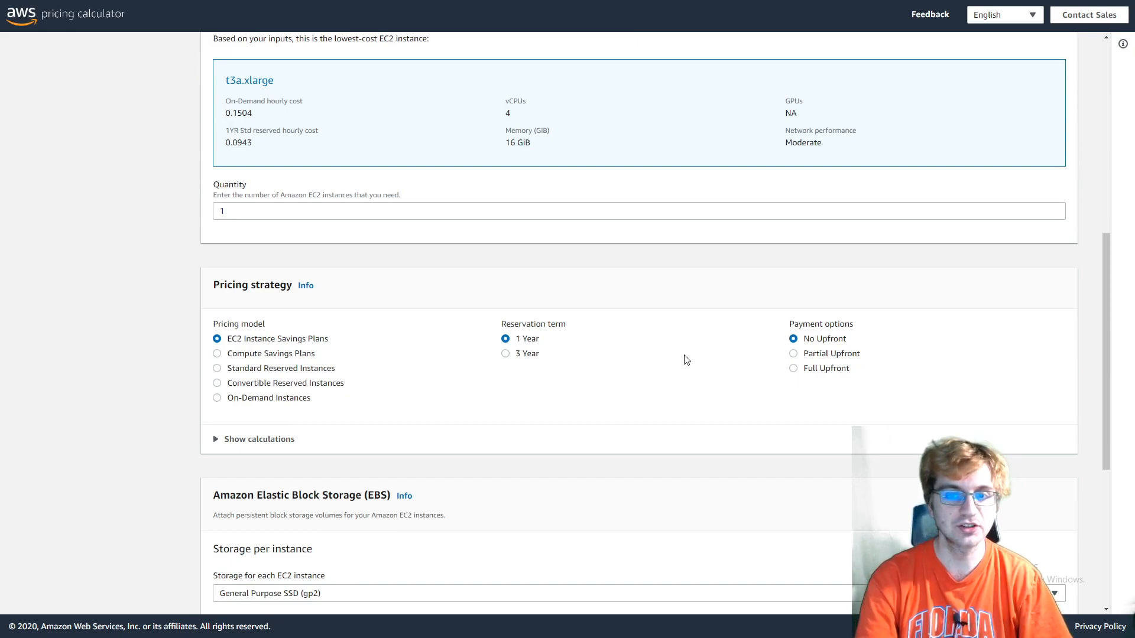
mouse_move(755, 367)
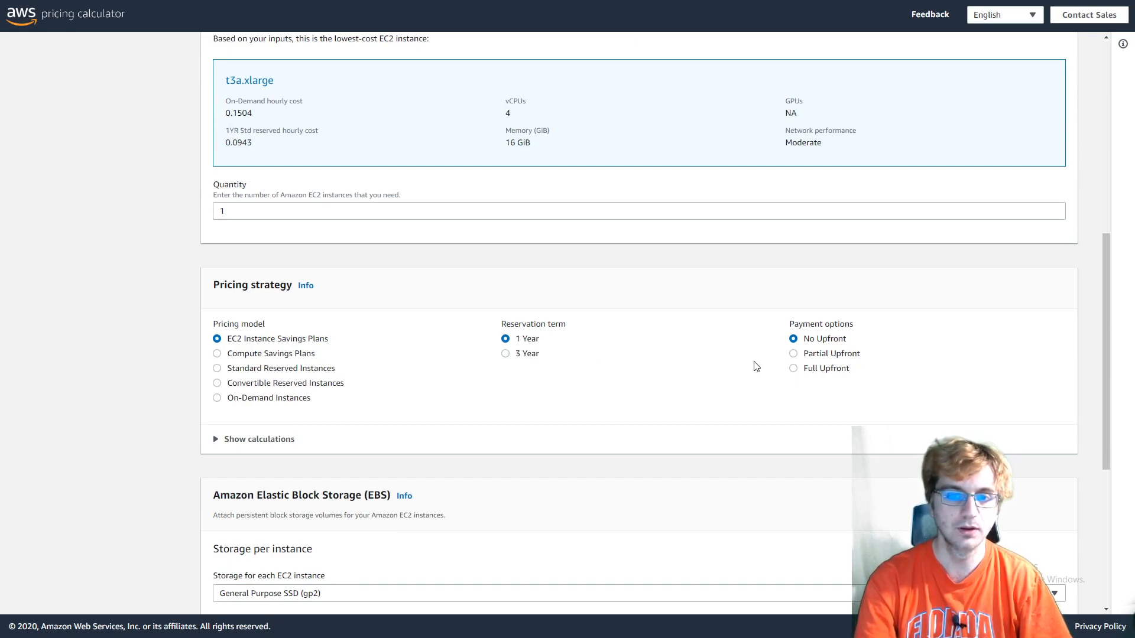
Pay Full Upfront for the one-year savings plan, giving a 730.88 USD upfront total
left_click(793, 367)
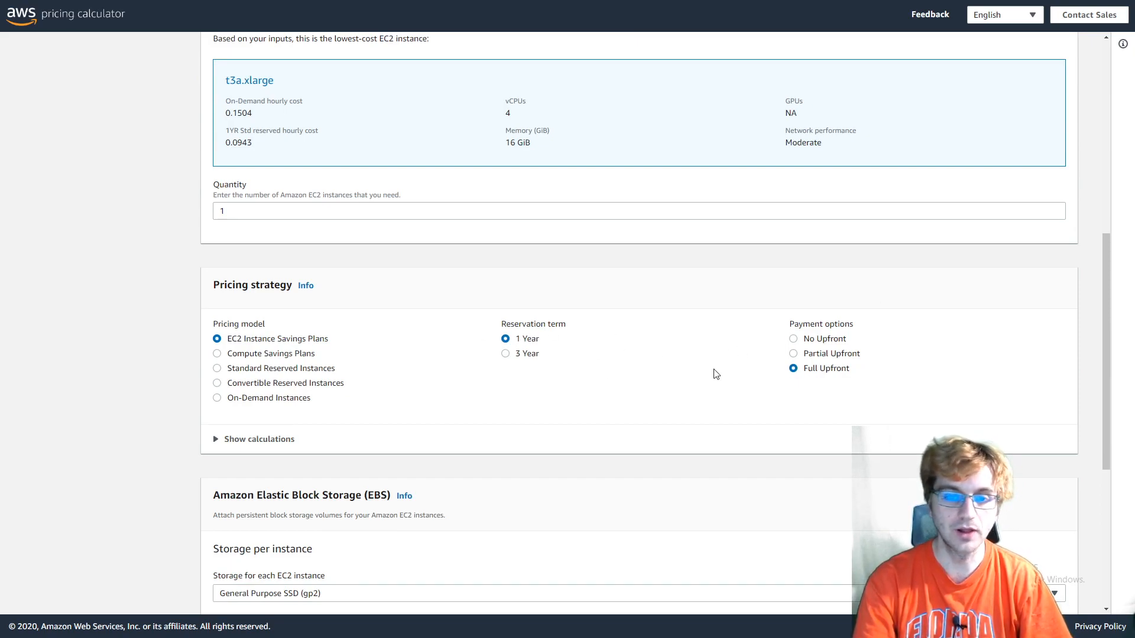
mouse_move(593, 307)
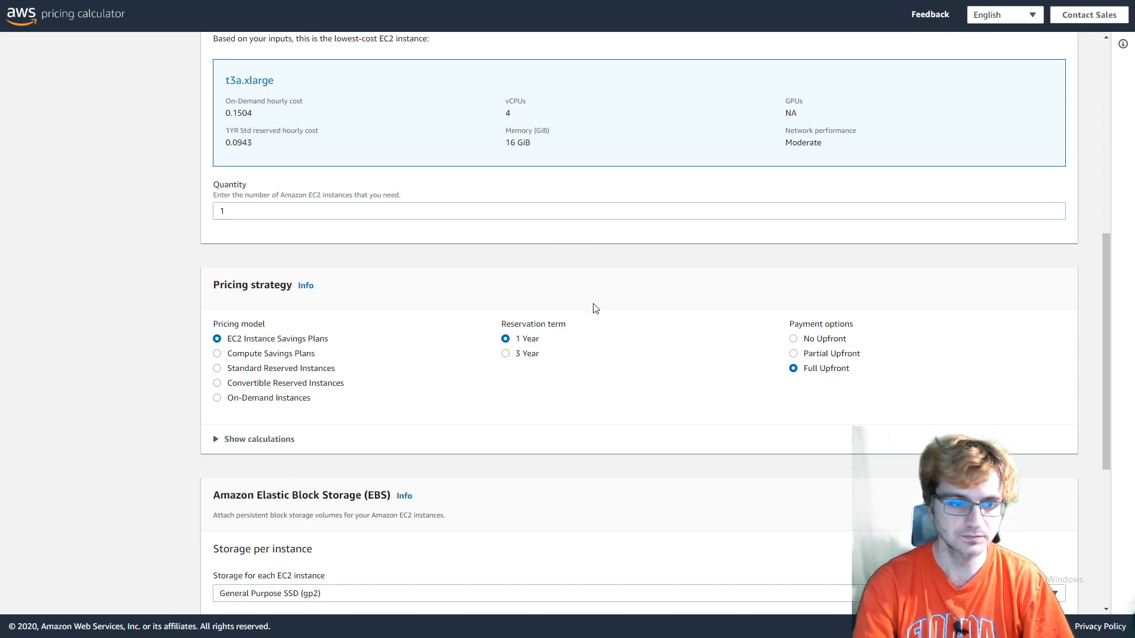
scroll("down", 3)
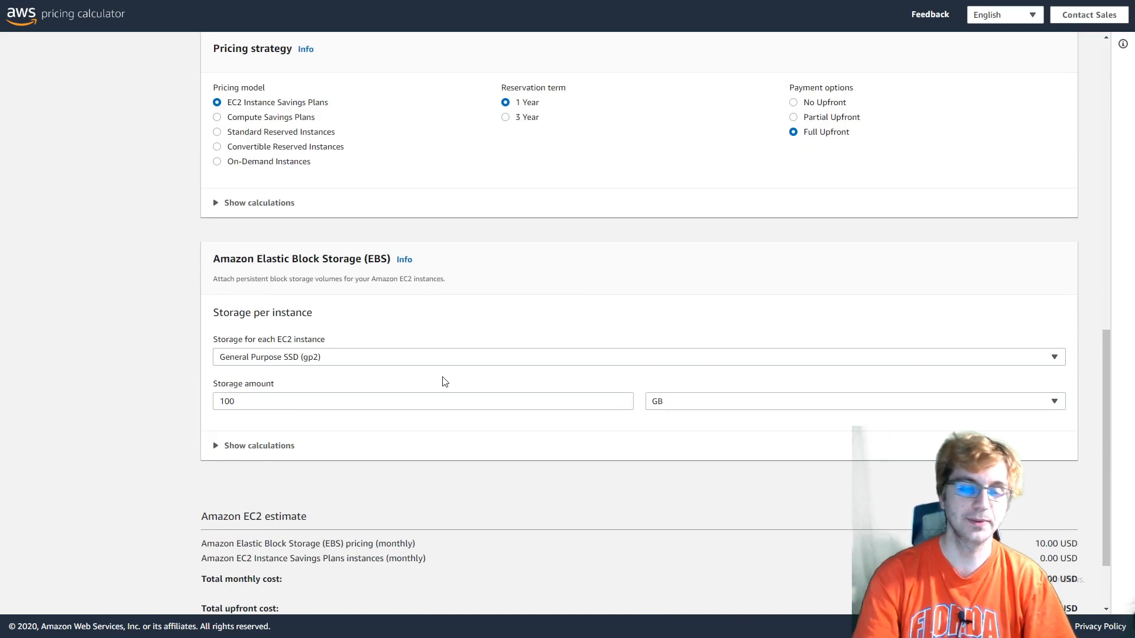
scroll("down", 3)
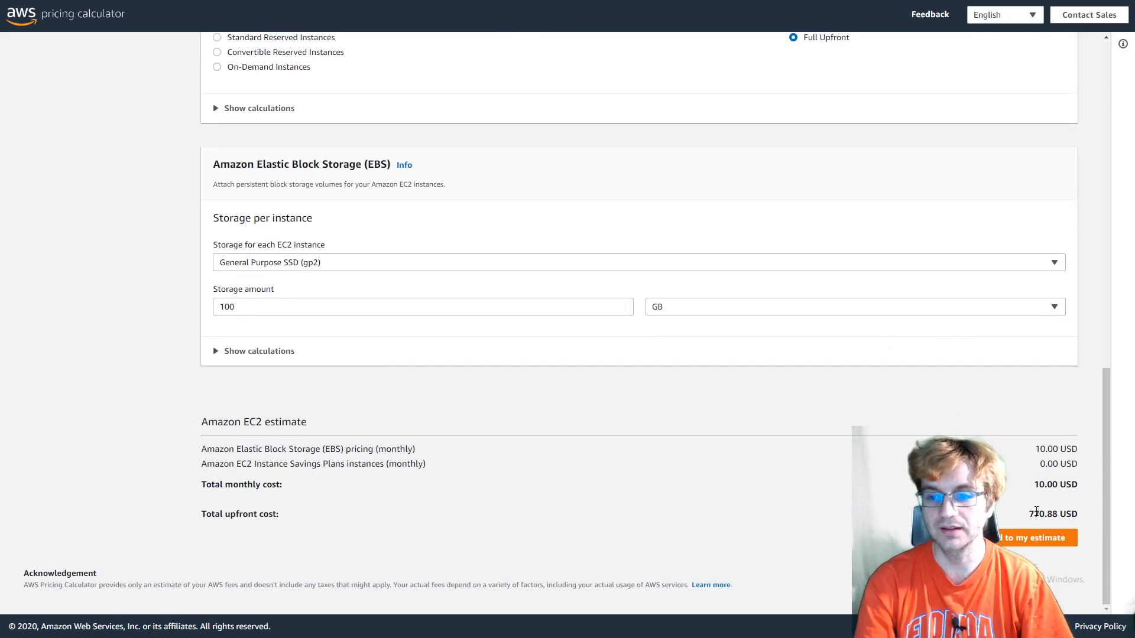
double_click(1043, 514)
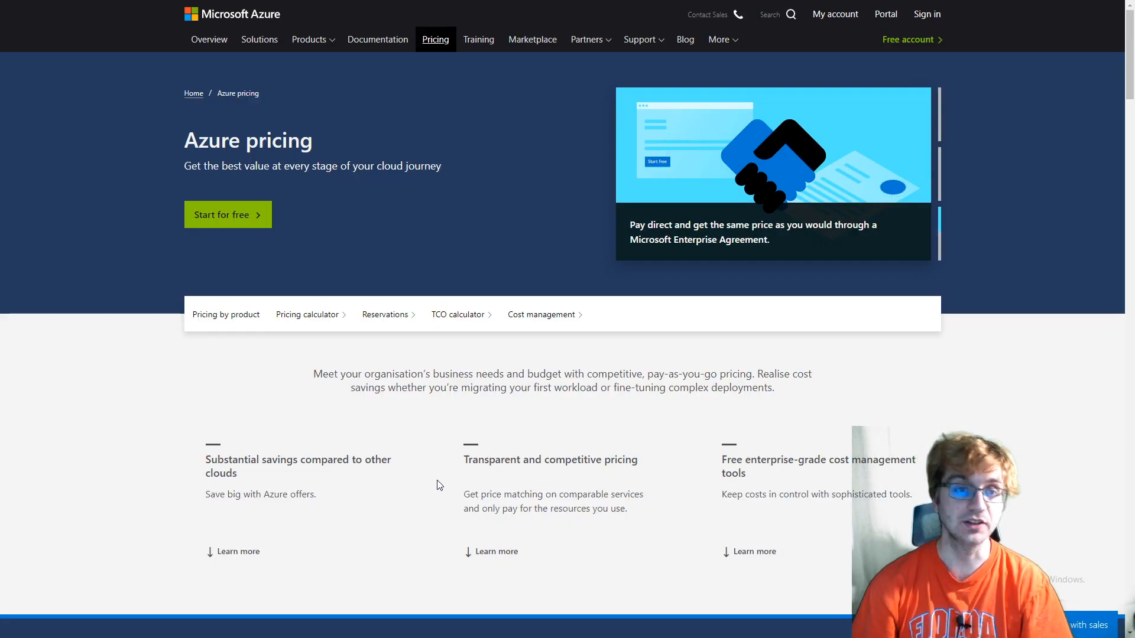
mouse_move(223, 236)
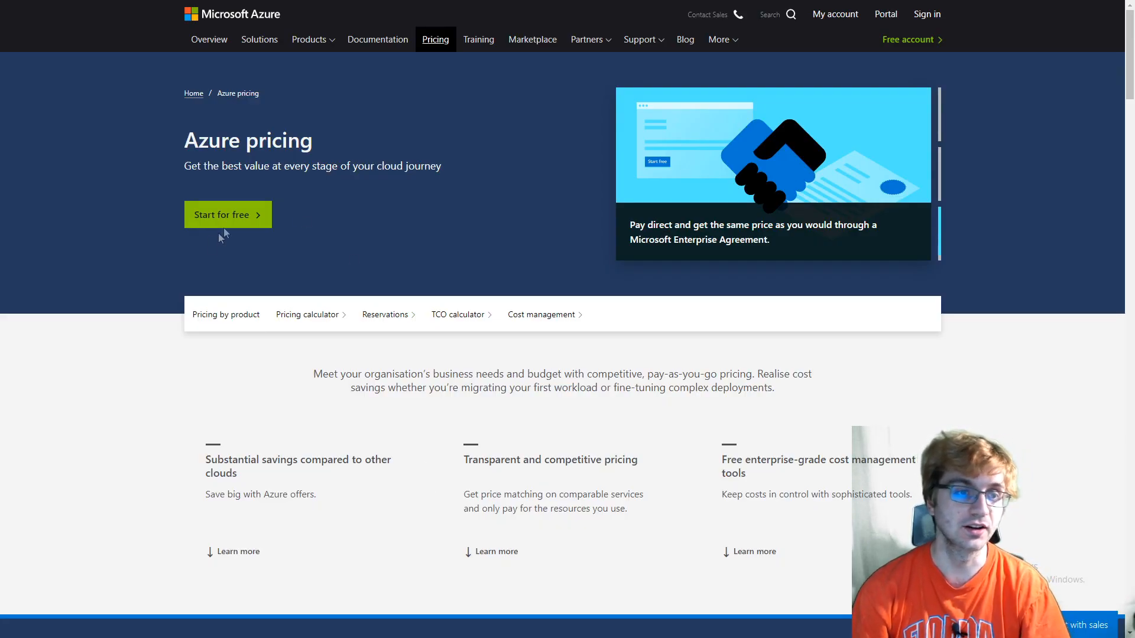
Review Azure's 'Pay less with Azure' savings figures versus AWS, then return to the page top
scroll("down", 3)
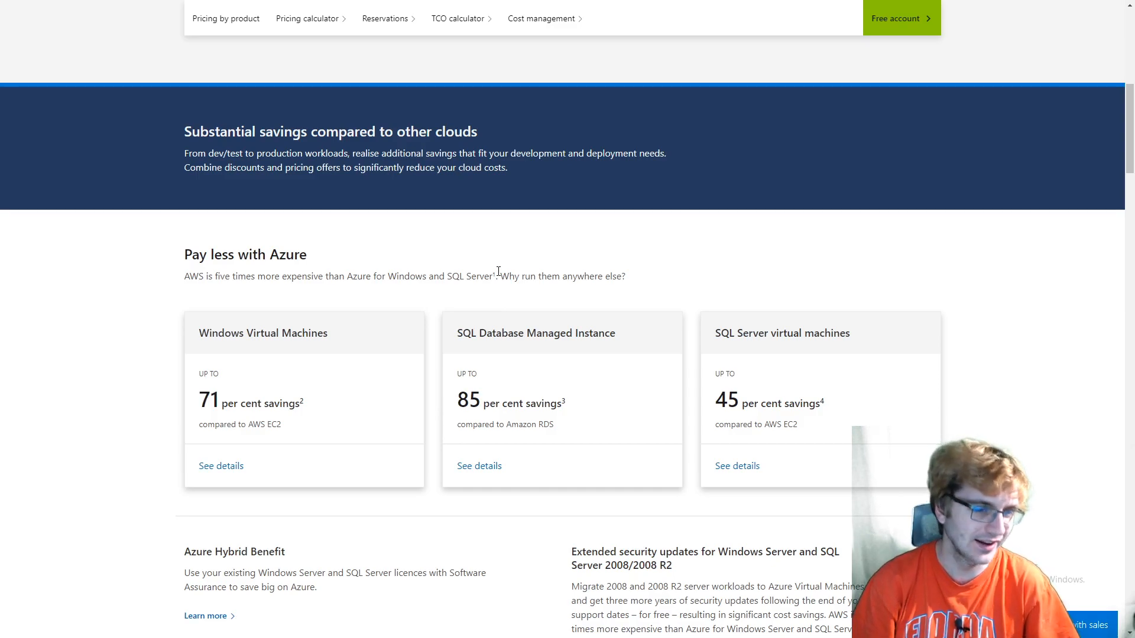
mouse_move(235, 396)
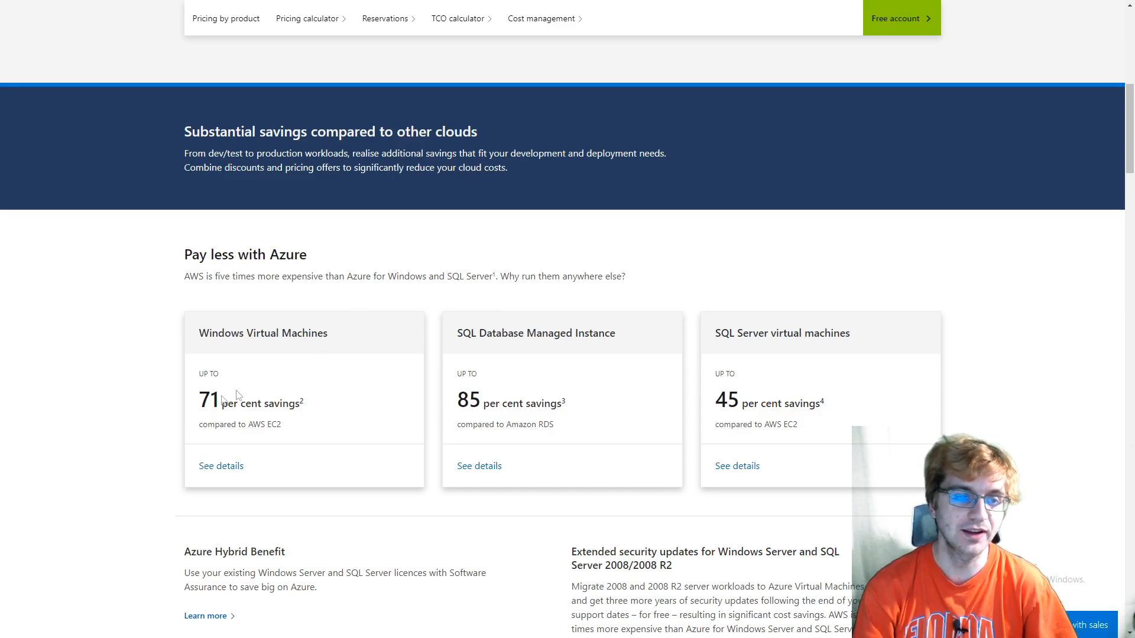
mouse_move(224, 397)
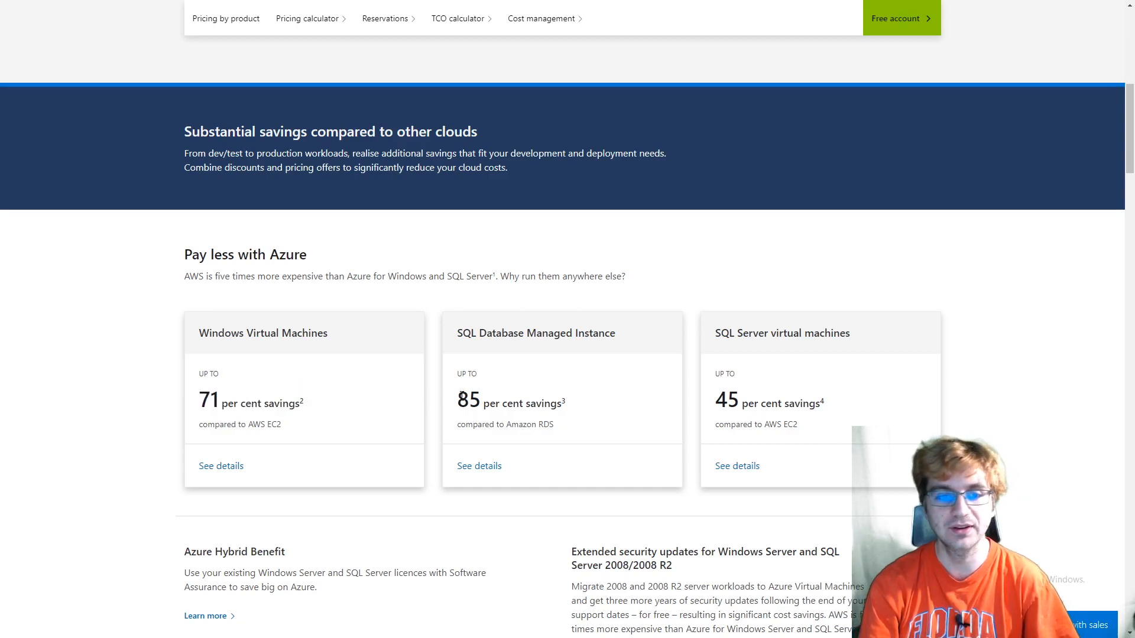
mouse_move(701, 409)
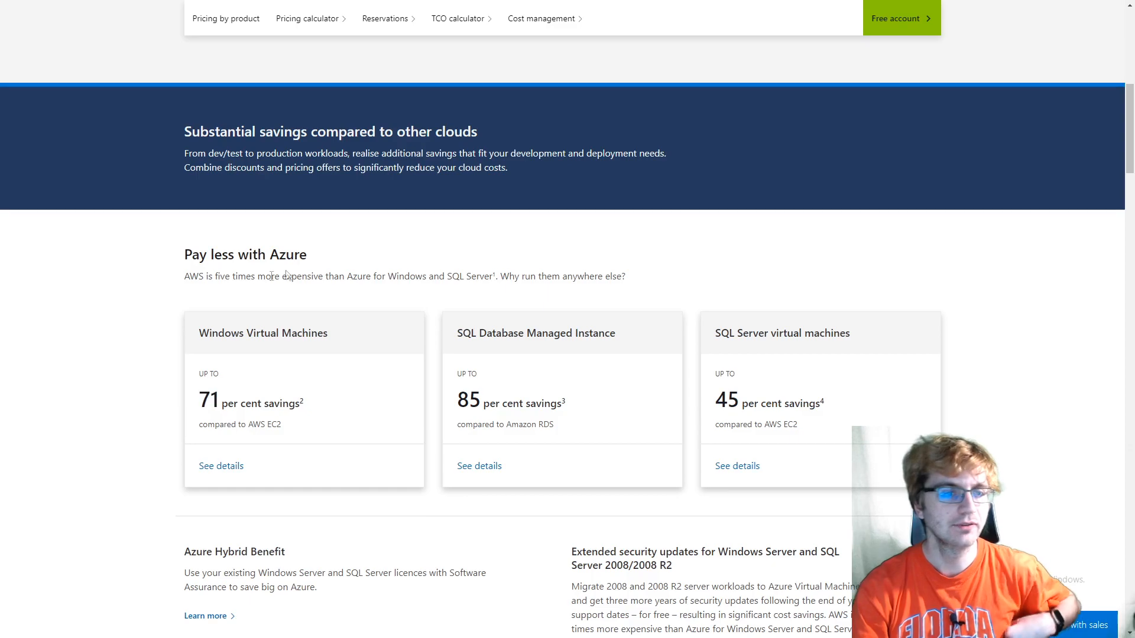
mouse_move(317, 273)
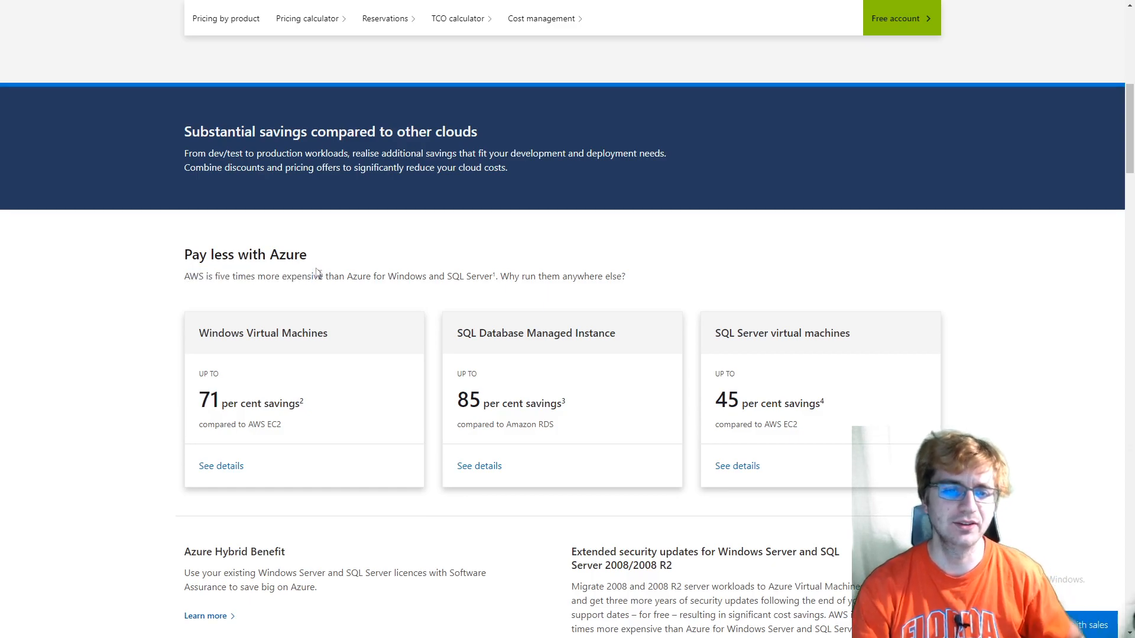
scroll("up", 3)
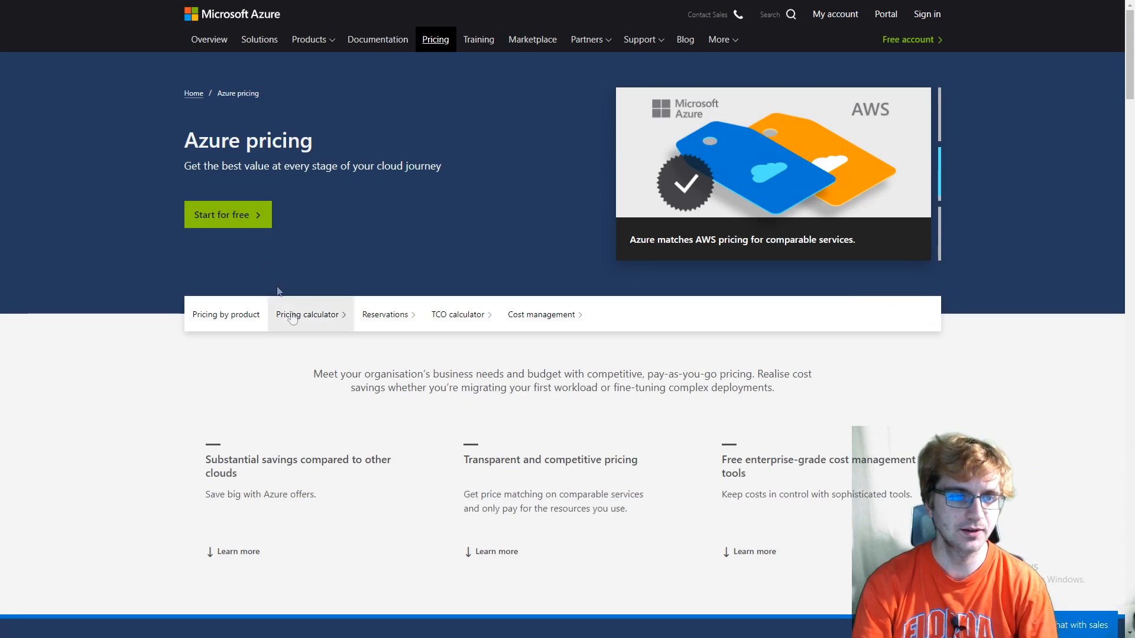
Go via the Azure free account page to the pricing calculator's D4 v3 virtual machine estimate
left_click(227, 214)
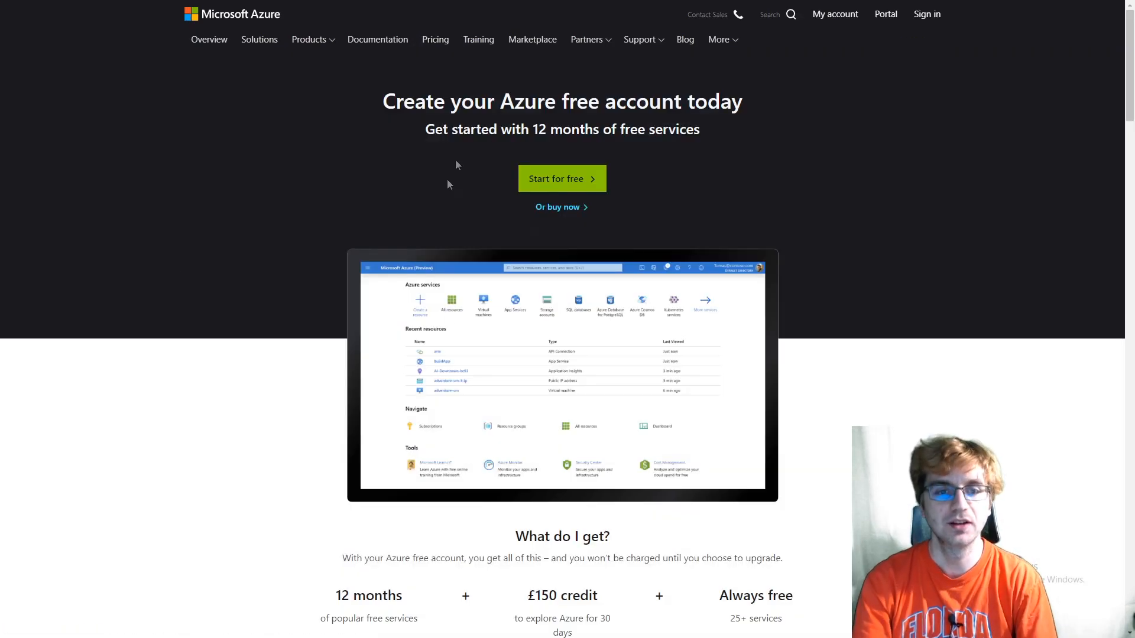
scroll("down", 3)
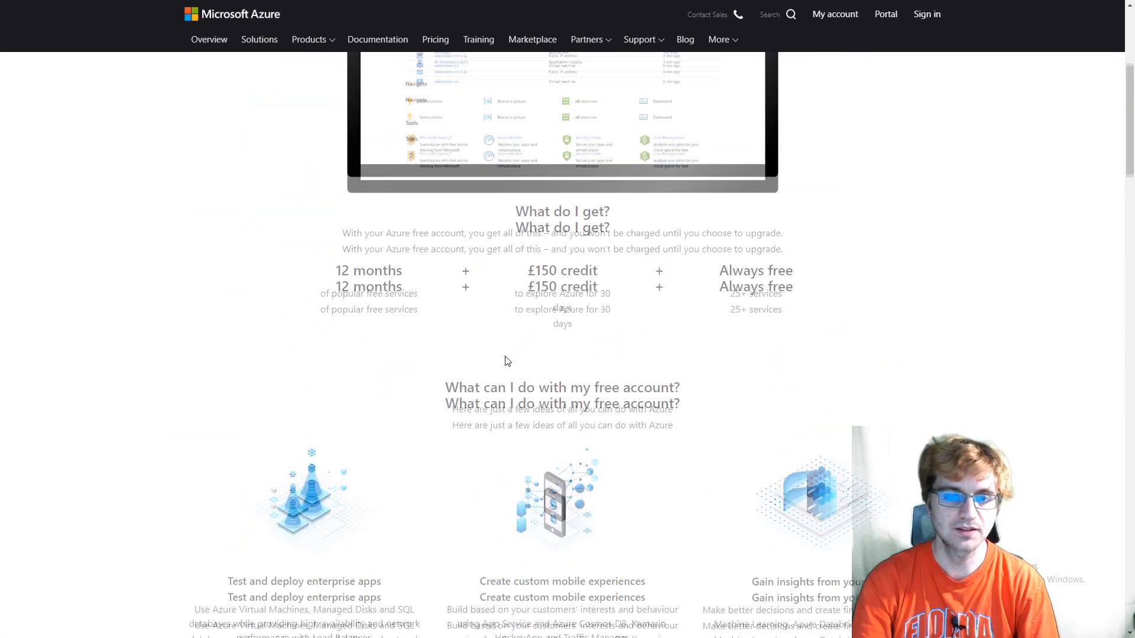
scroll("up", 3)
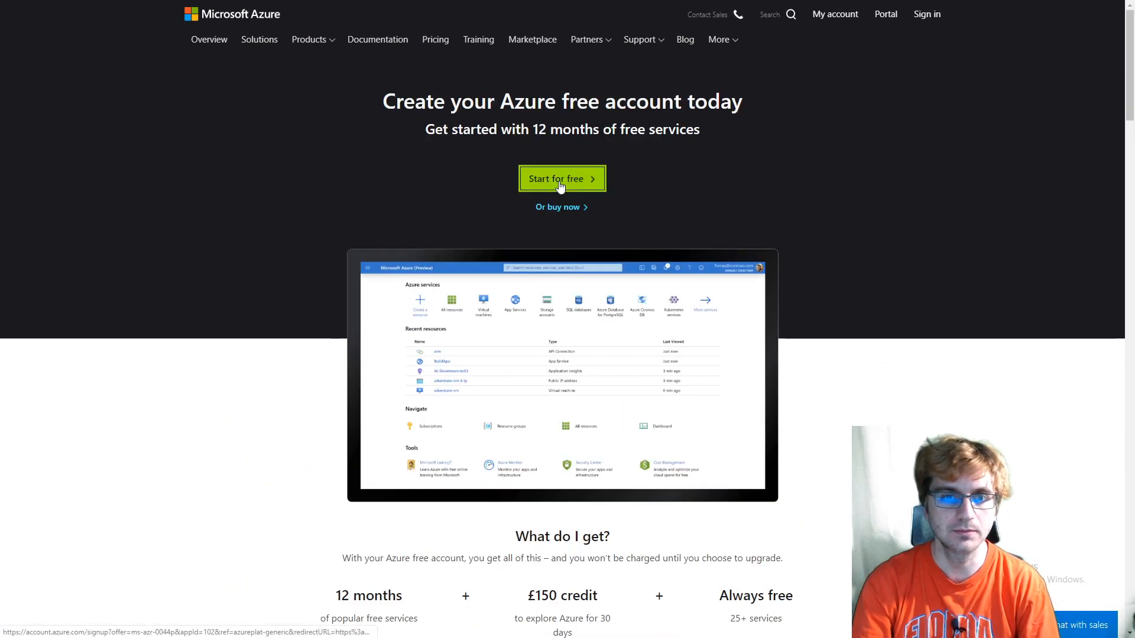
left_click(434, 39)
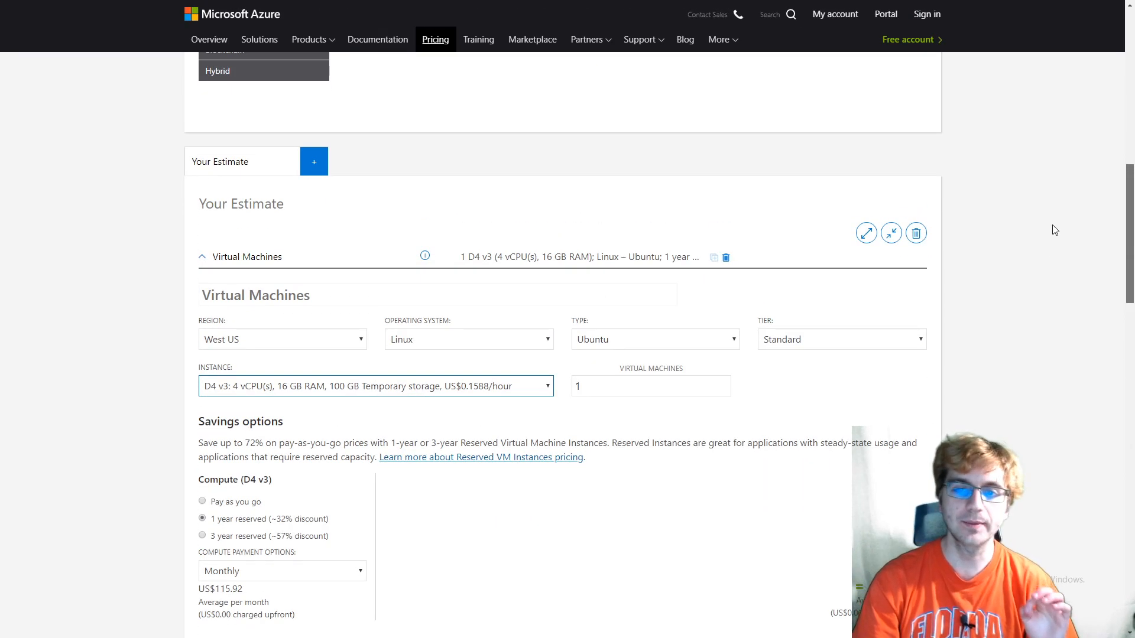
Set the reserved compute payment option to Upfront instead of monthly
scroll("up", 3)
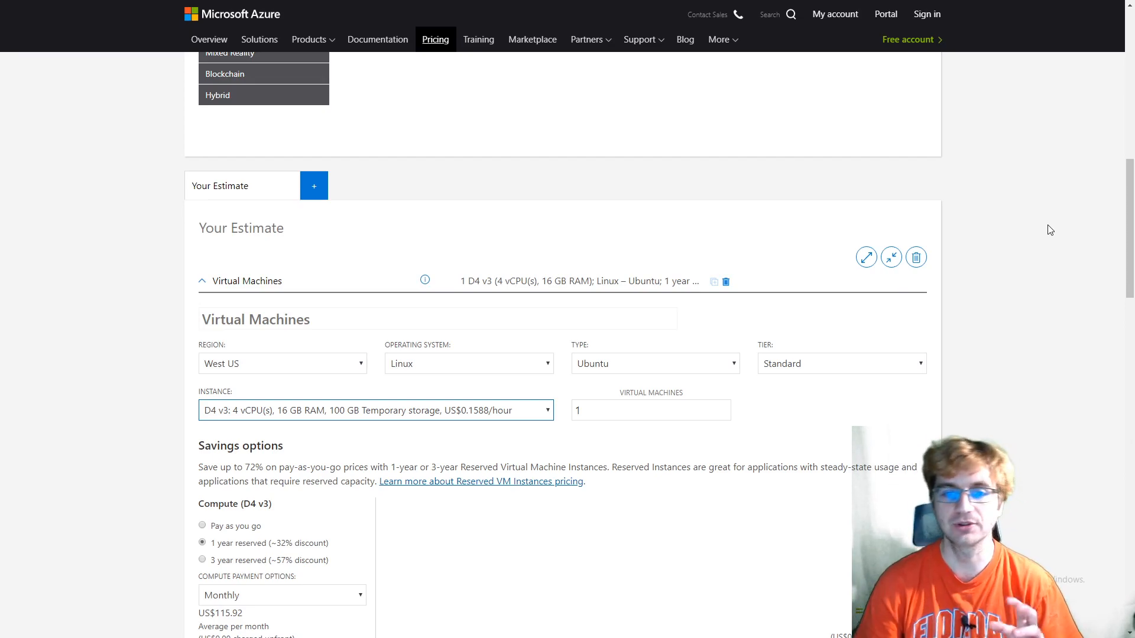
mouse_move(1053, 229)
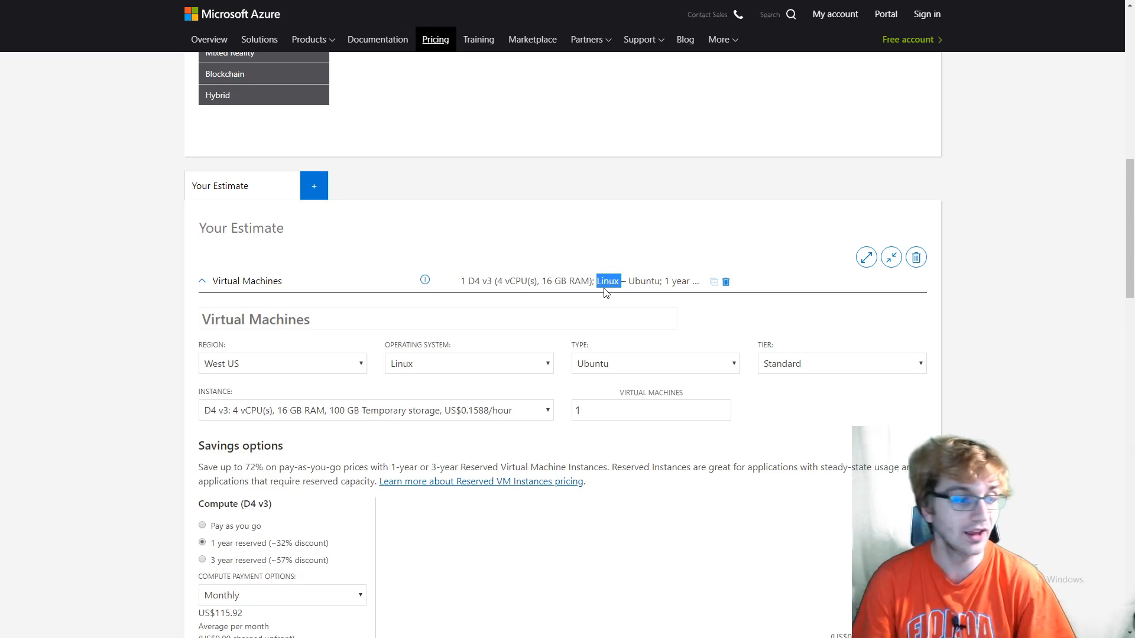
mouse_move(627, 294)
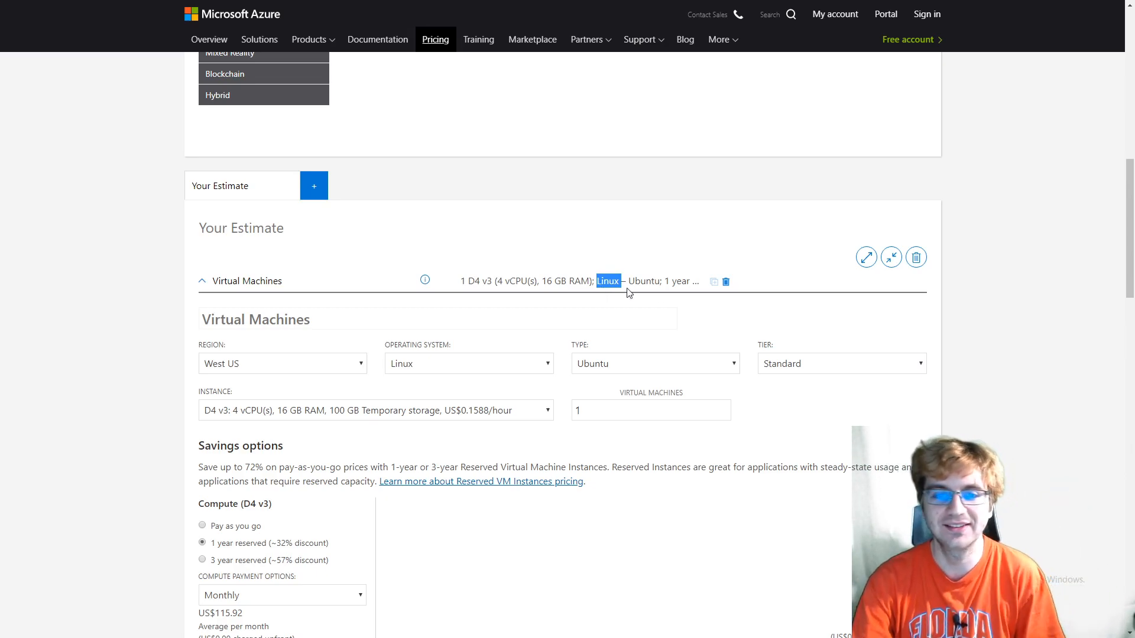
scroll("down", 3)
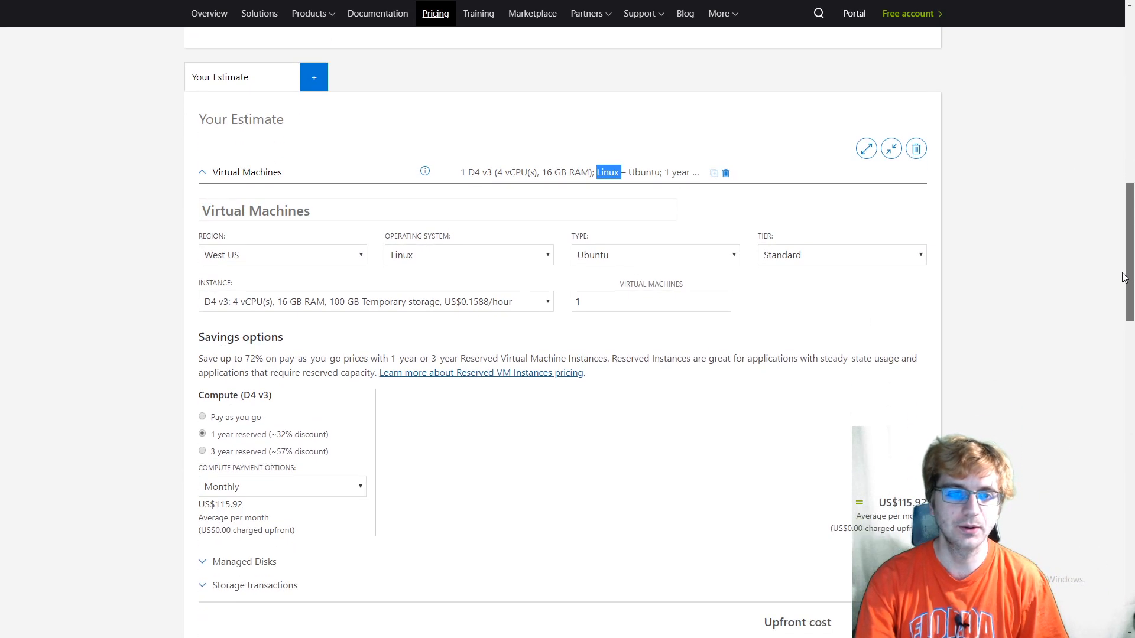
scroll("down", 3)
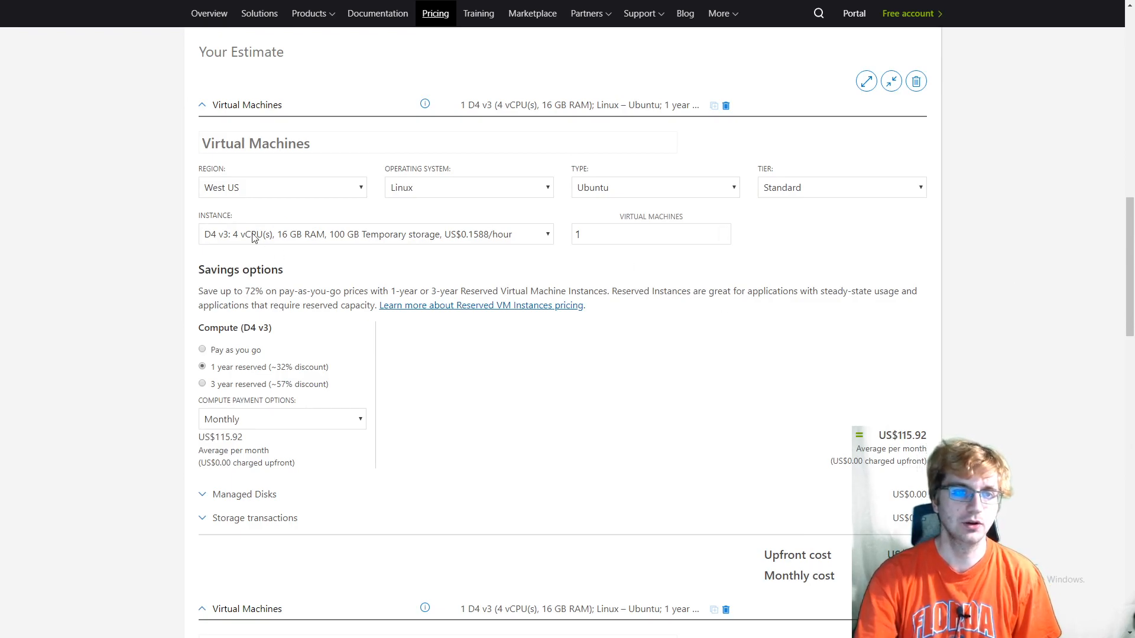
mouse_move(327, 240)
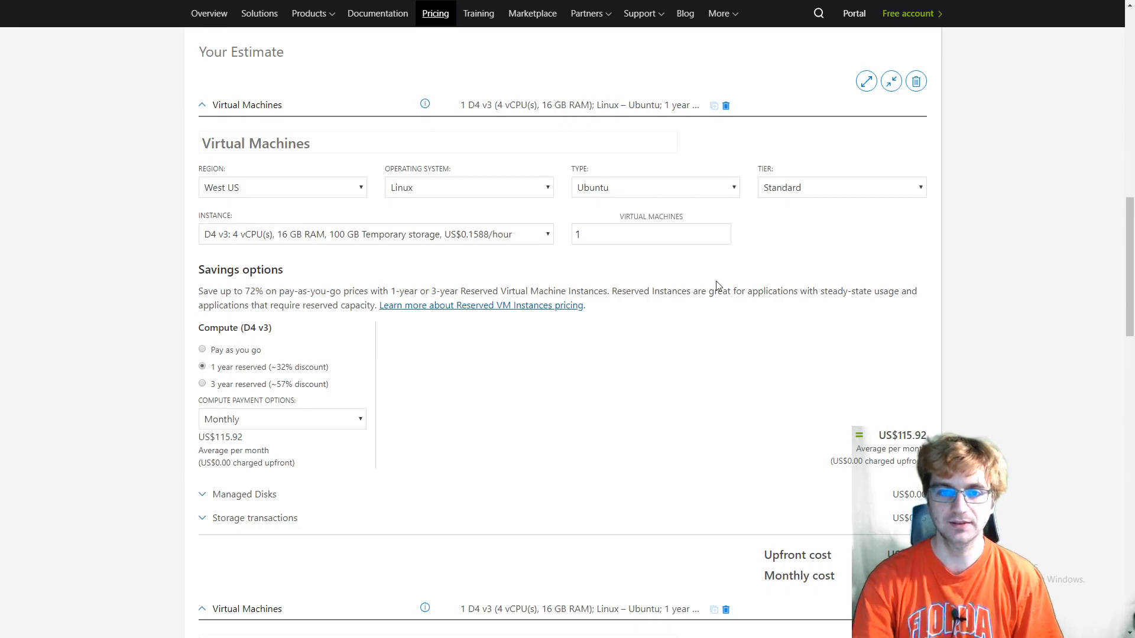
scroll("down", 3)
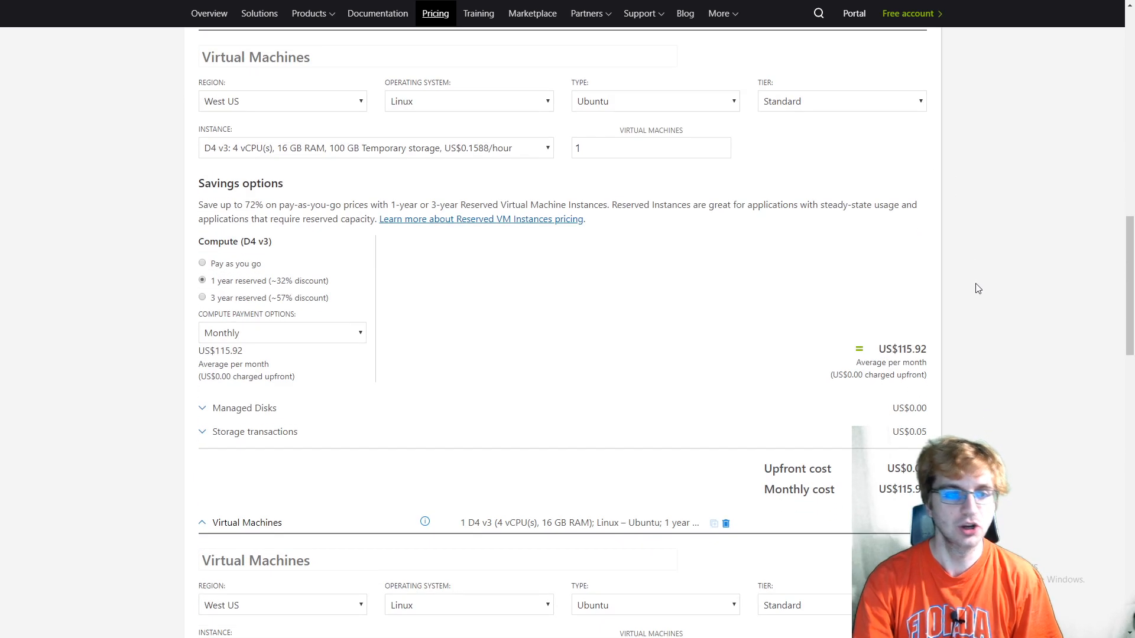
mouse_move(272, 276)
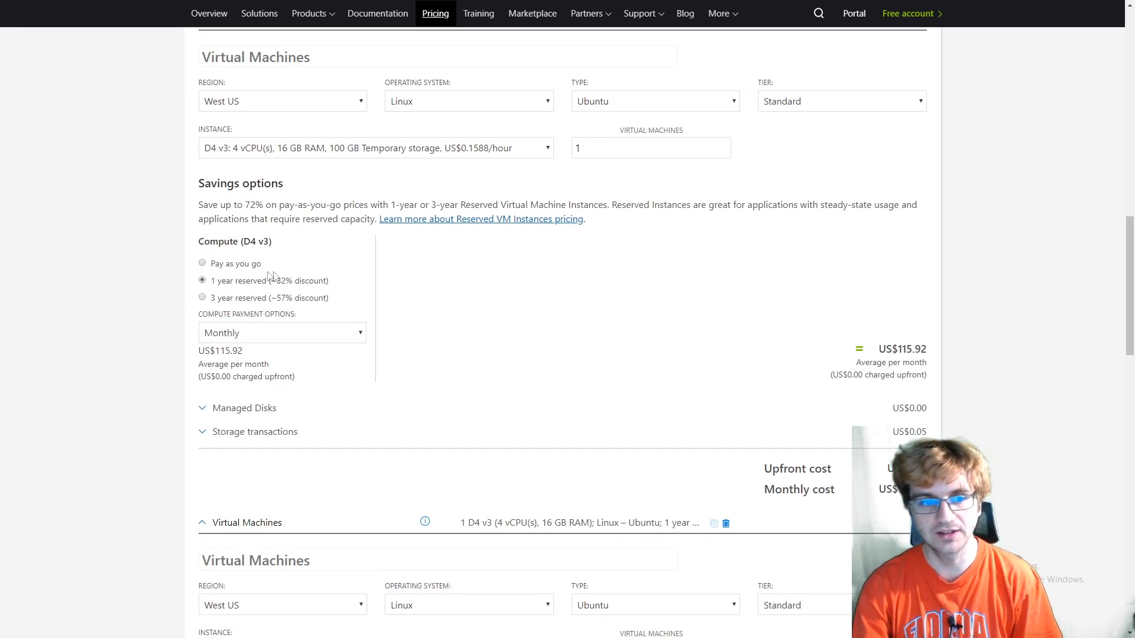
left_click(282, 332)
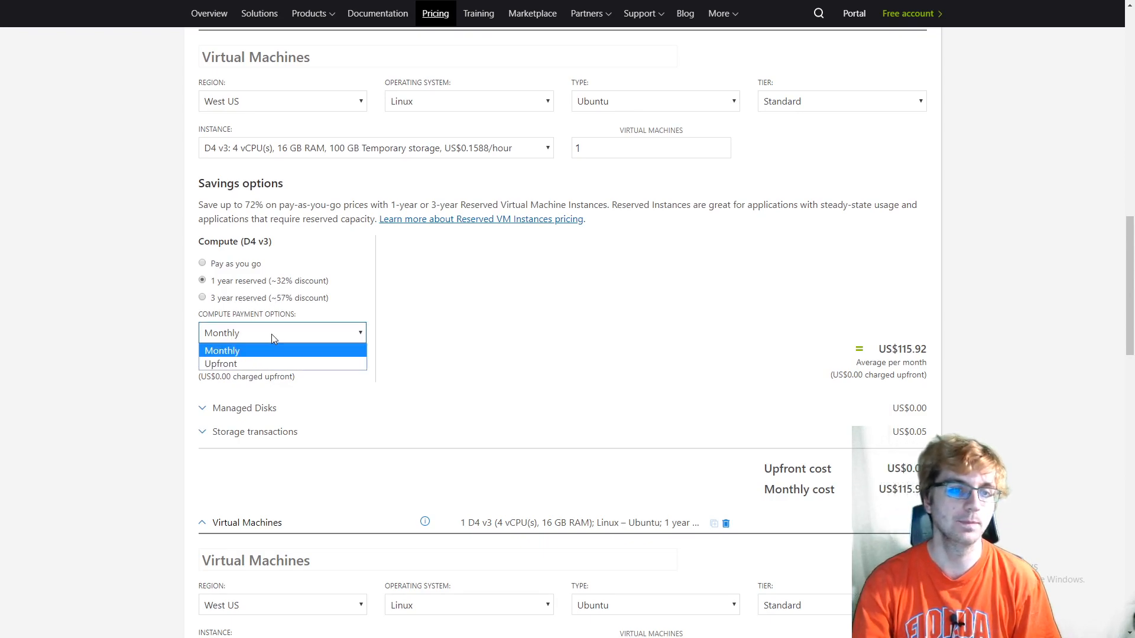
left_click(220, 363)
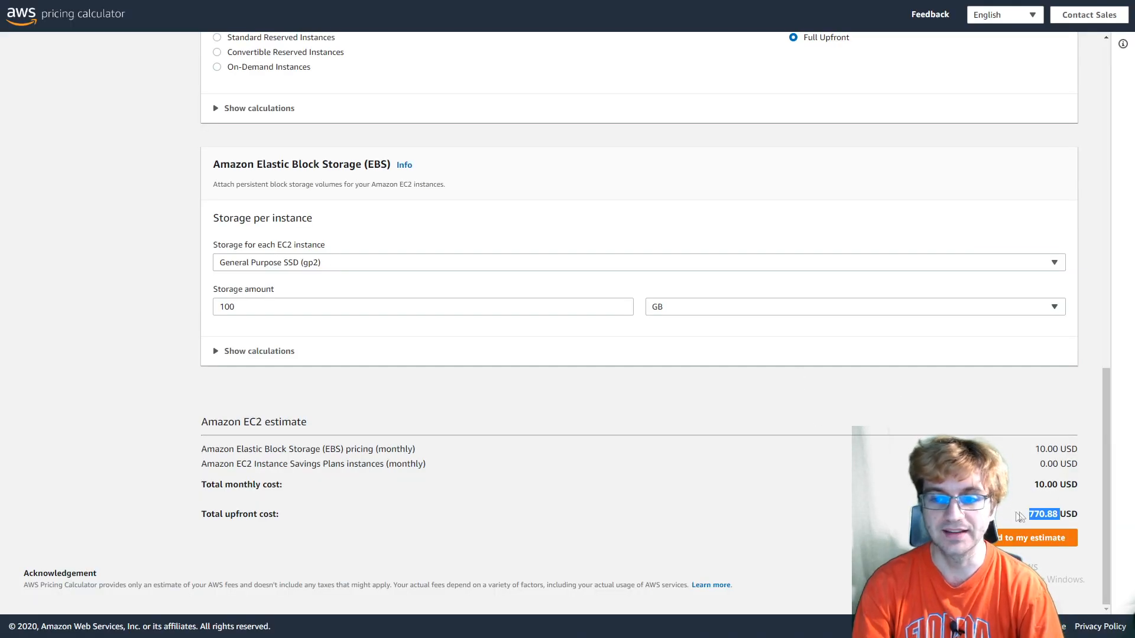
Check the AWS EC2 estimate totals of 770.88 USD upfront and 10 USD monthly
scroll("up", 3)
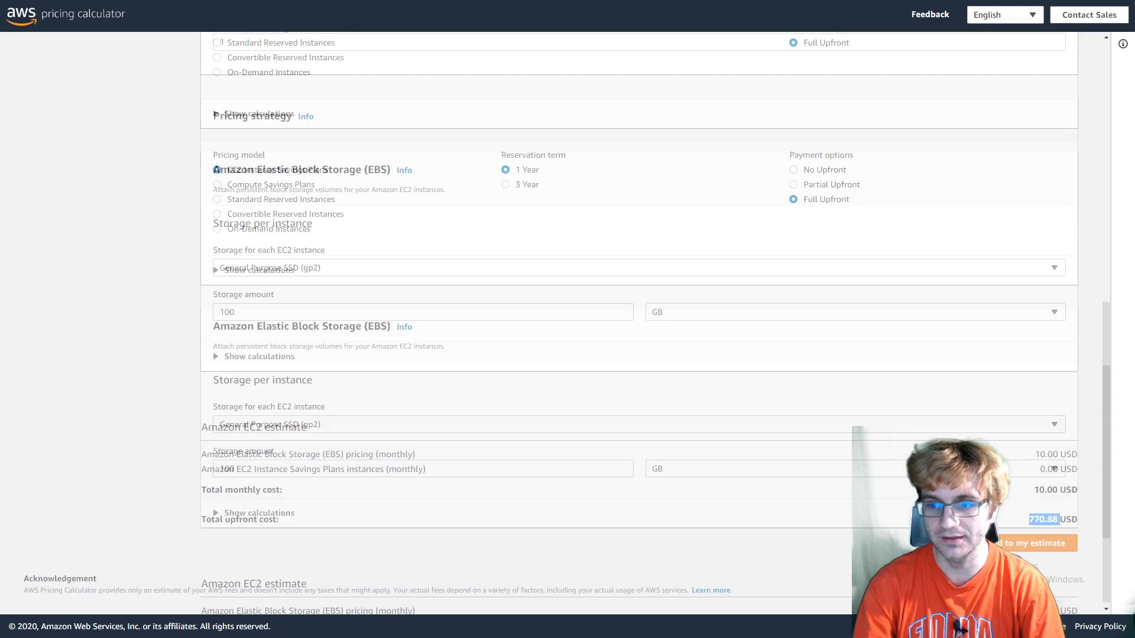
scroll("down", 3)
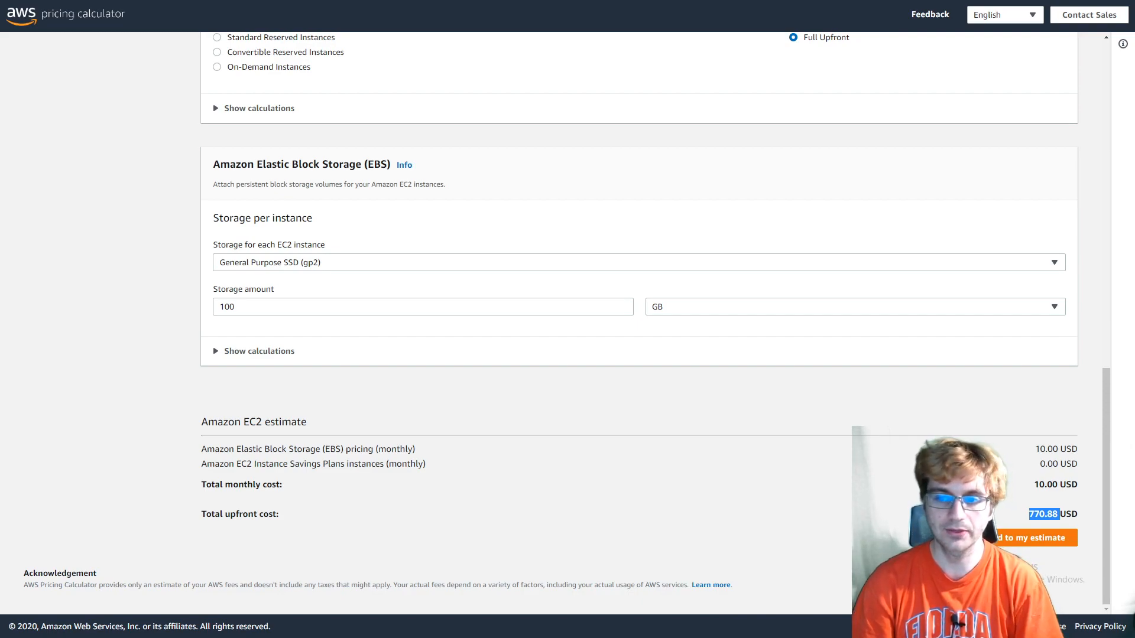
mouse_move(985, 465)
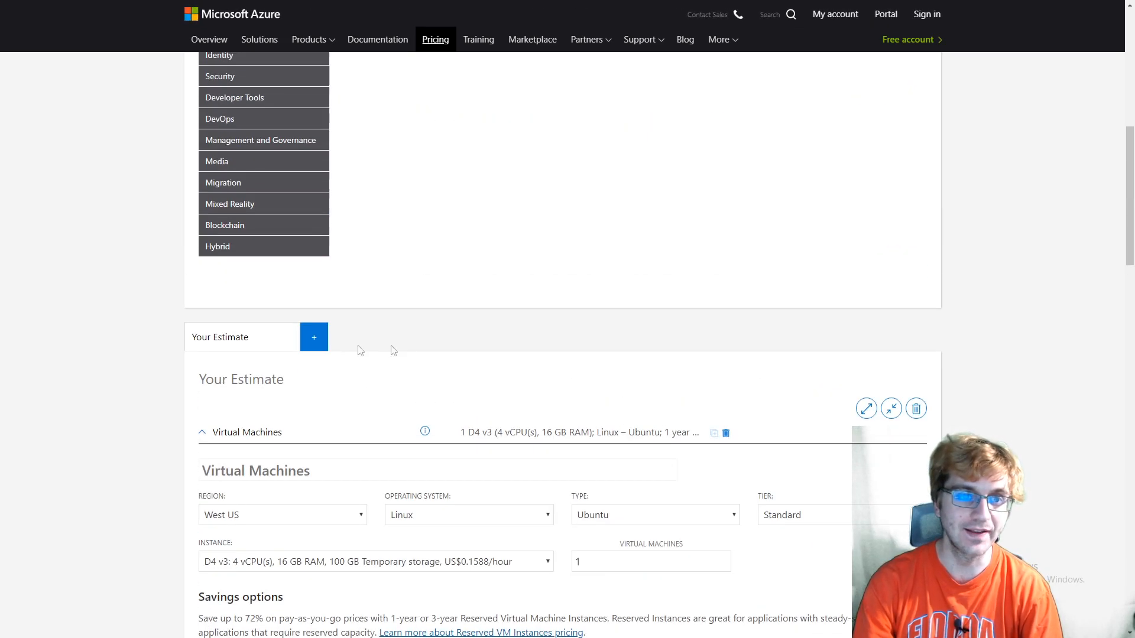
Scroll through Your Estimate to the US$1,391.00 upfront cost for the reserved Azure VM
scroll("down", 3)
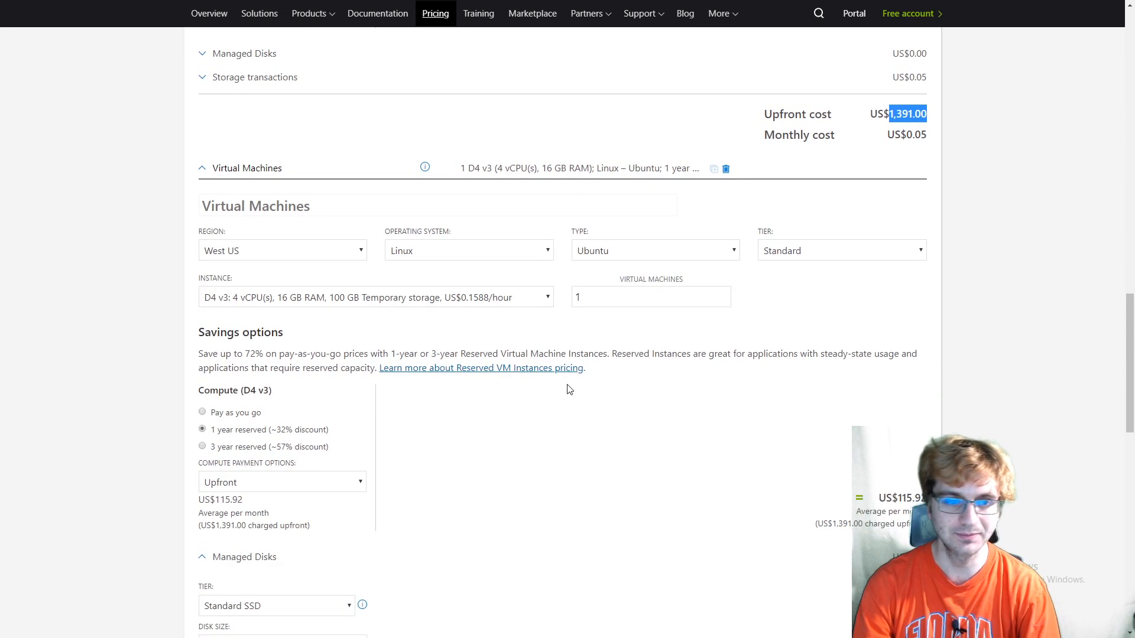
scroll("down", 3)
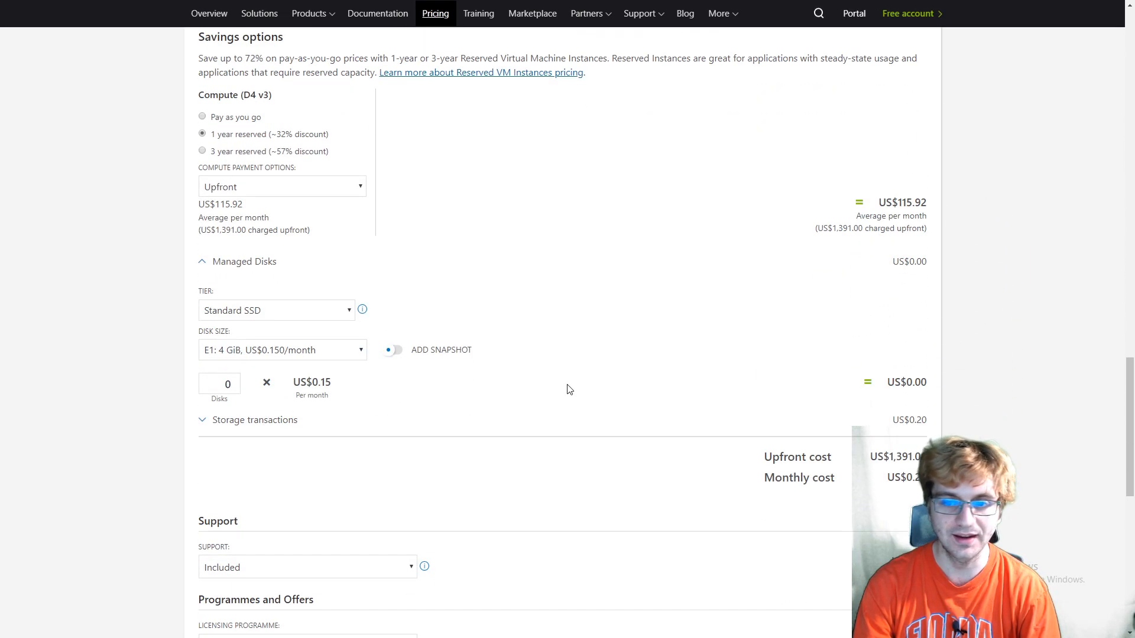
scroll("up", 3)
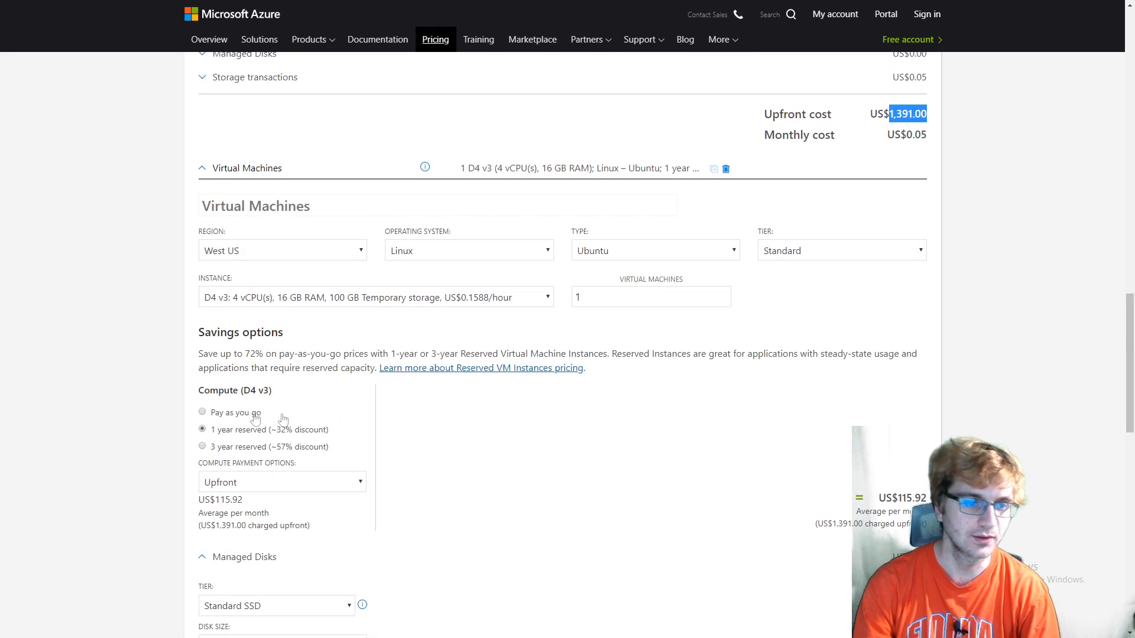
scroll("down", 3)
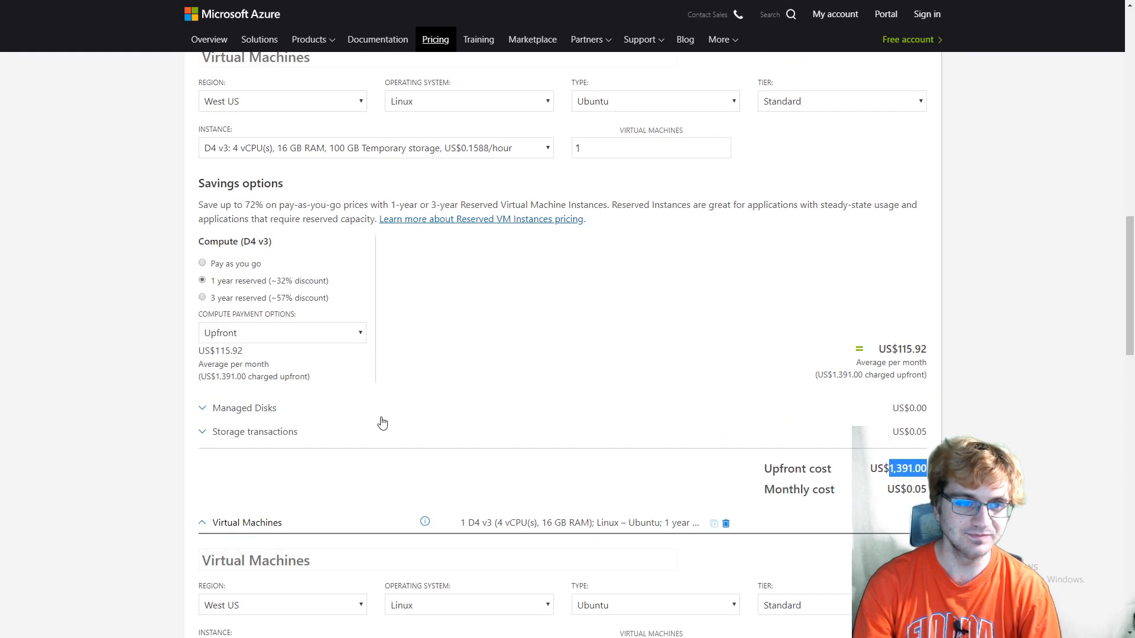
scroll("up", 3)
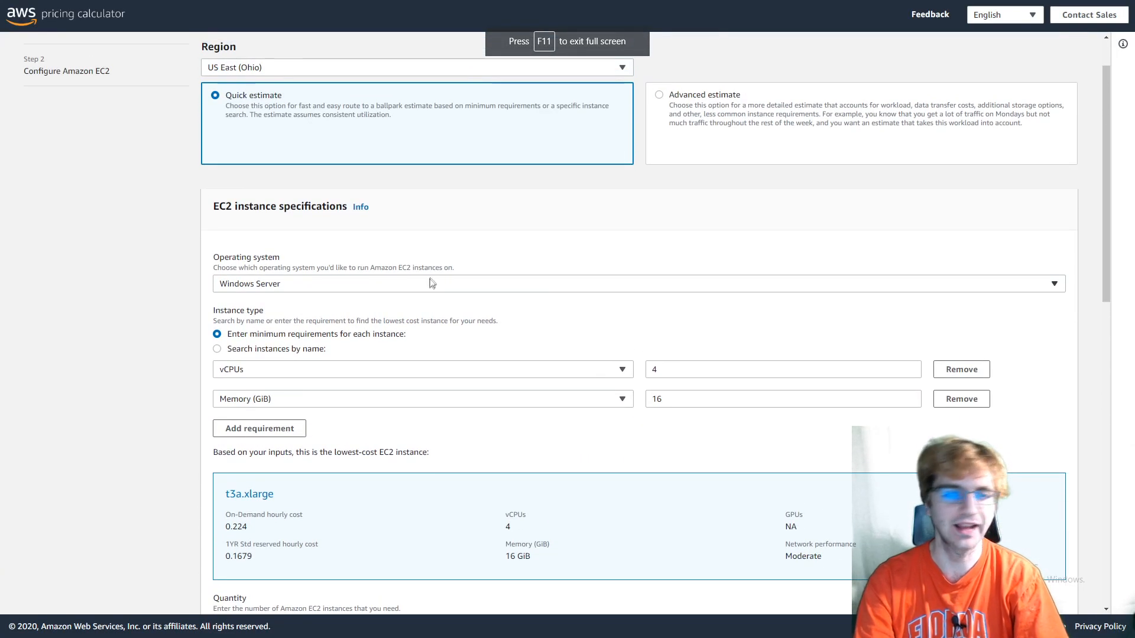
Scroll to the Windows Server EC2 estimate and select its 1,415.62 USD total upfront cost
scroll("down", 3)
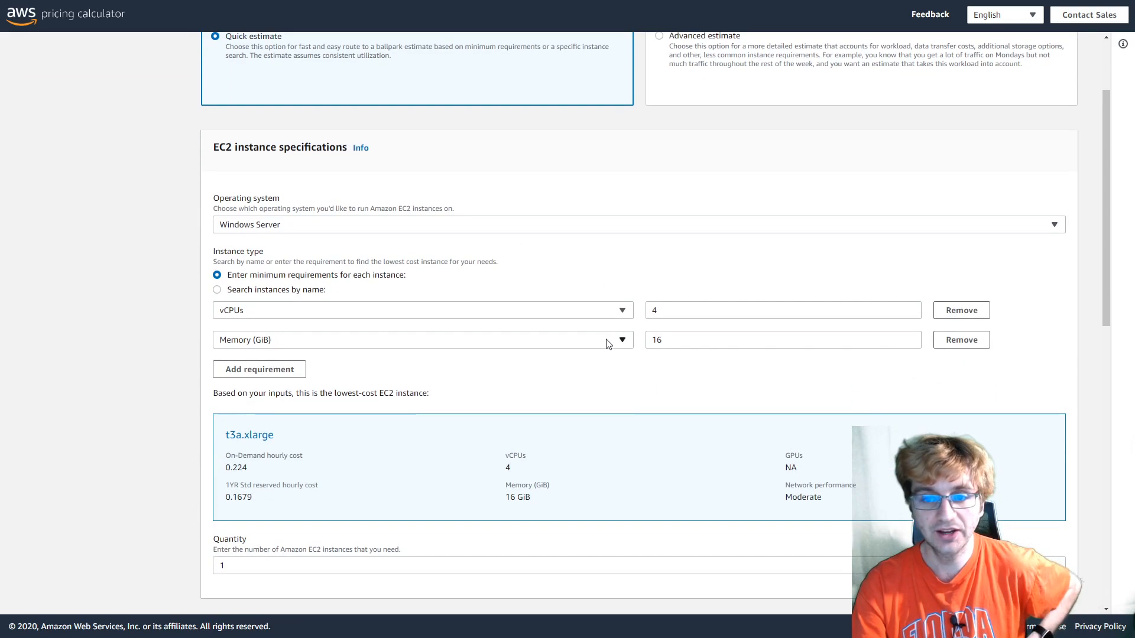
scroll("down", 3)
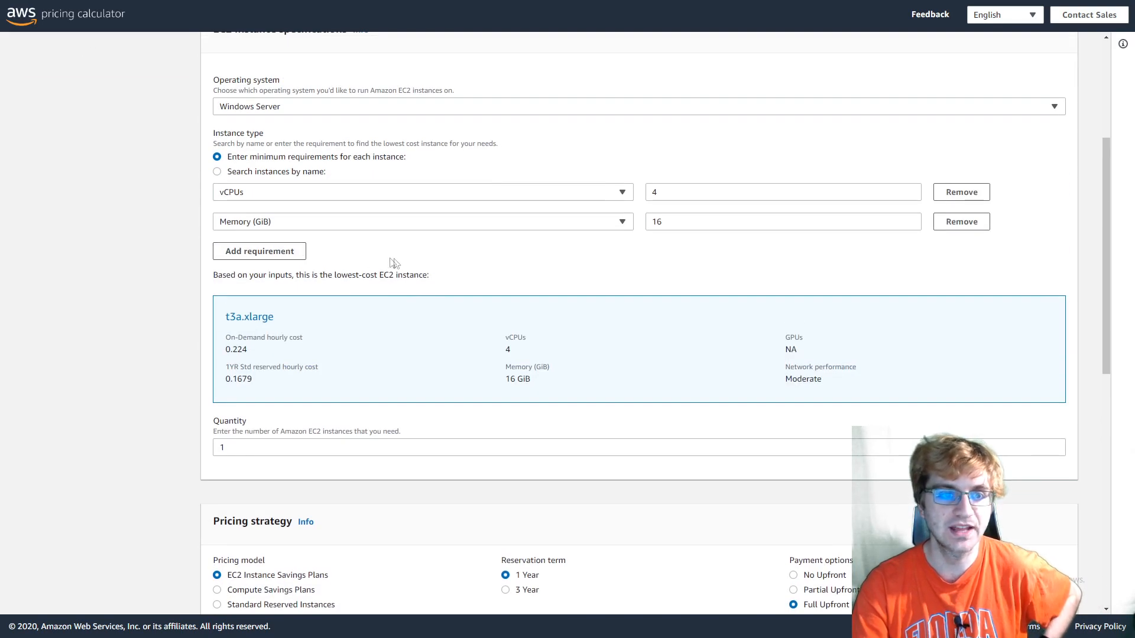
mouse_move(601, 241)
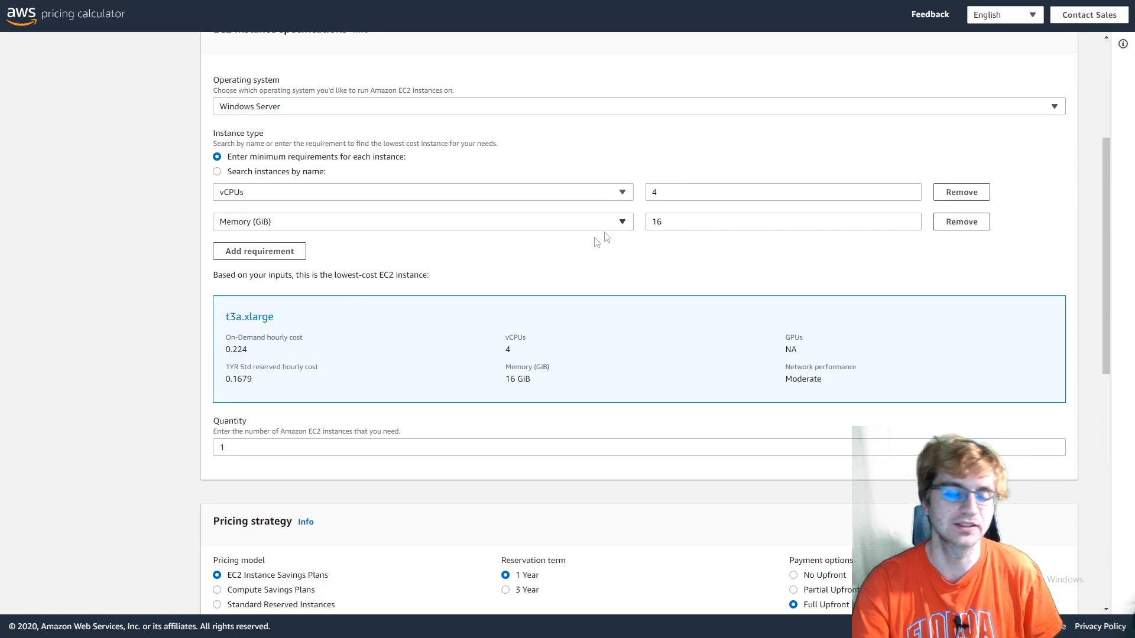
scroll("down", 3)
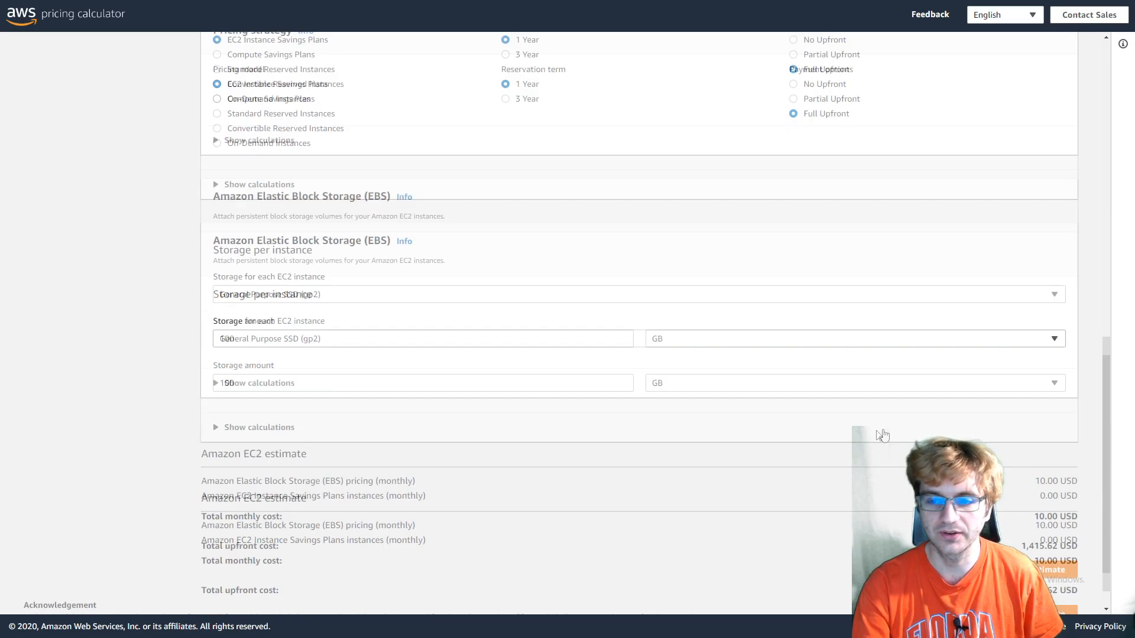
scroll("down", 3)
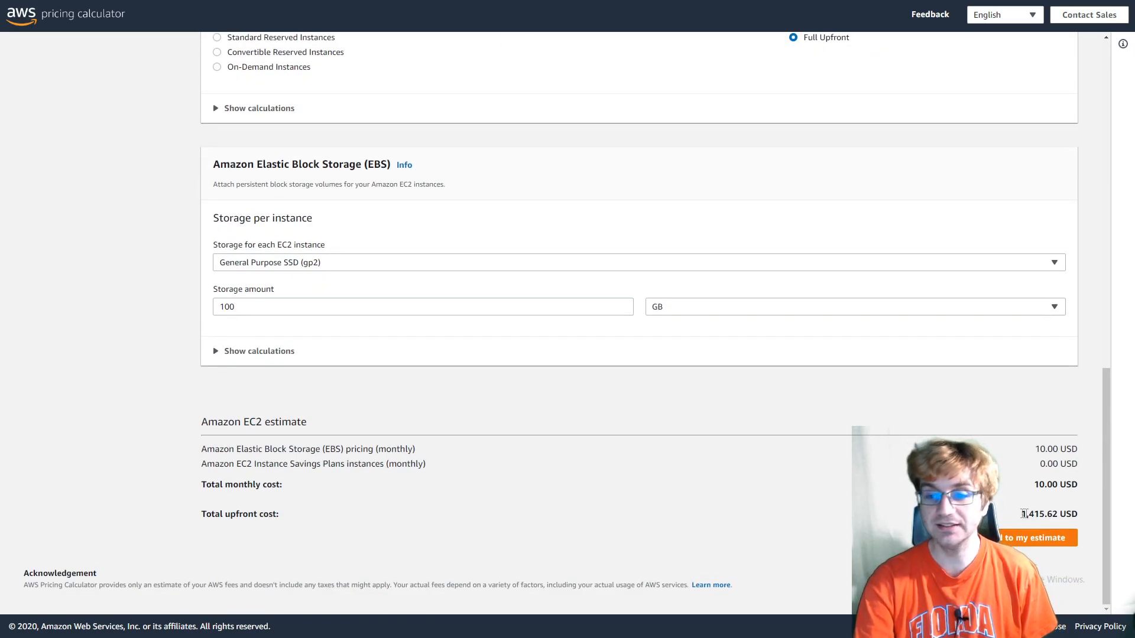
double_click(1043, 514)
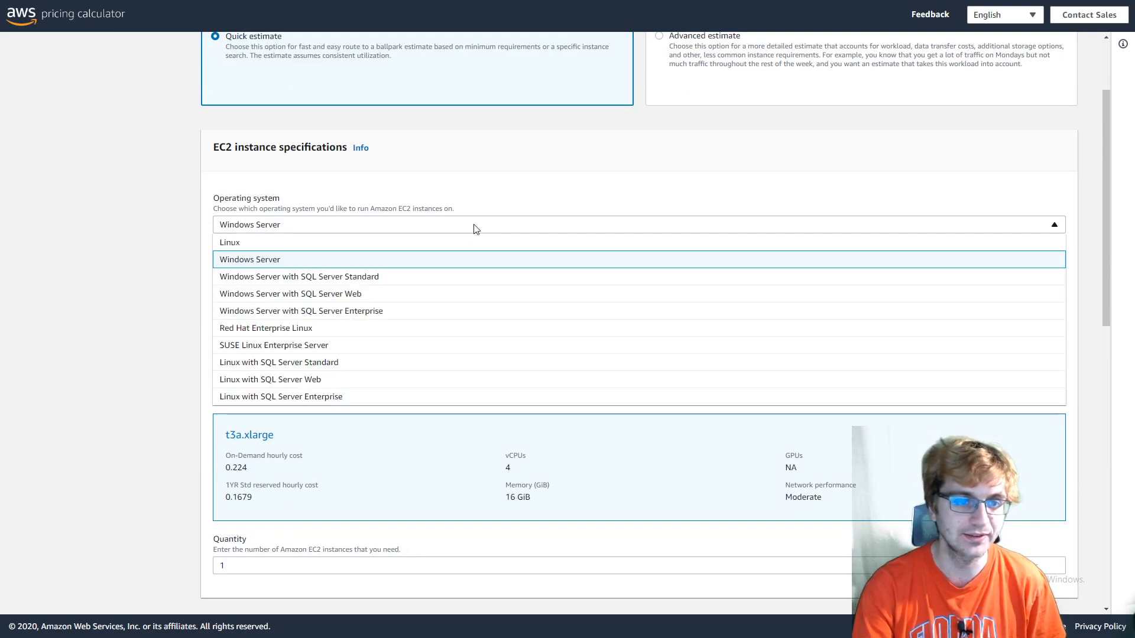
mouse_move(417, 311)
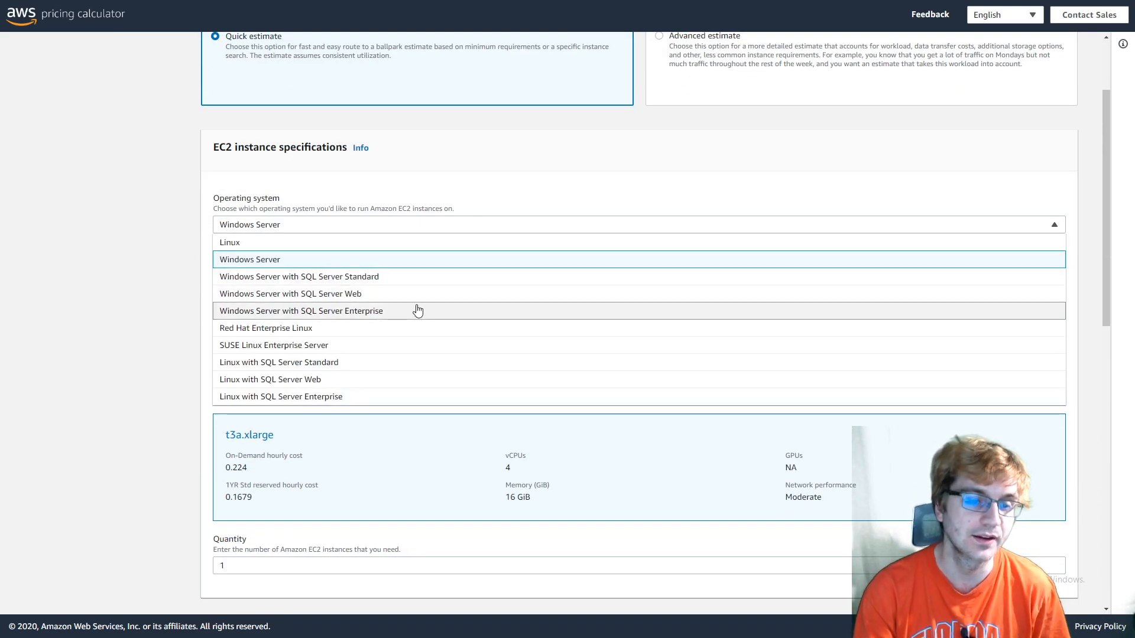
mouse_move(395, 321)
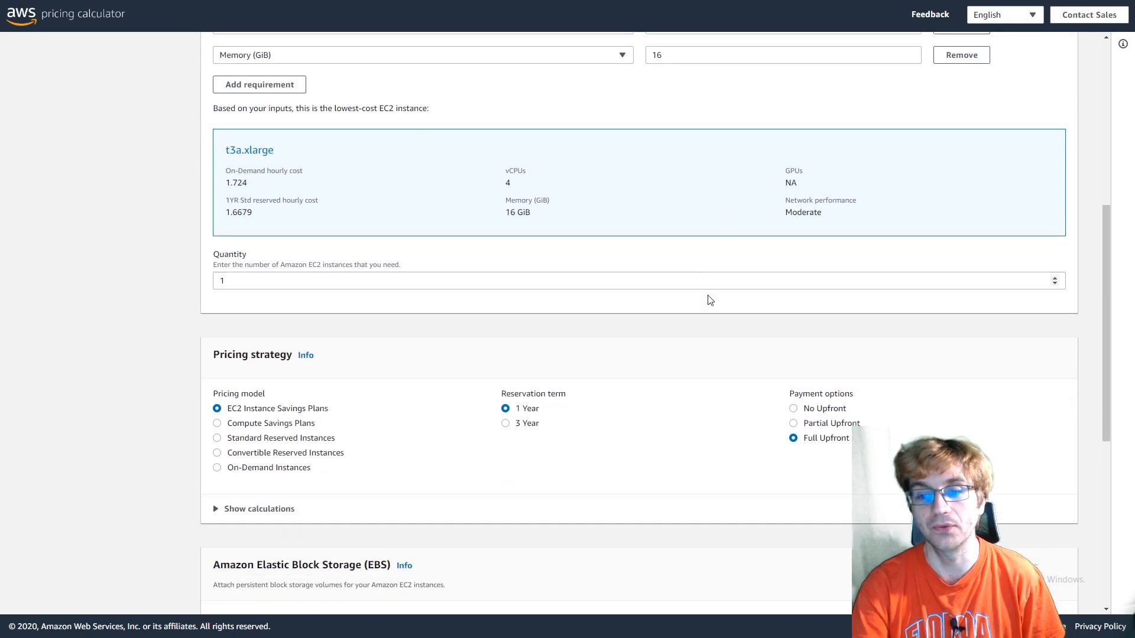
Switch the operating system to Windows Server with SQL Server Web and check the estimate
scroll("down", 3)
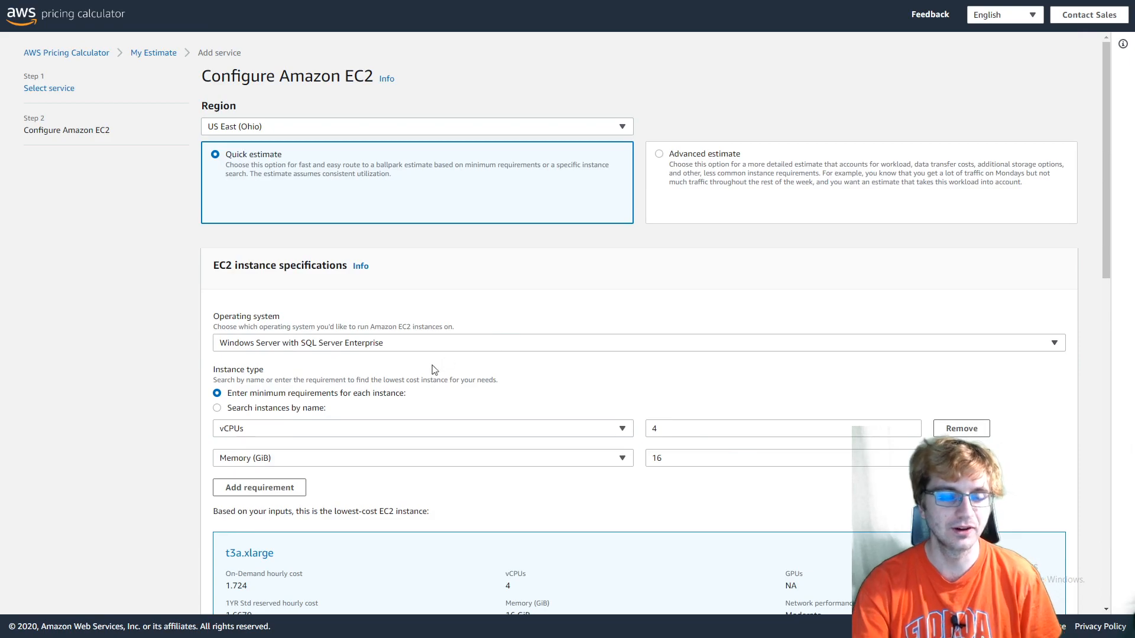
scroll("down", 3)
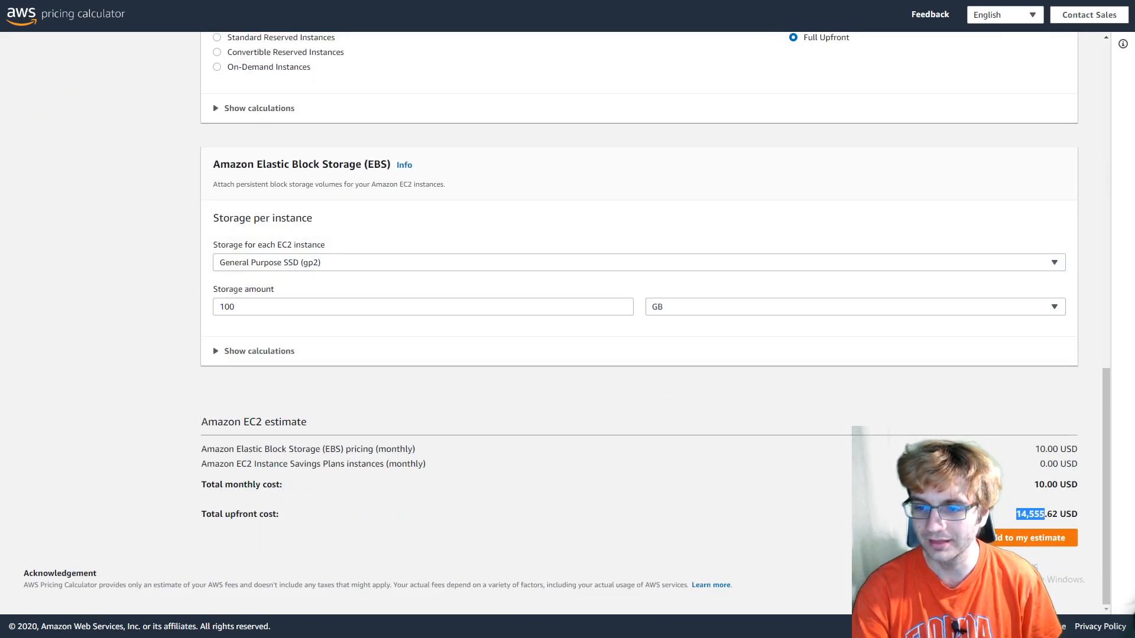
mouse_move(714, 472)
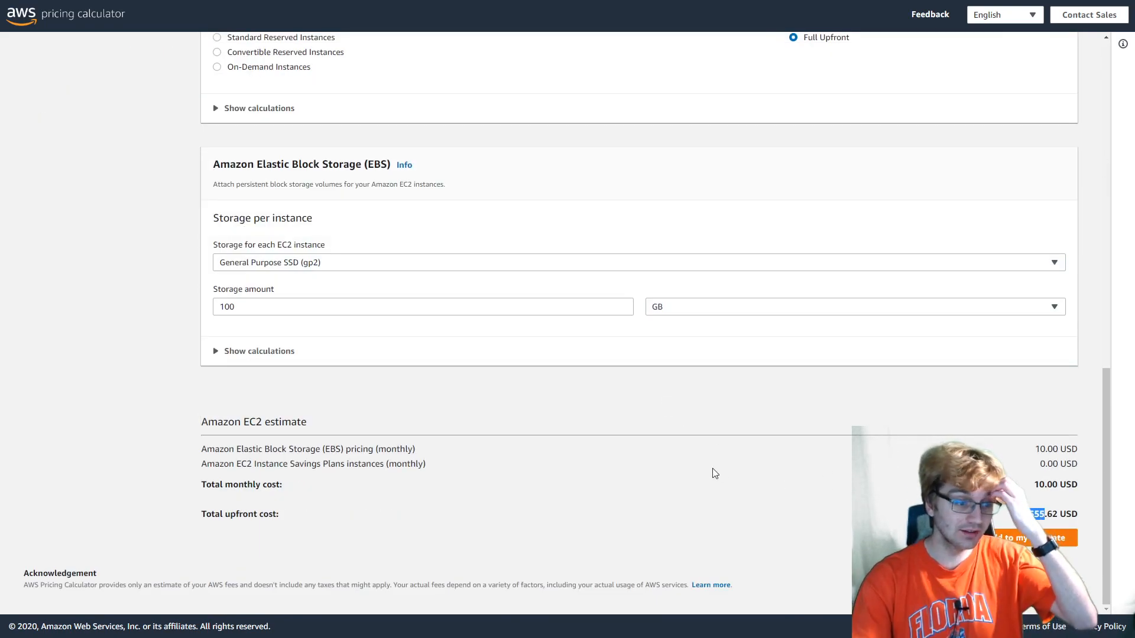
scroll("up", 3)
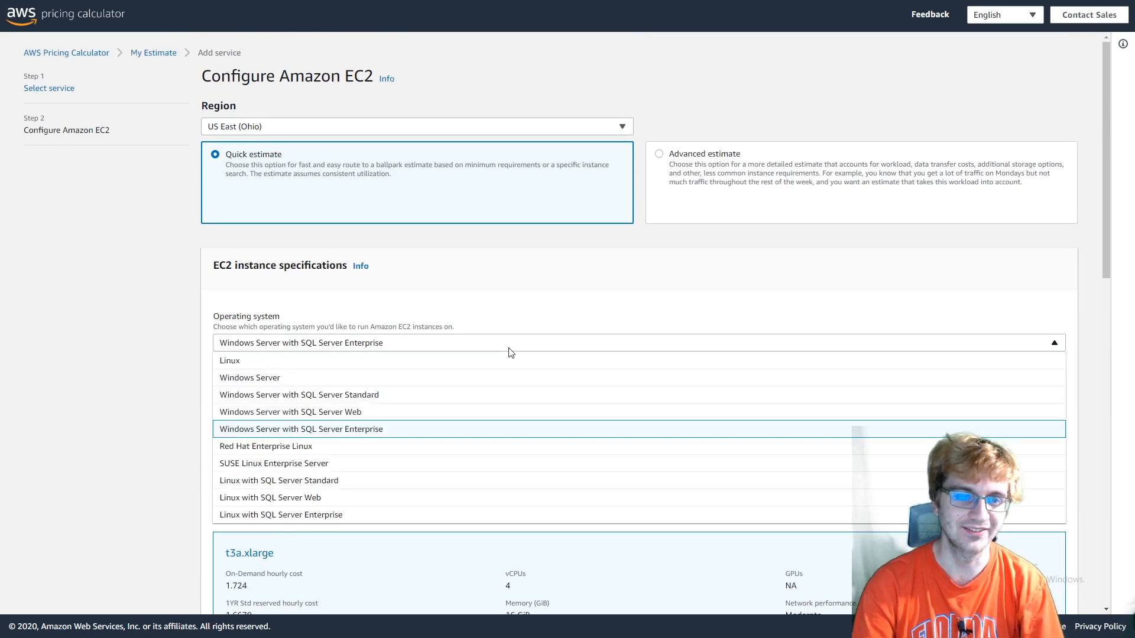
left_click(290, 411)
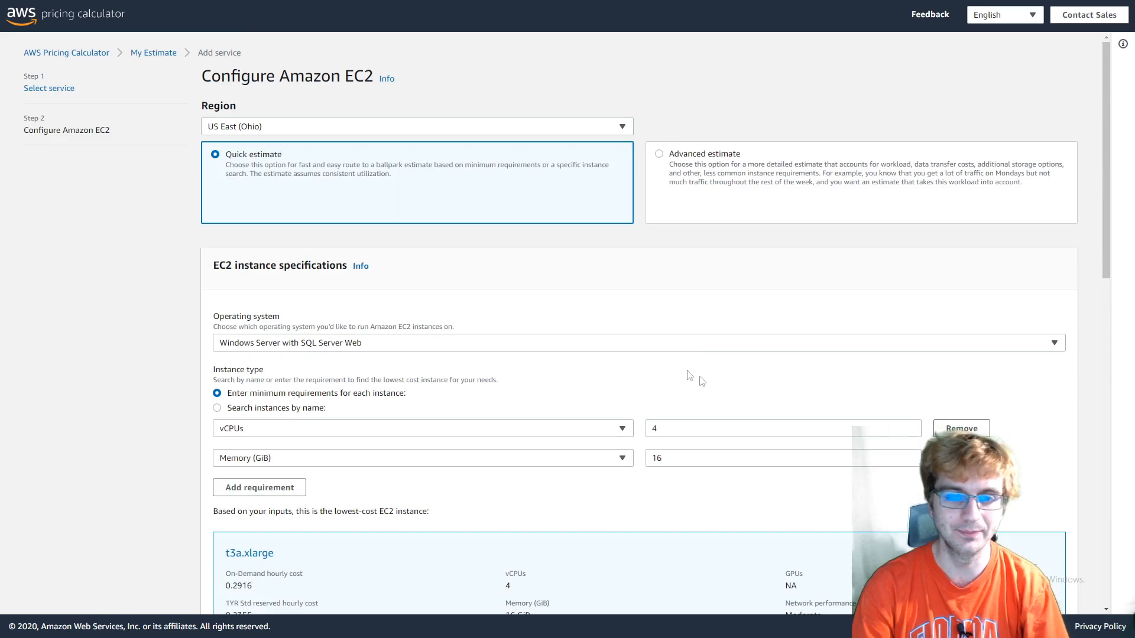
scroll("down", 3)
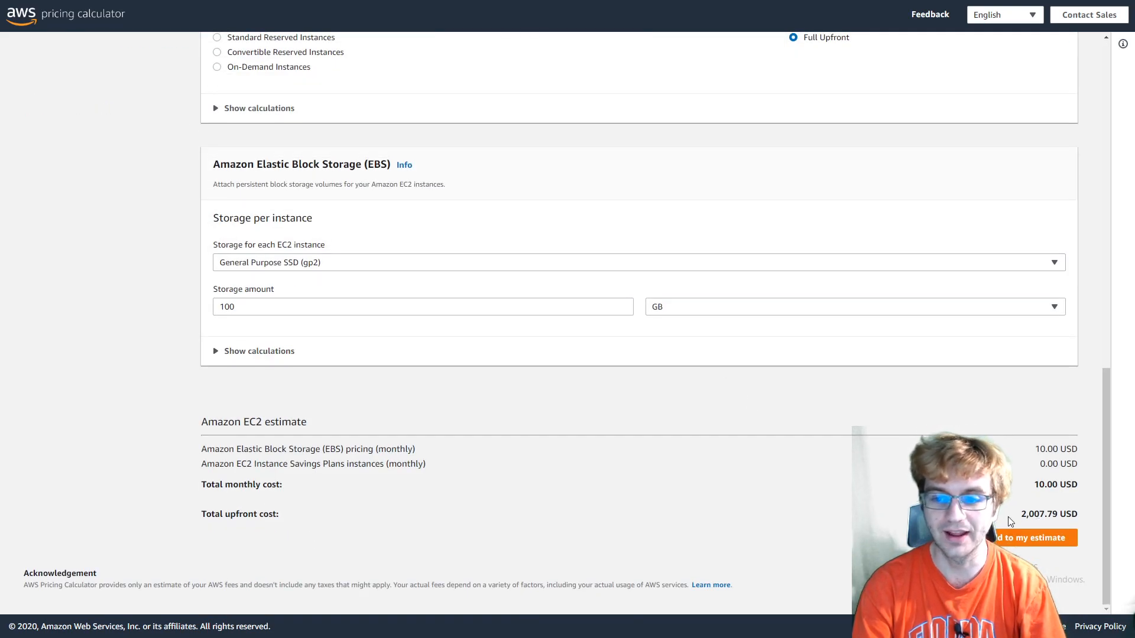
scroll("up", 3)
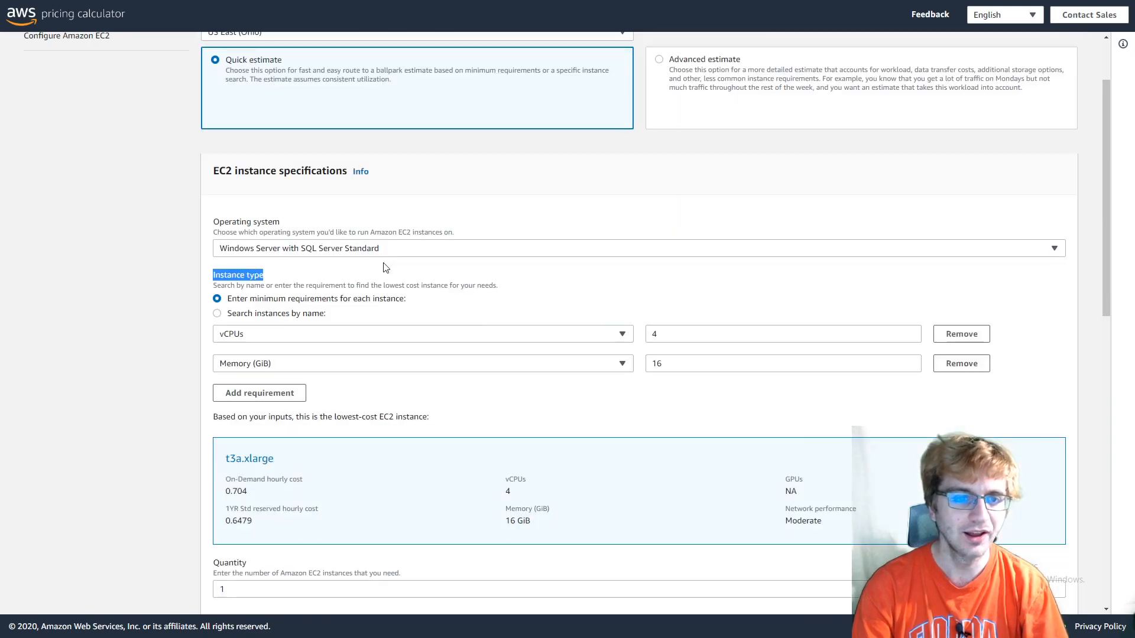
scroll("down", 3)
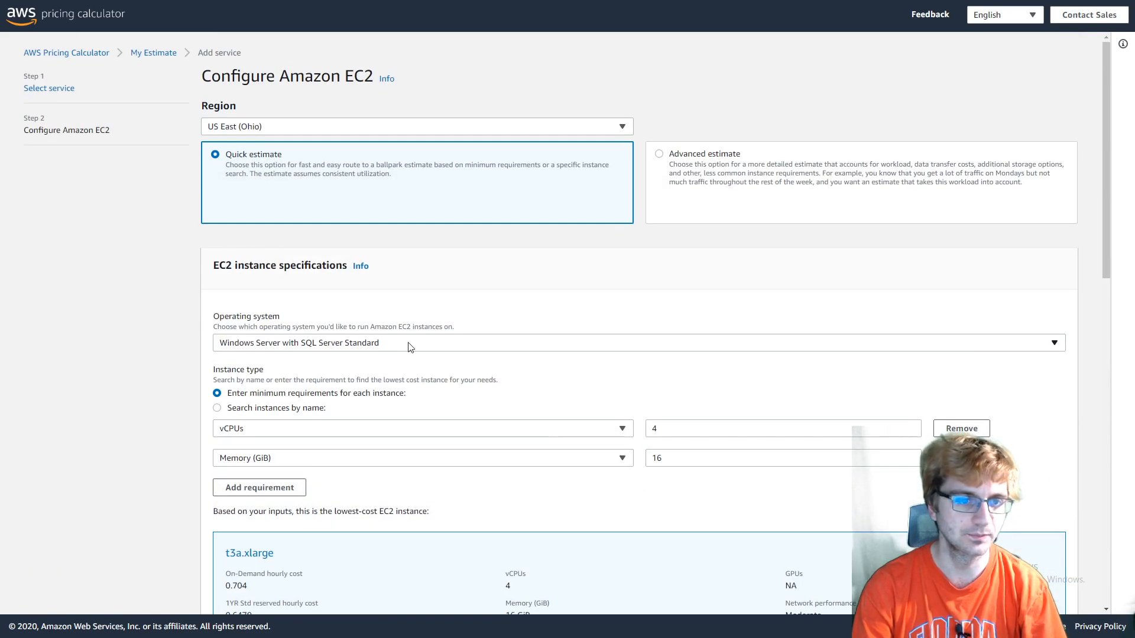
mouse_move(567, 345)
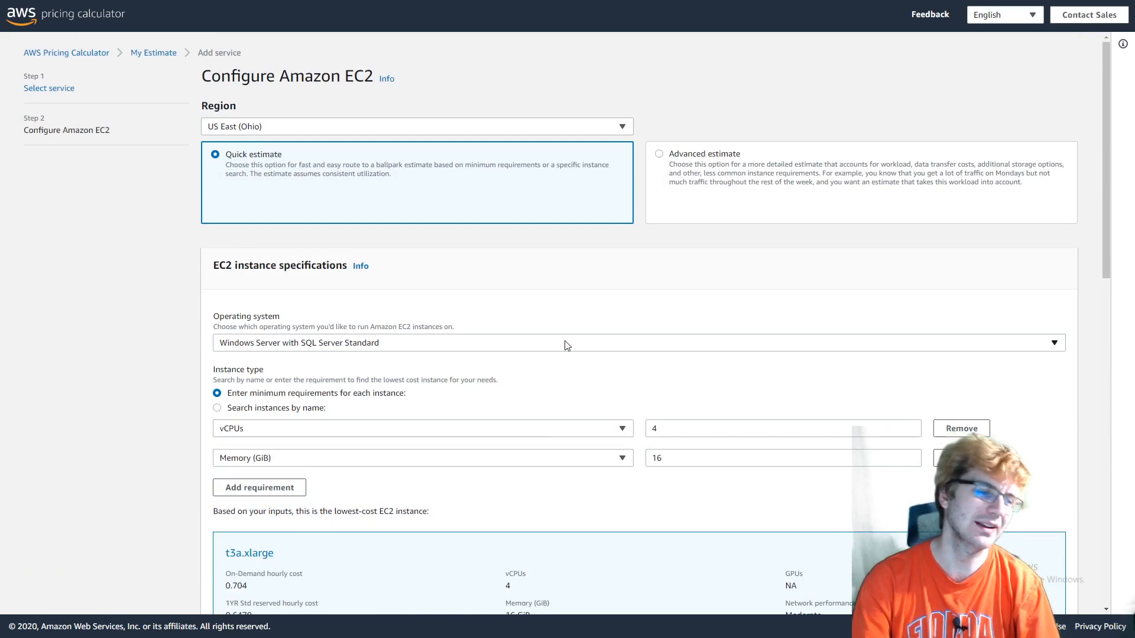
Highlight the resulting total upfront cost figure before reverting to plain Windows Server
scroll("down", 3)
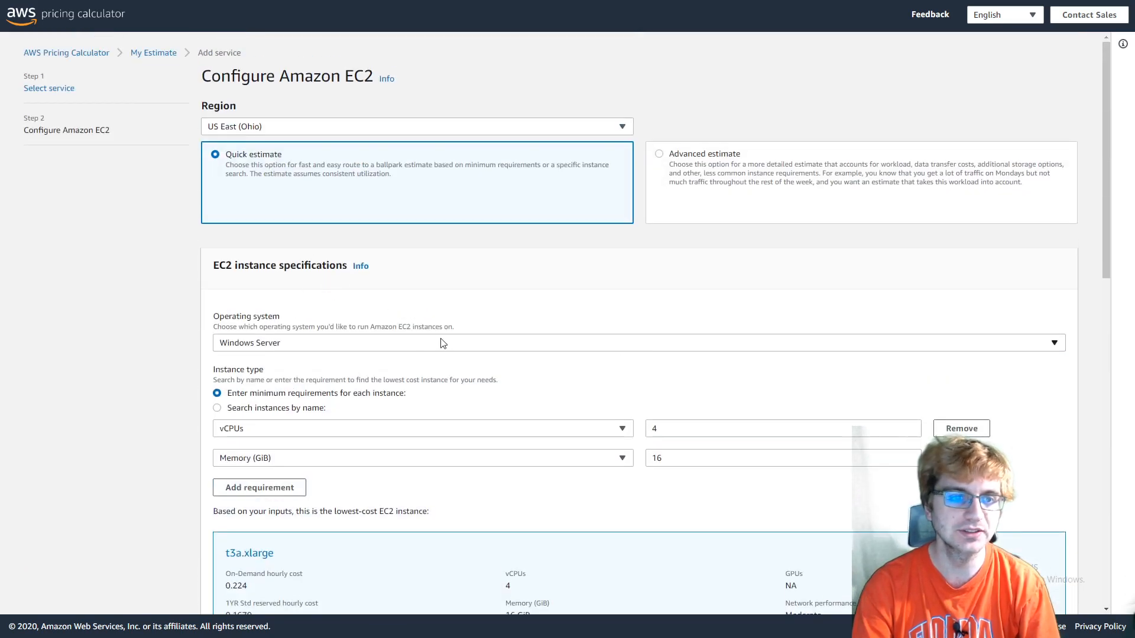
scroll("down", 3)
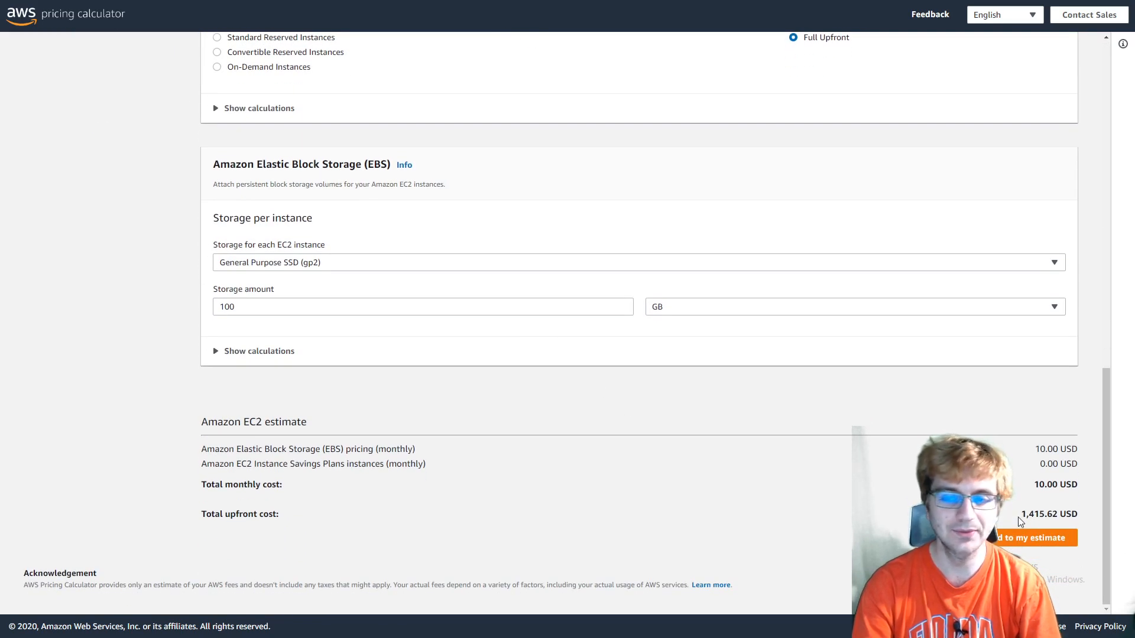
double_click(1031, 515)
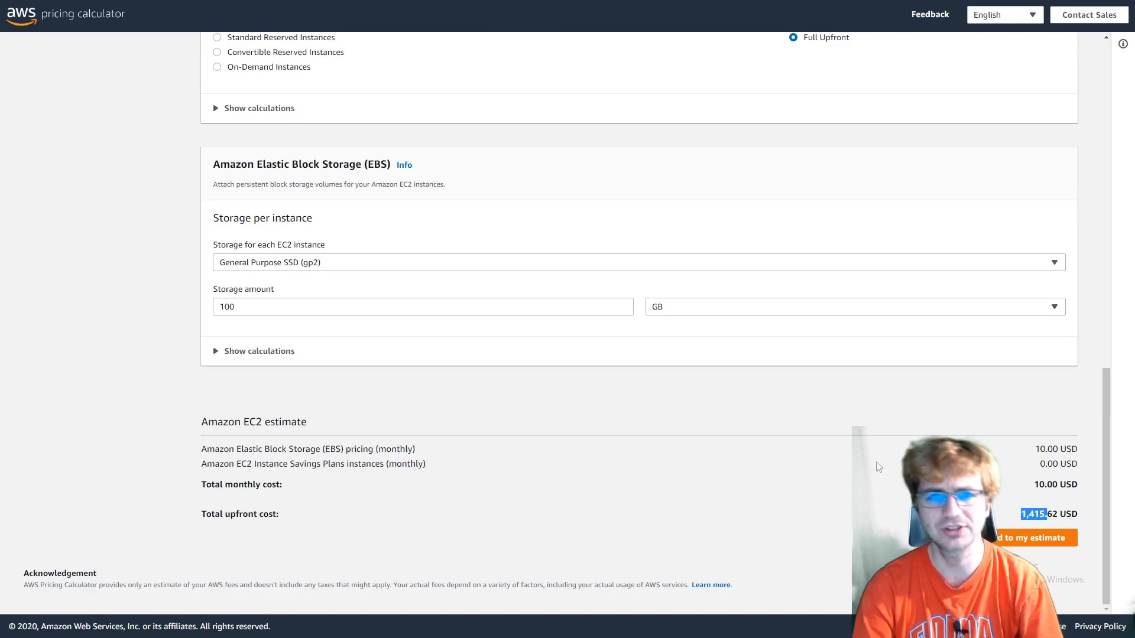
scroll("up", 3)
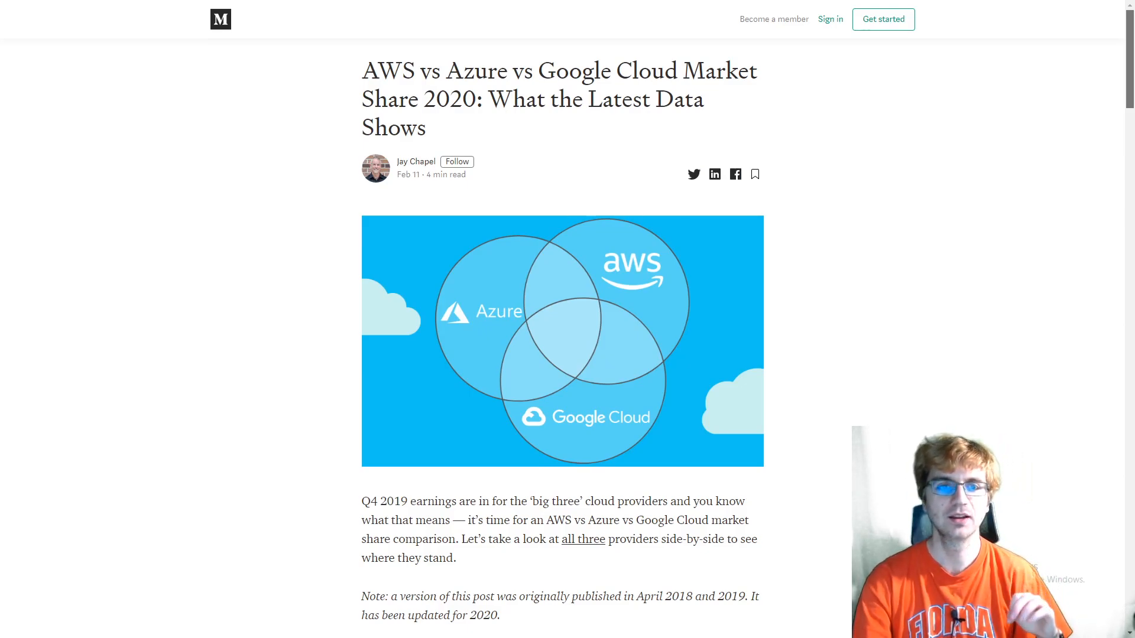
Scroll the Medium article to the Canalys table: AWS 32.4%, Azure 17.6%, Google Cloud 6%
scroll("down", 3)
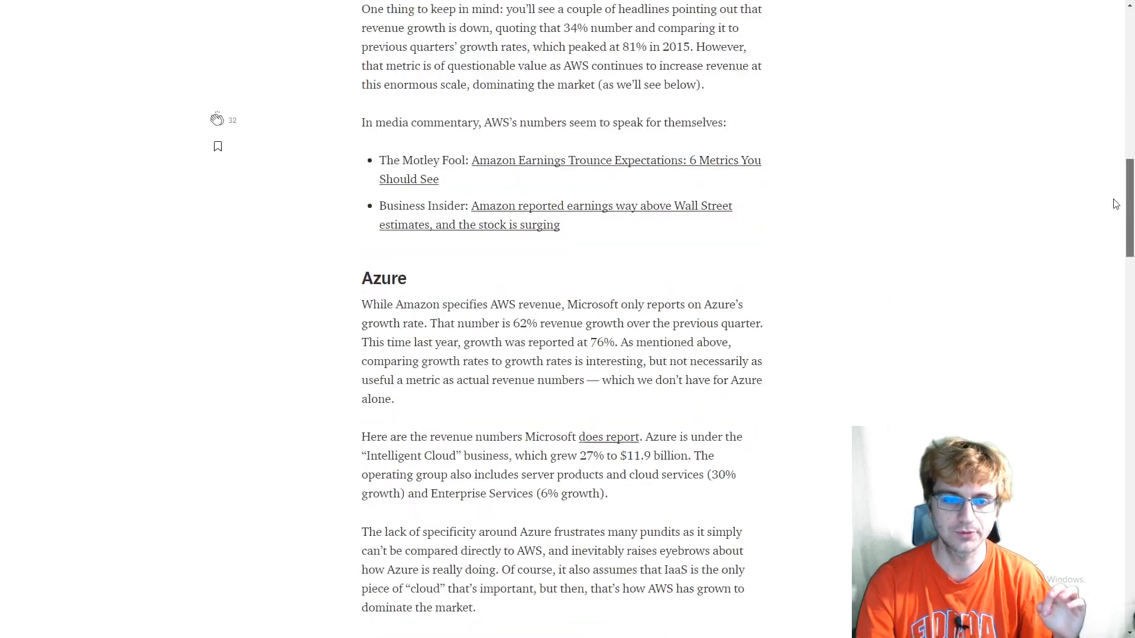
scroll("down", 3)
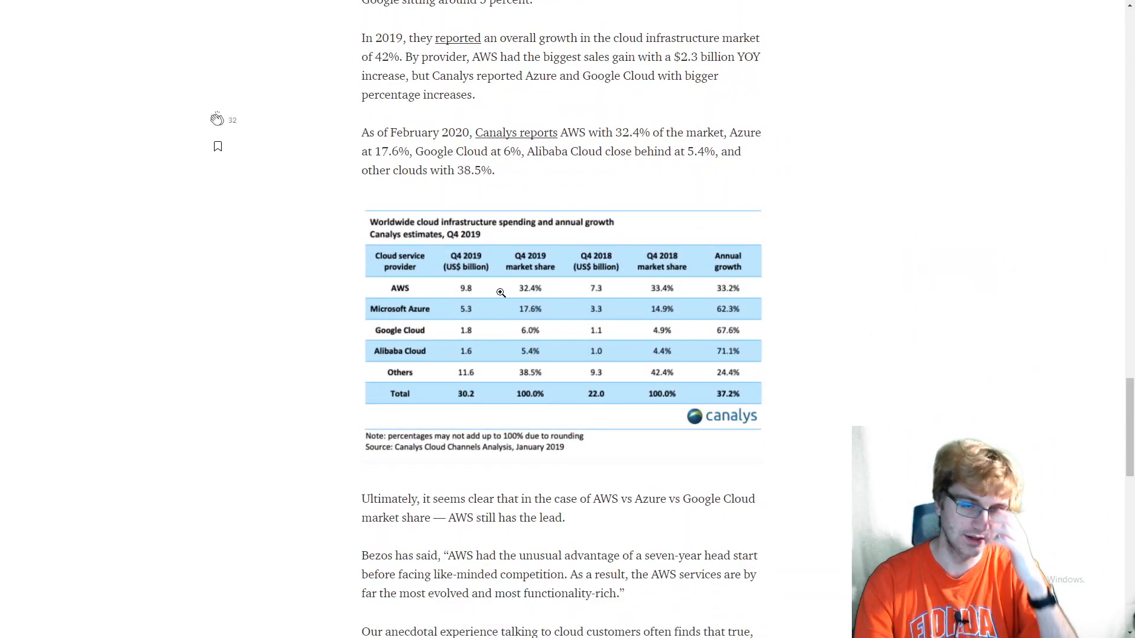
mouse_move(717, 305)
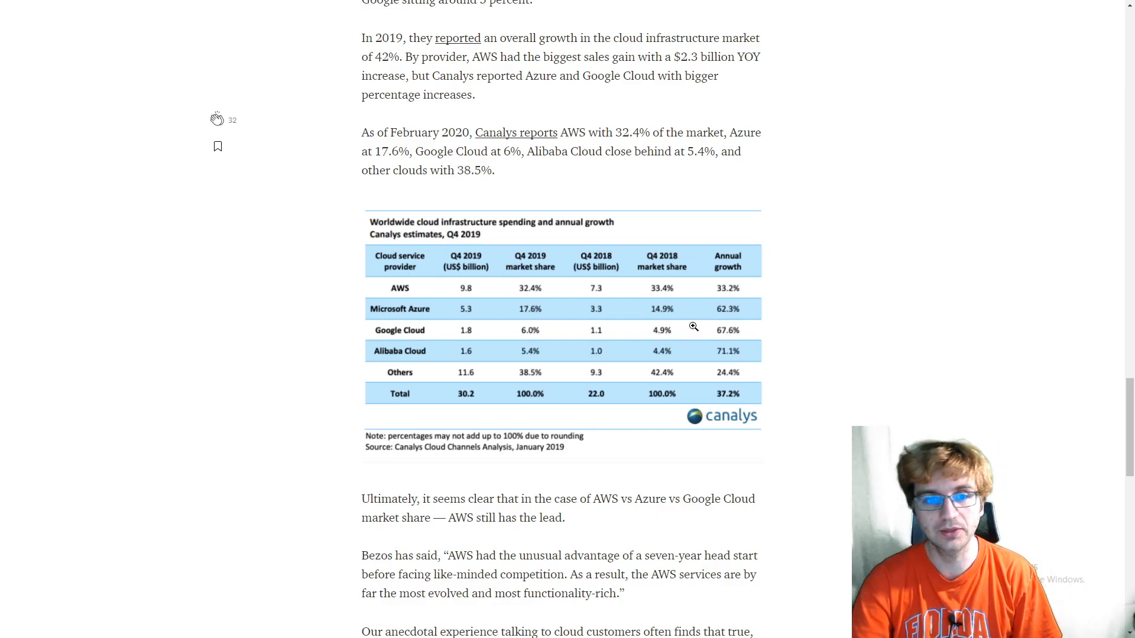
mouse_move(721, 313)
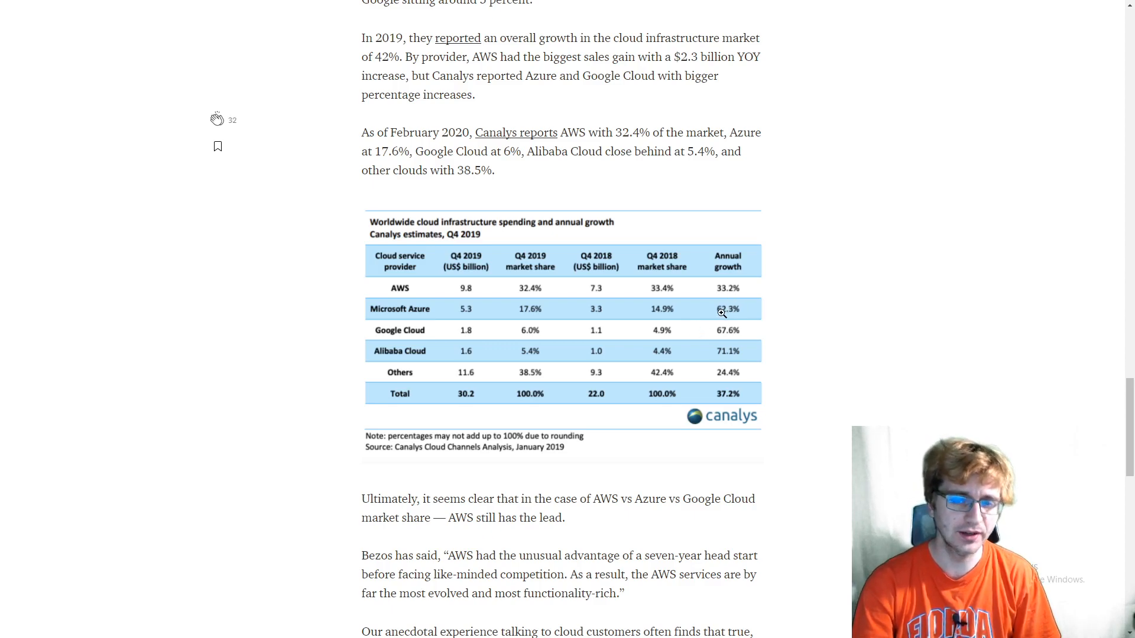
mouse_move(746, 343)
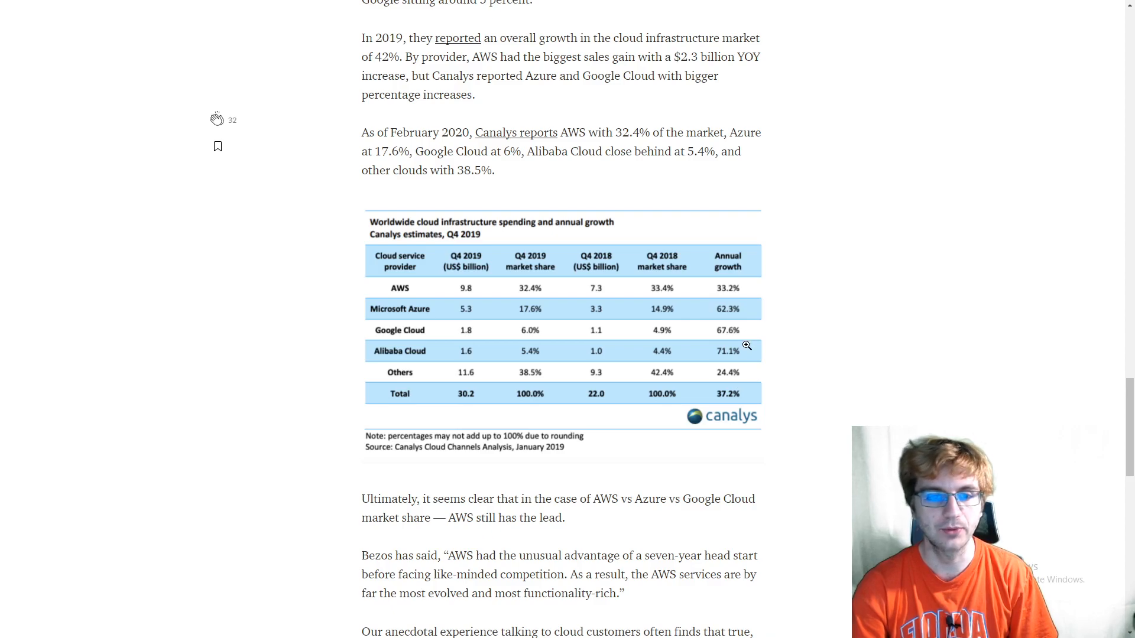
mouse_move(713, 284)
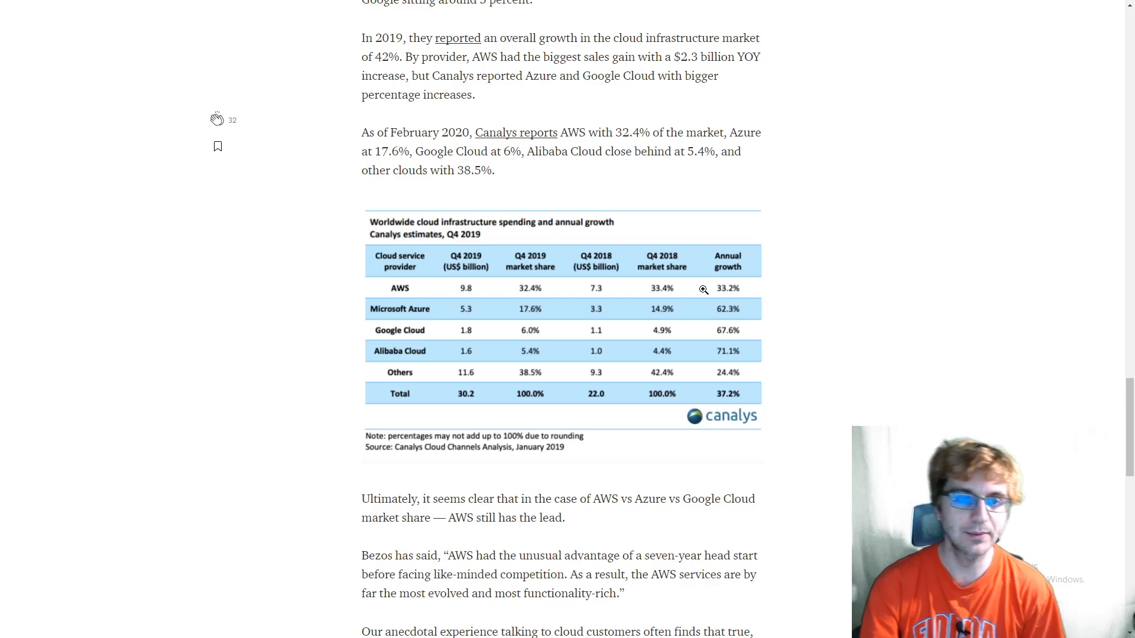
mouse_move(799, 290)
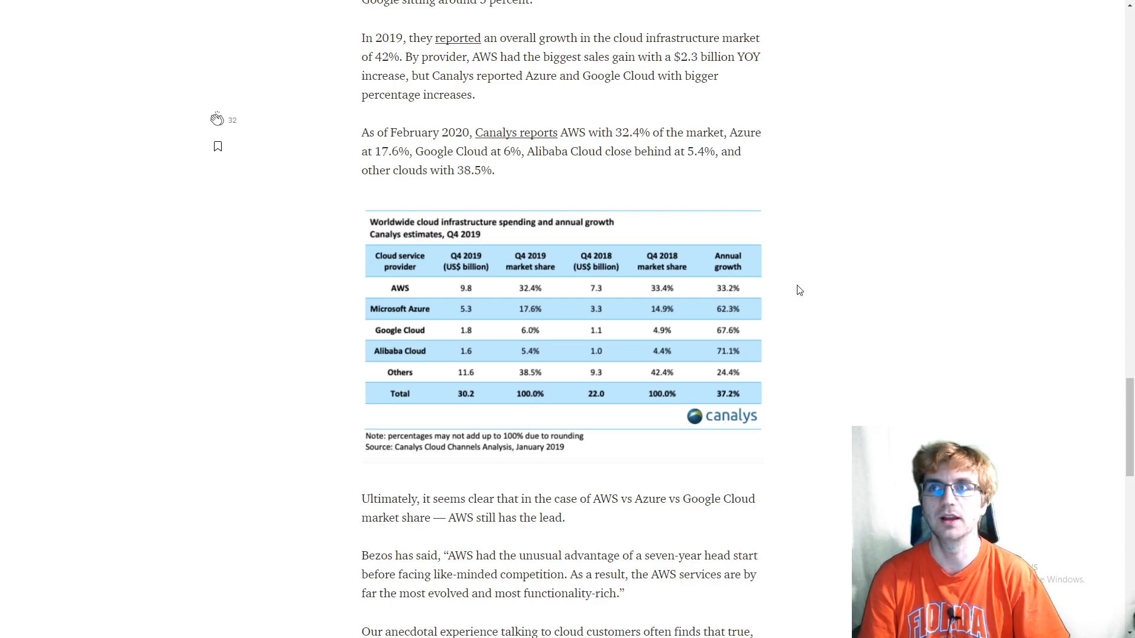
mouse_move(450, 289)
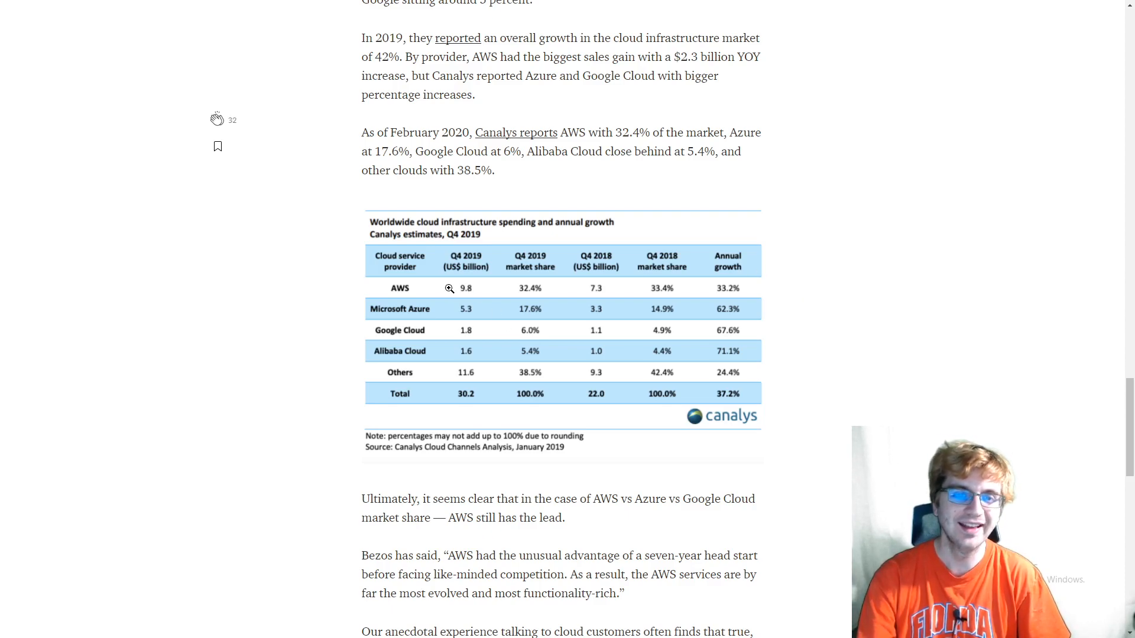
mouse_move(458, 286)
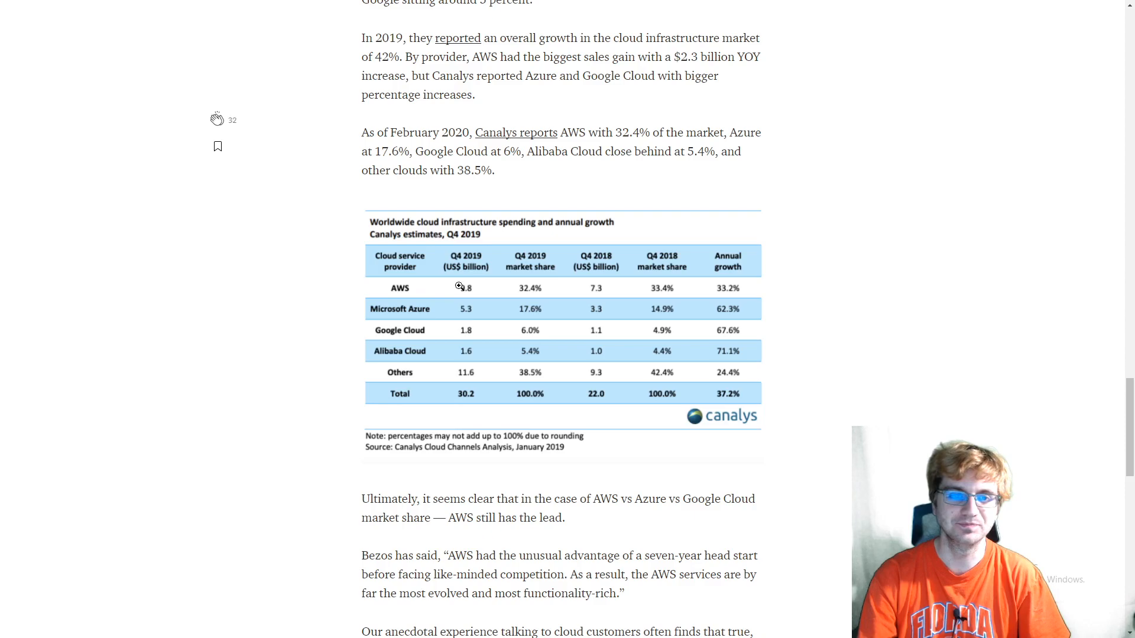
mouse_move(474, 289)
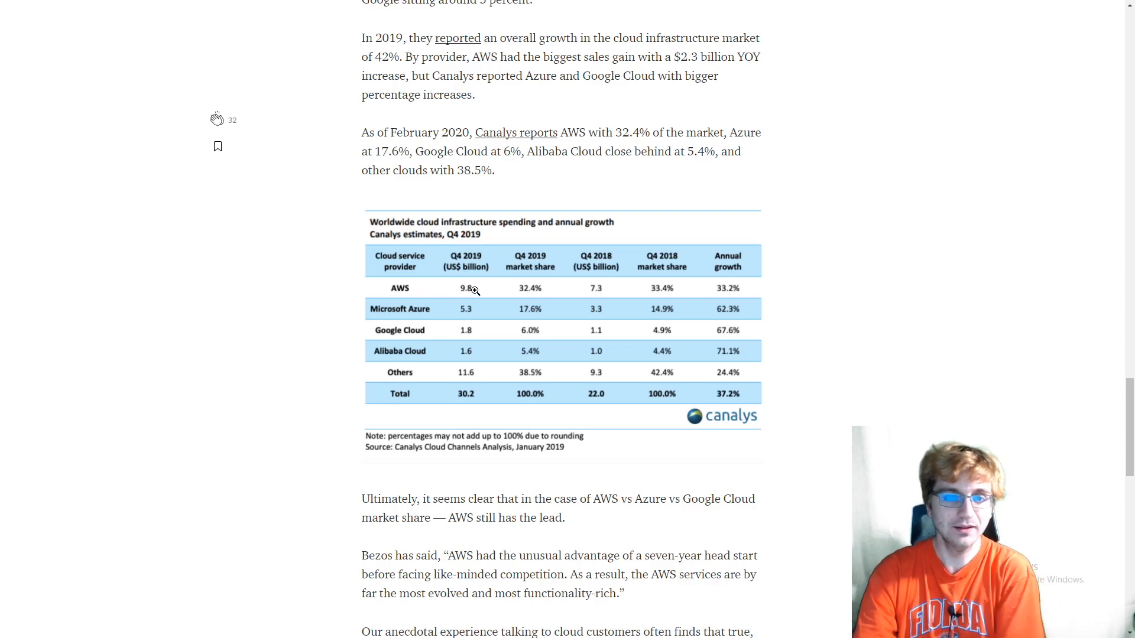
mouse_move(473, 301)
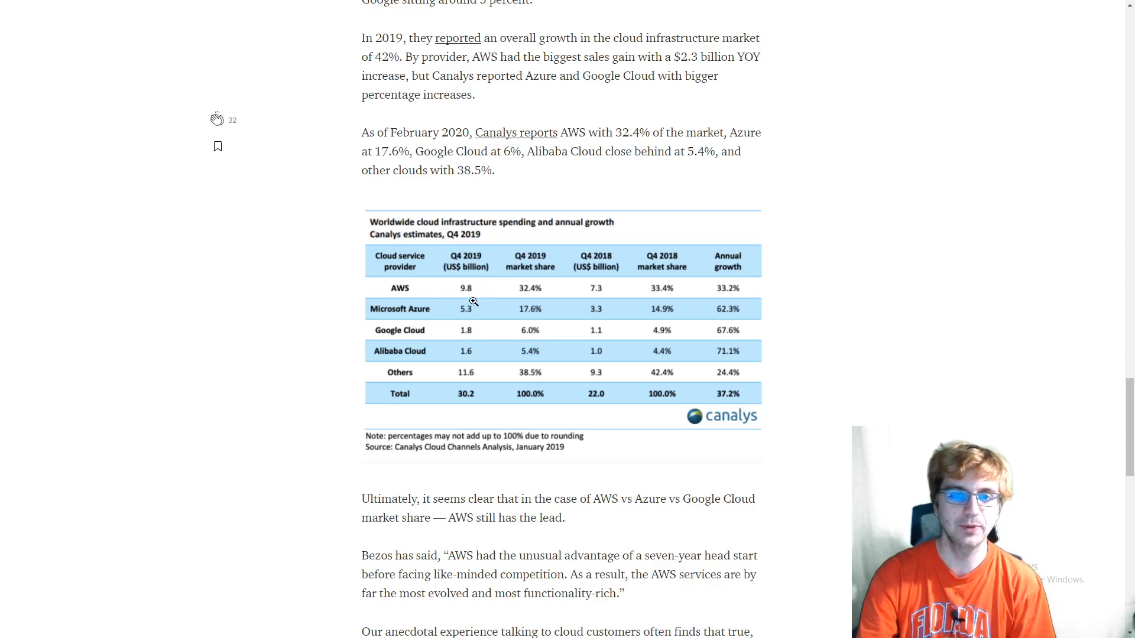
mouse_move(585, 286)
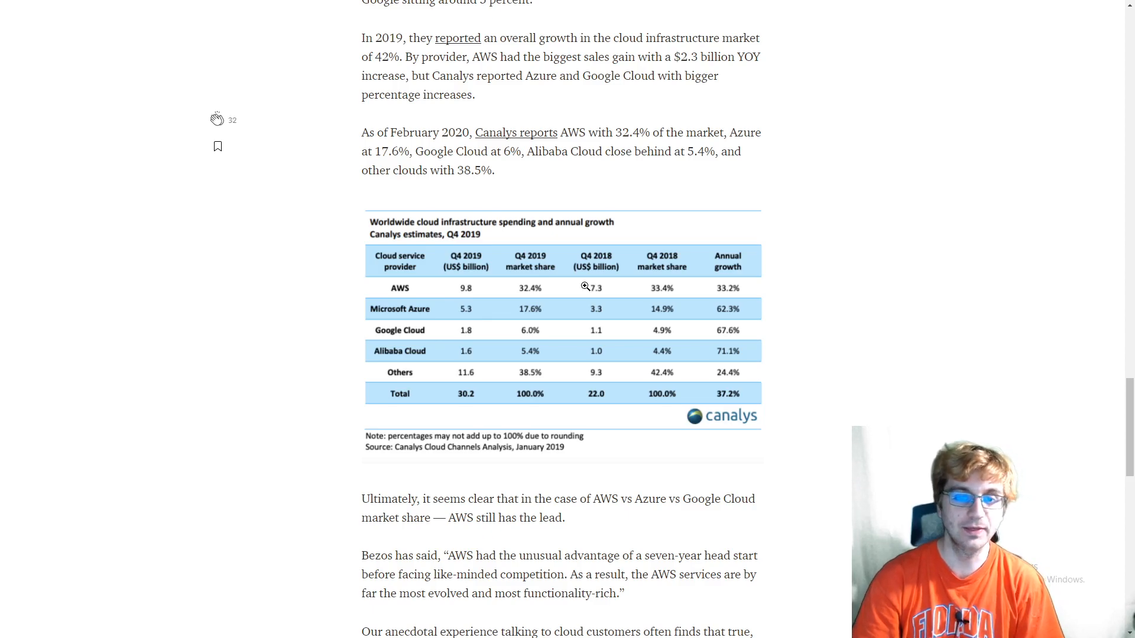
mouse_move(791, 312)
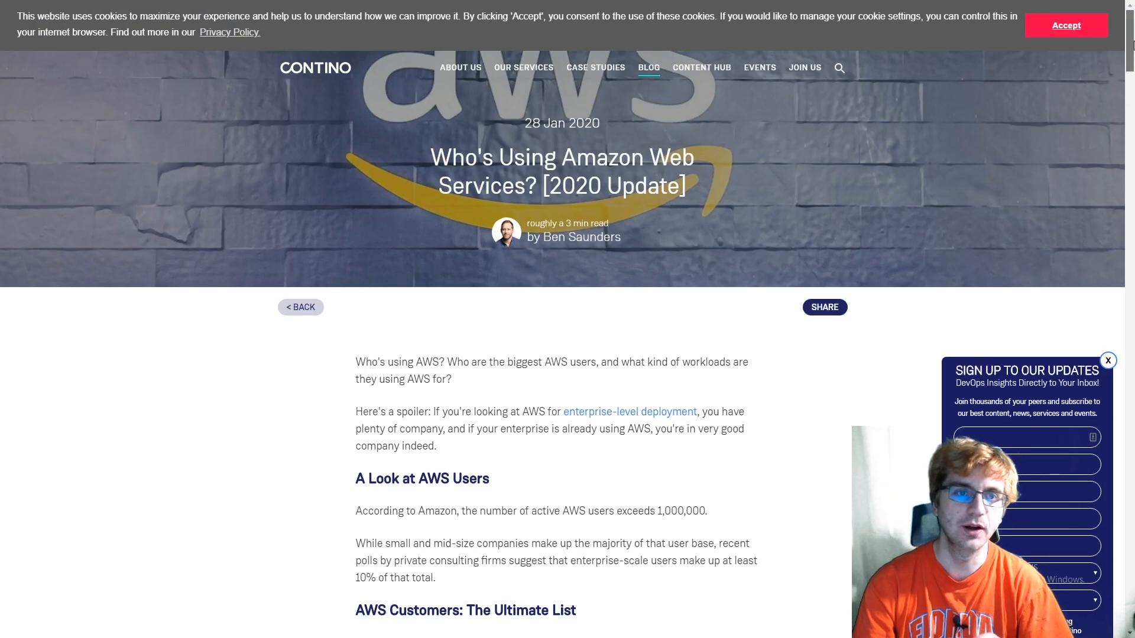
Scroll to The Big Spenders list and highlight LinkedIn among the top EC2 spenders
scroll("down", 3)
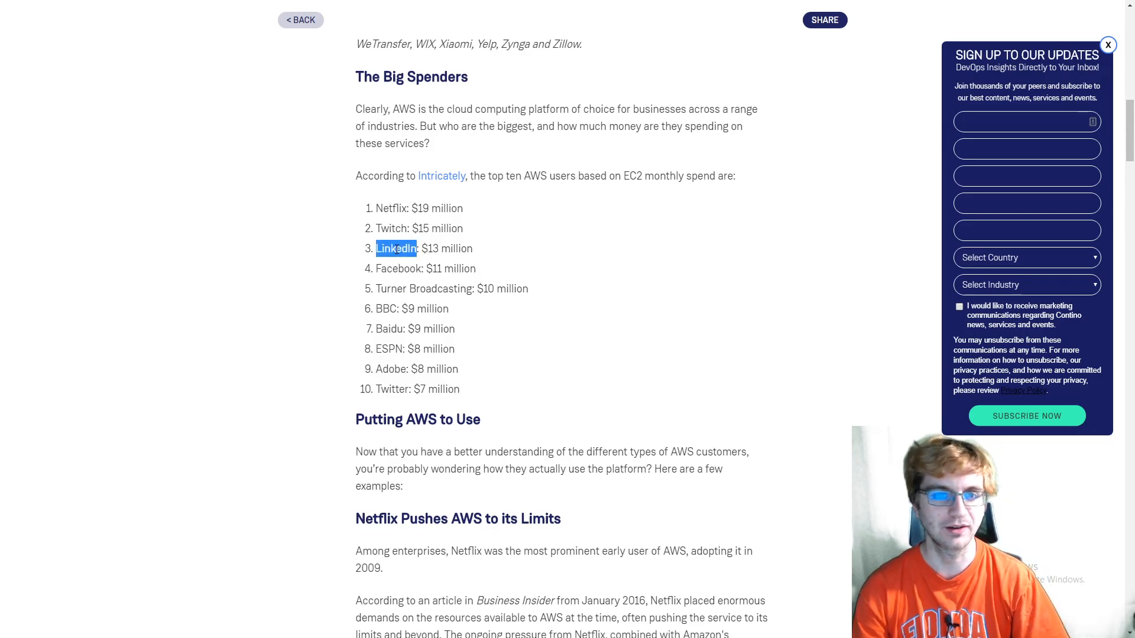
double_click(389, 228)
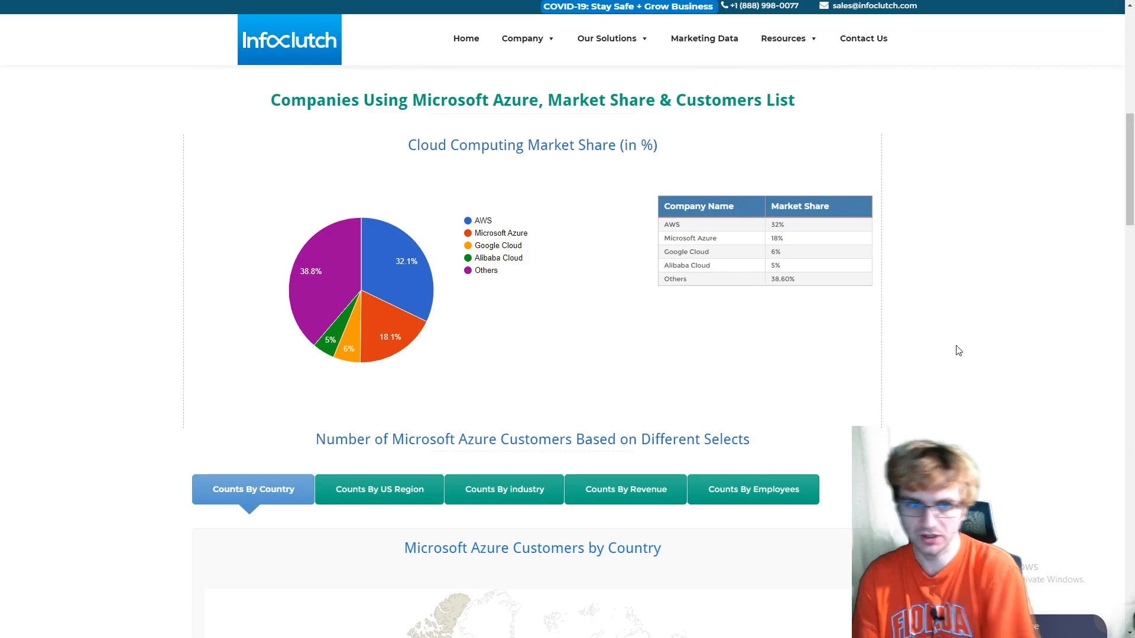
mouse_move(344, 242)
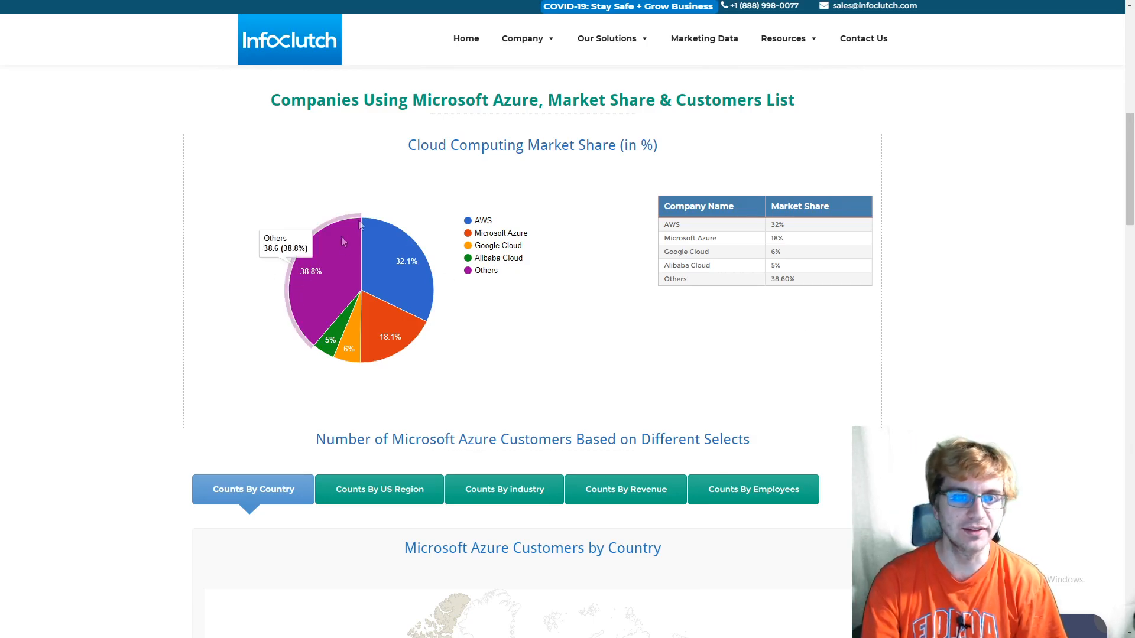
mouse_move(344, 243)
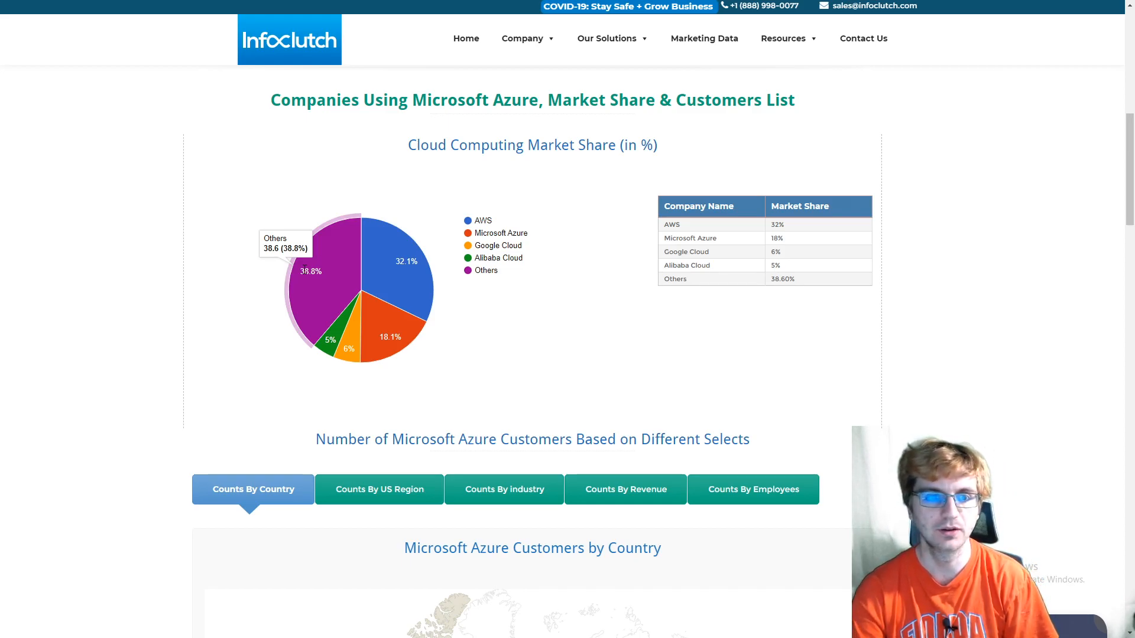
mouse_move(382, 275)
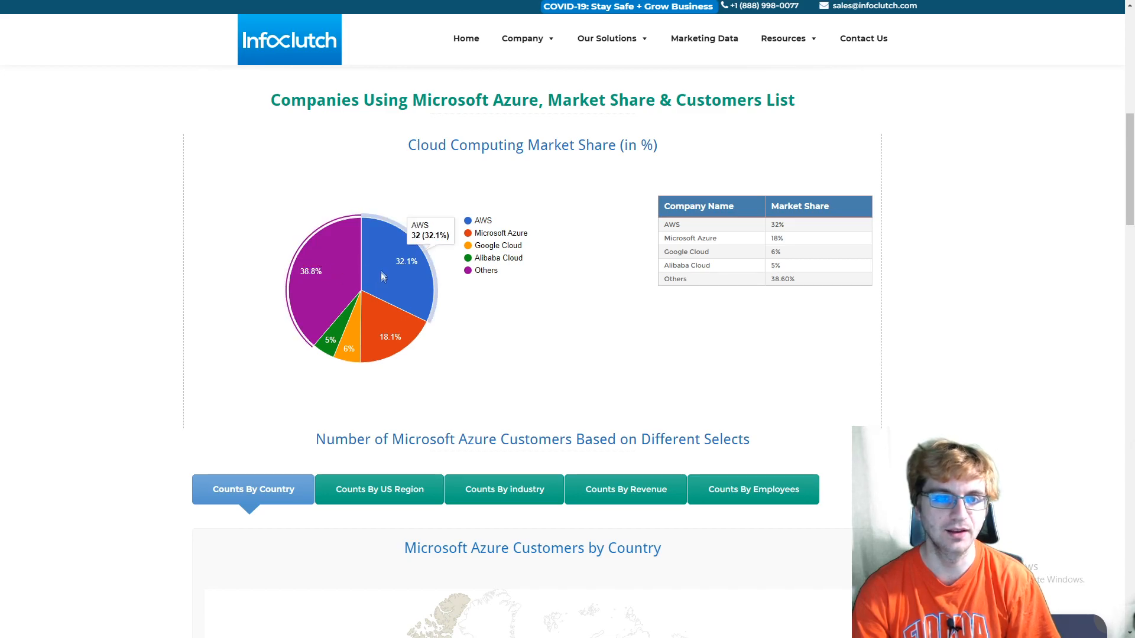
mouse_move(393, 333)
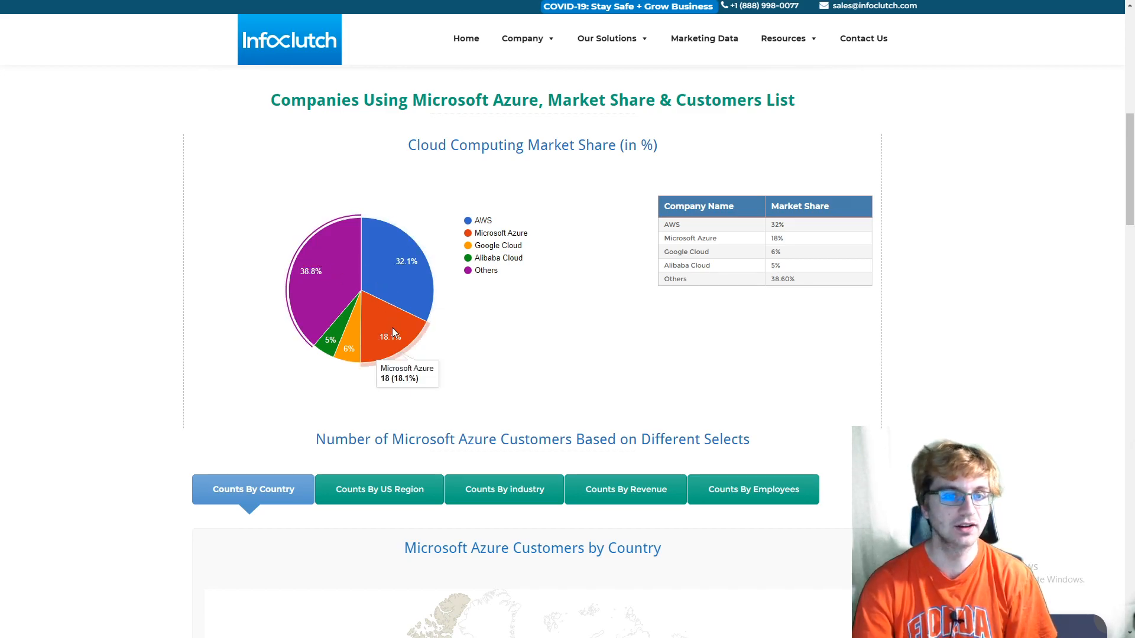
mouse_move(406, 334)
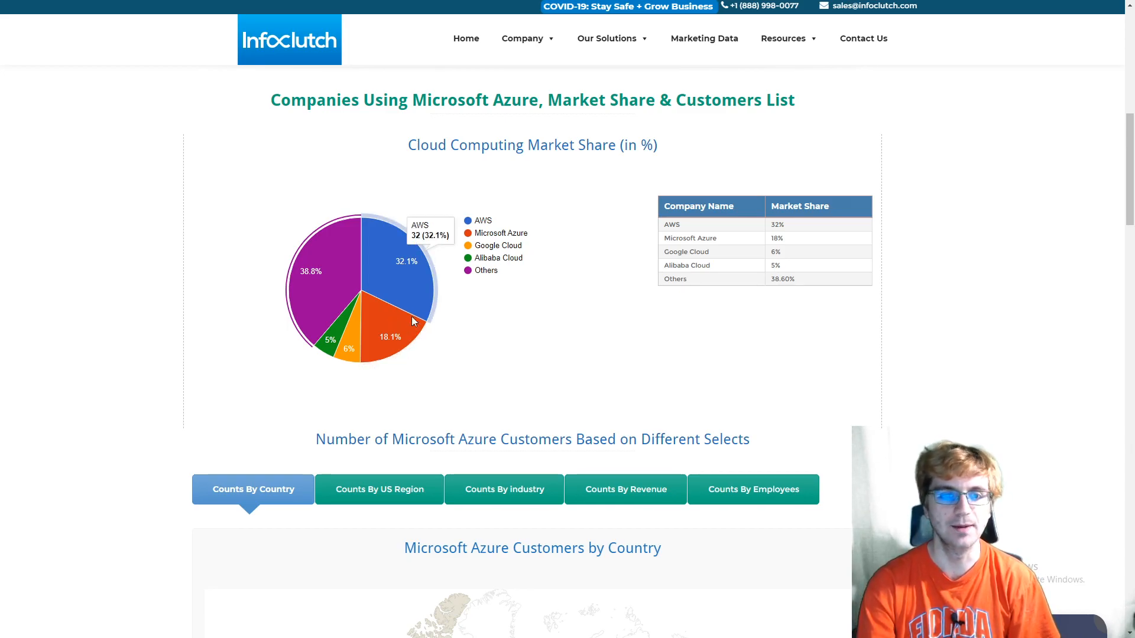
mouse_move(351, 337)
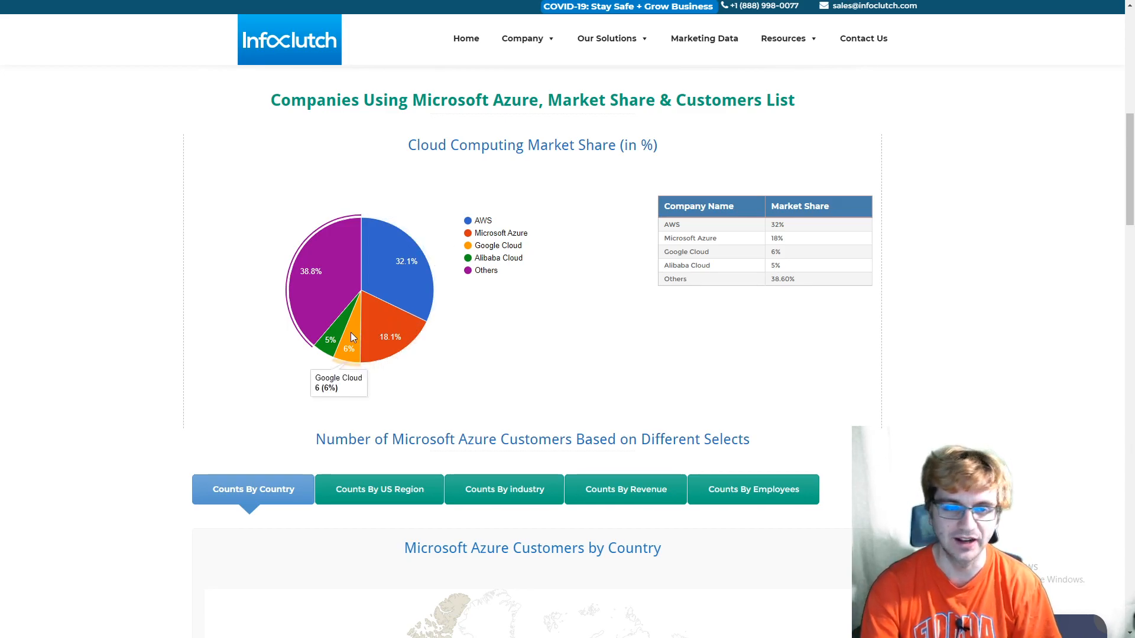
mouse_move(334, 333)
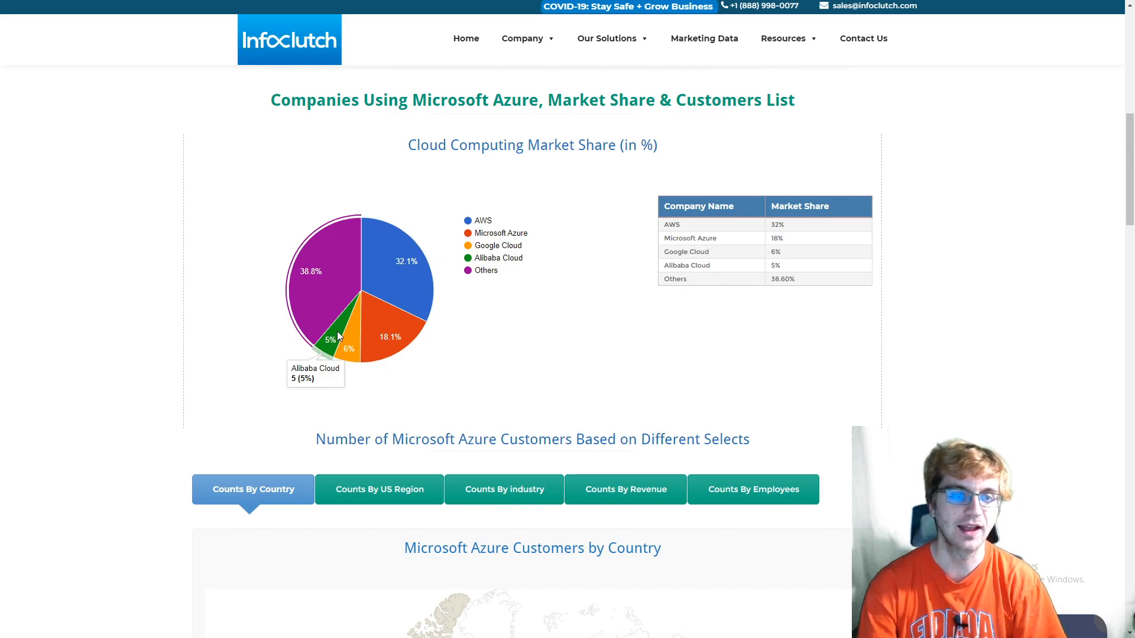
mouse_move(422, 256)
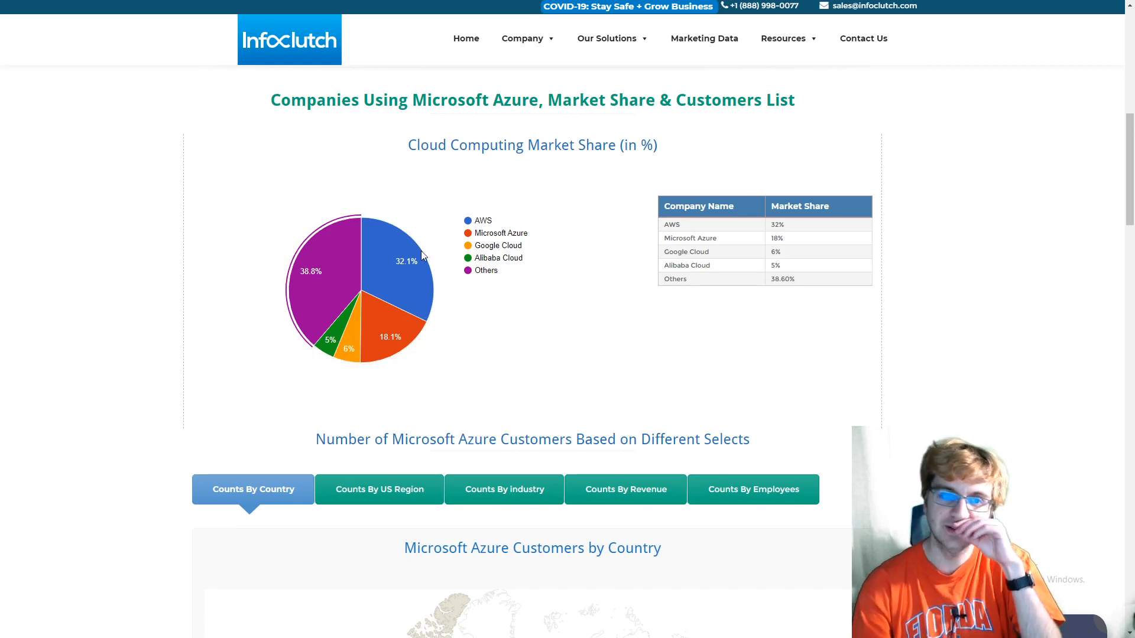
mouse_move(401, 323)
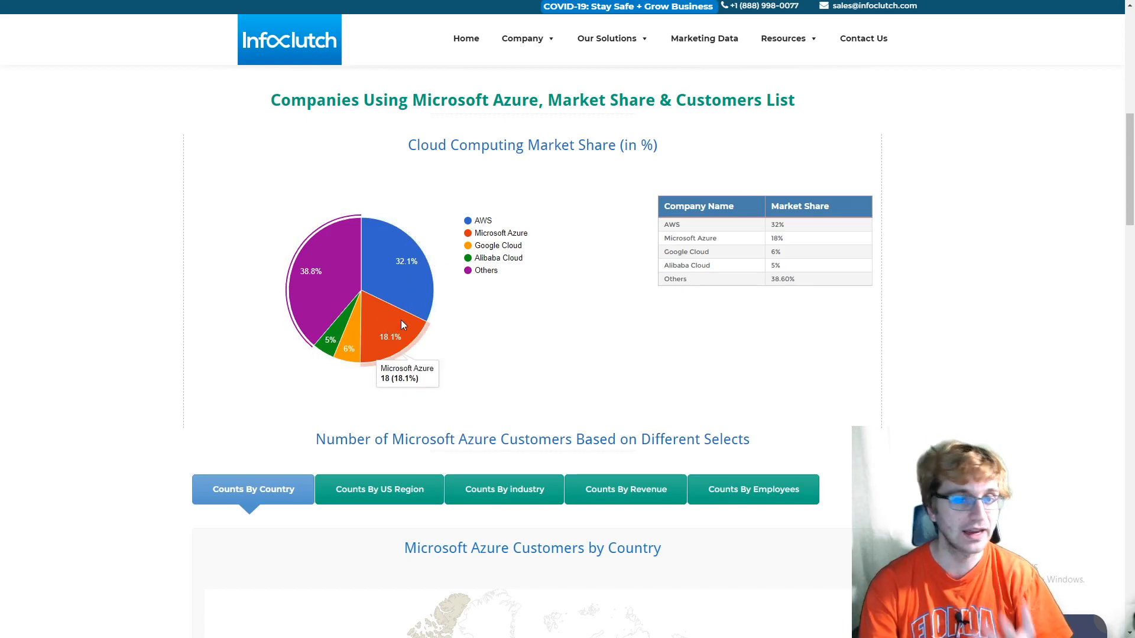
mouse_move(355, 330)
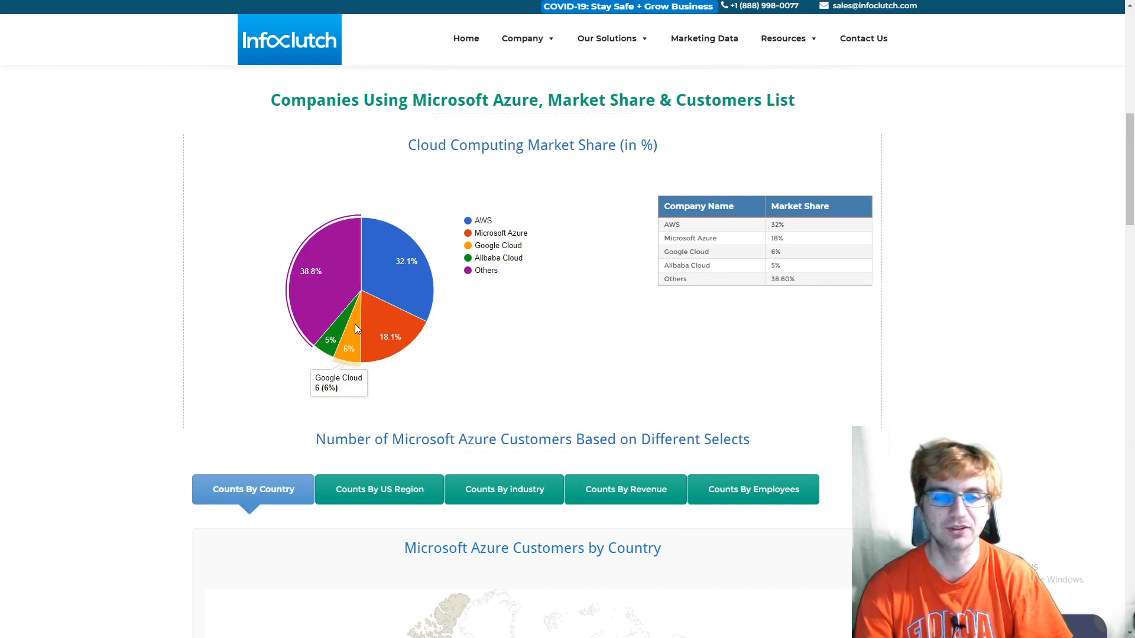
mouse_move(348, 364)
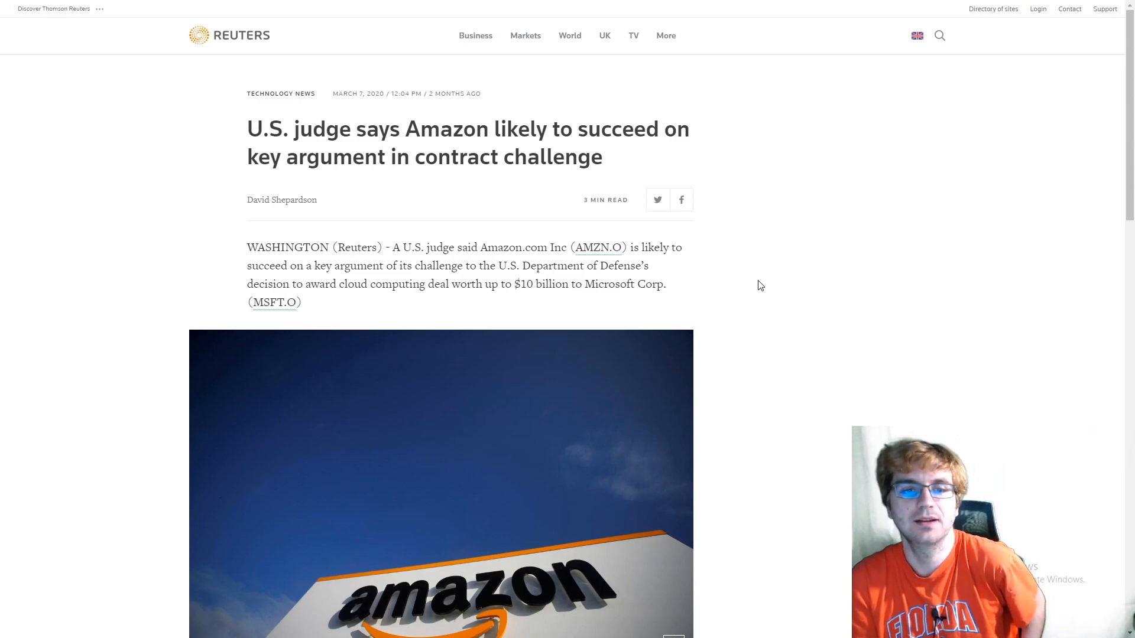
double_click(543, 284)
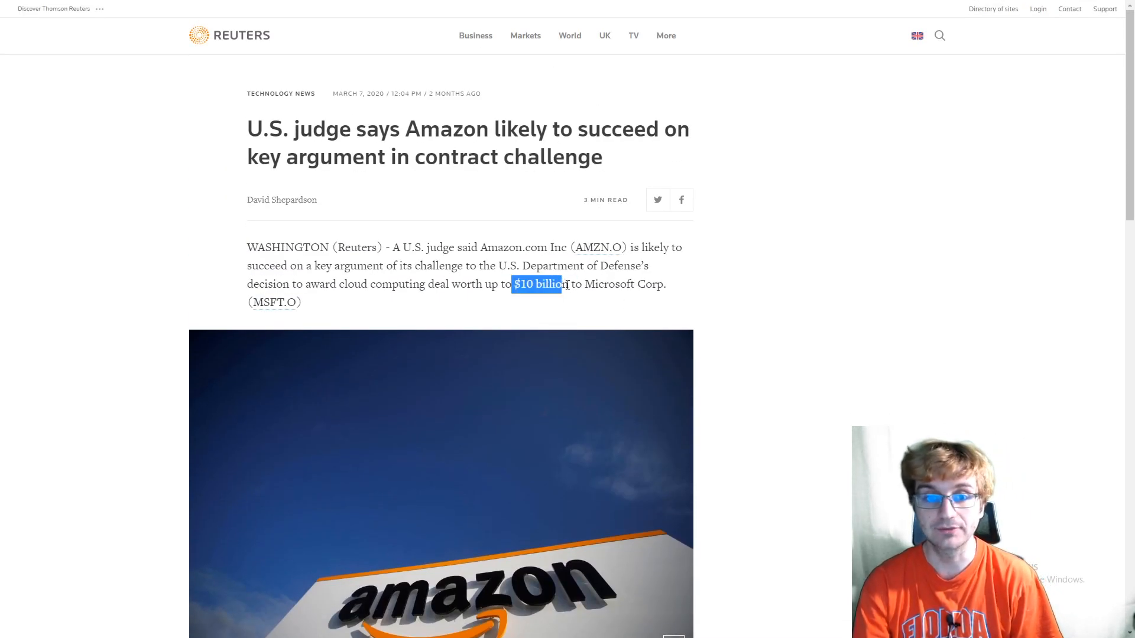
scroll("down", 3)
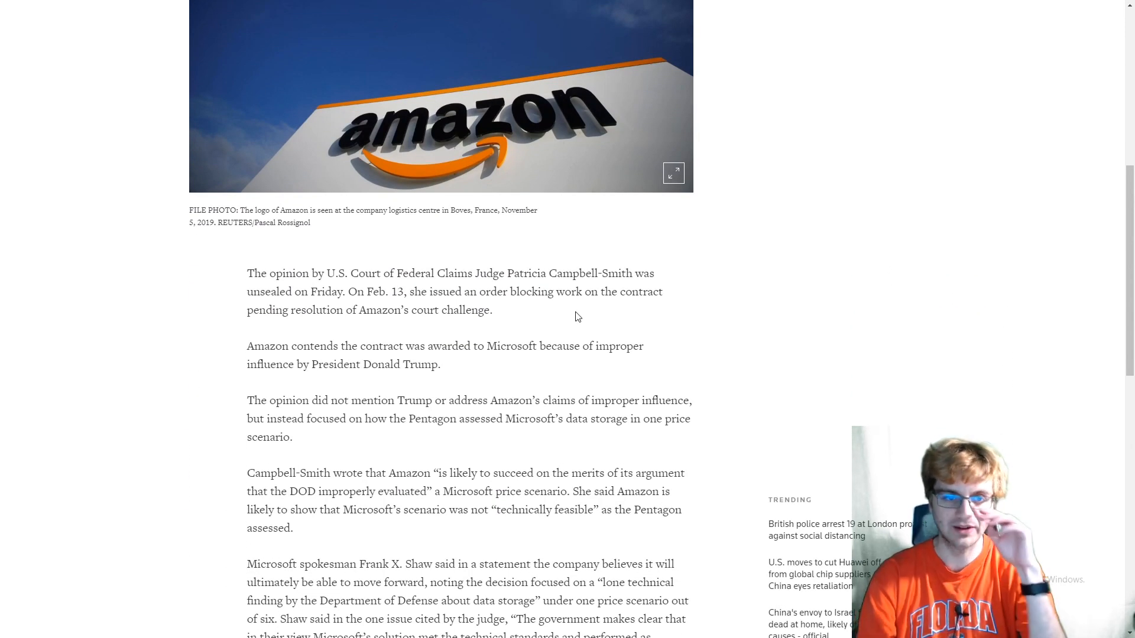
mouse_move(574, 326)
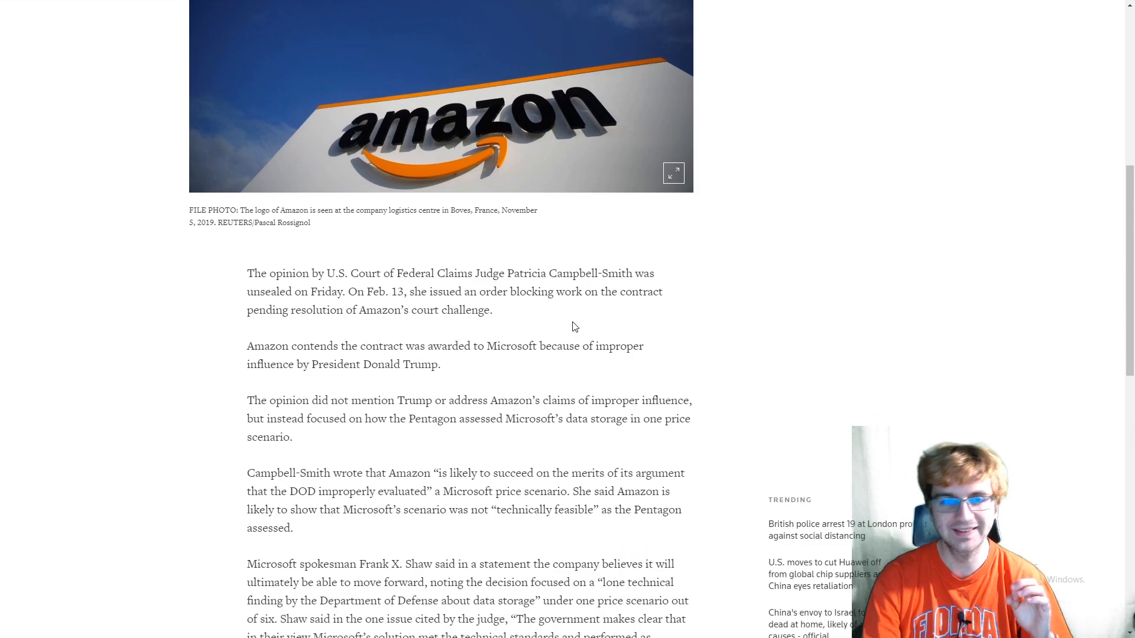
mouse_move(416, 391)
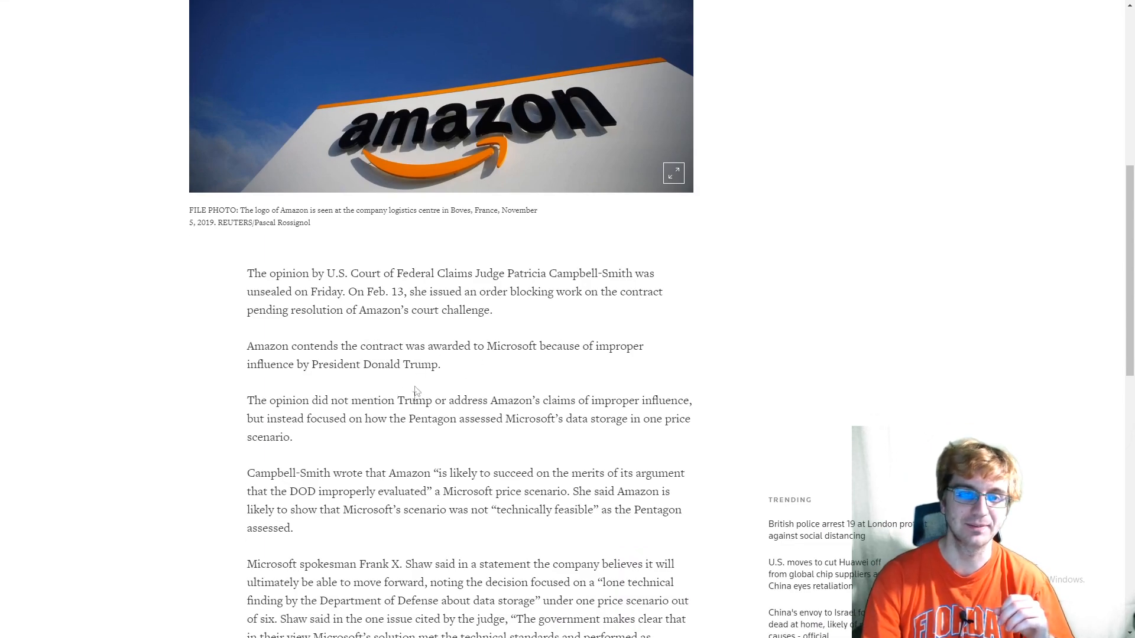
mouse_move(430, 406)
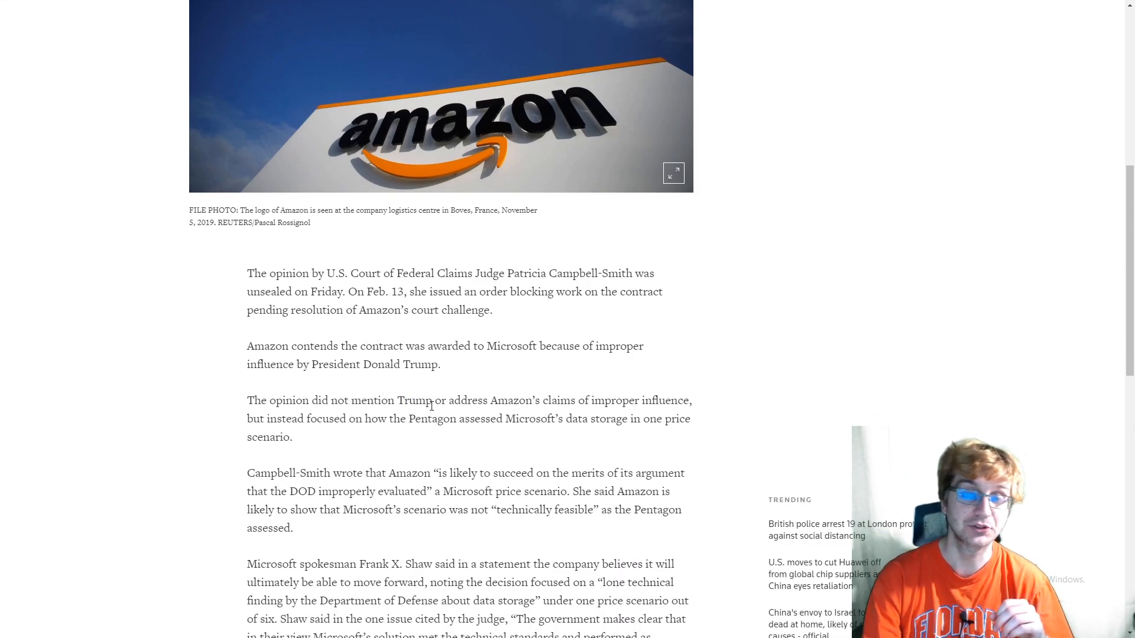
double_click(414, 401)
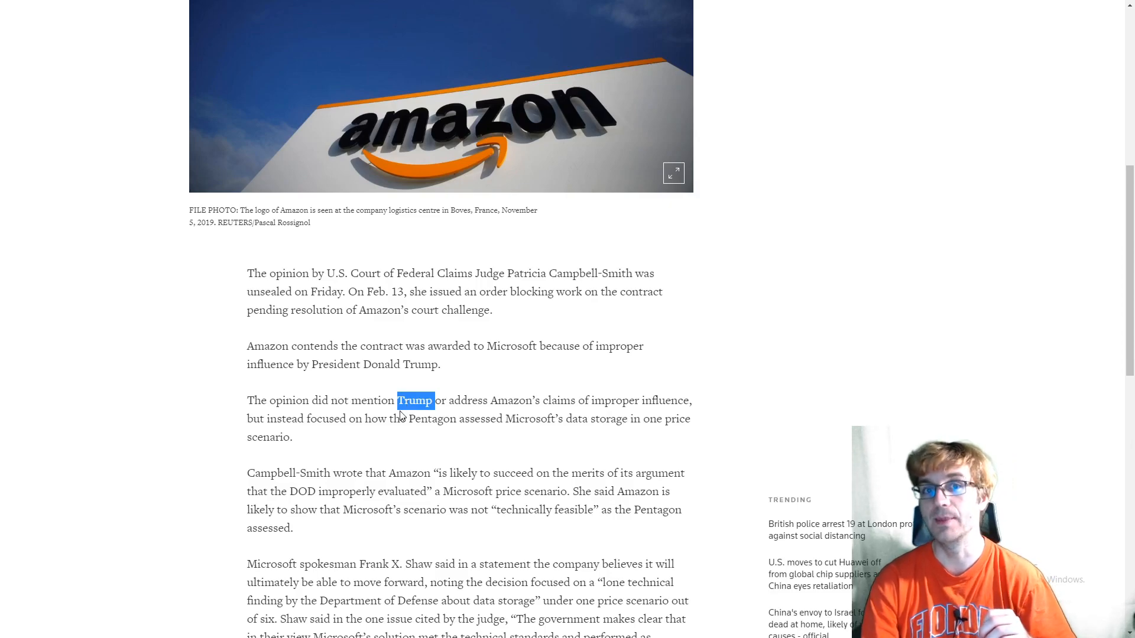
mouse_move(436, 439)
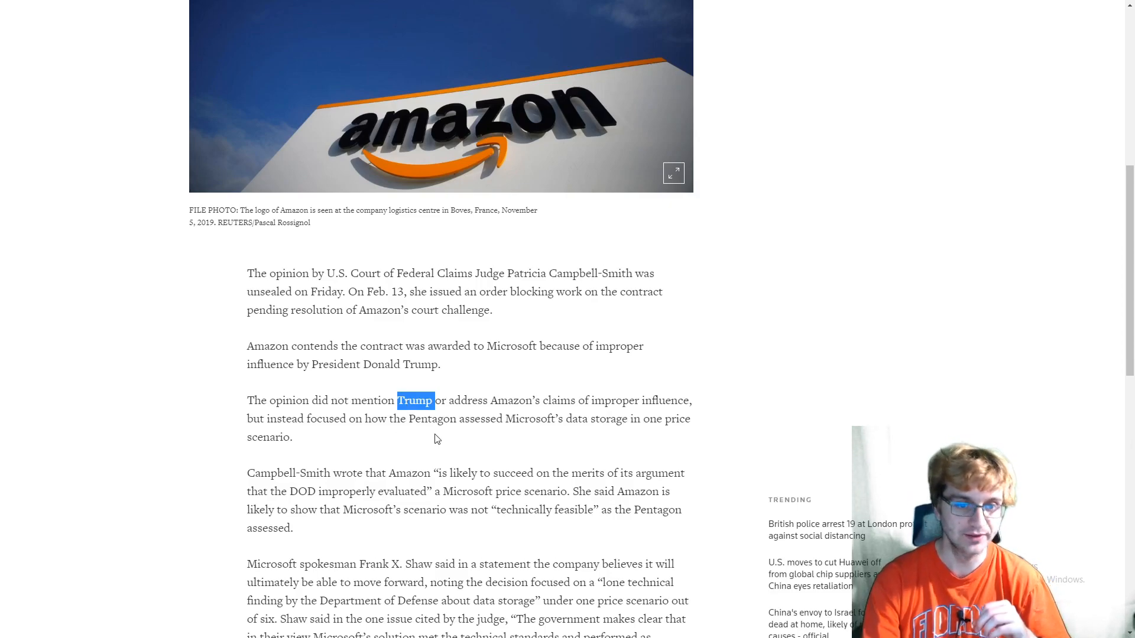
scroll("down", 3)
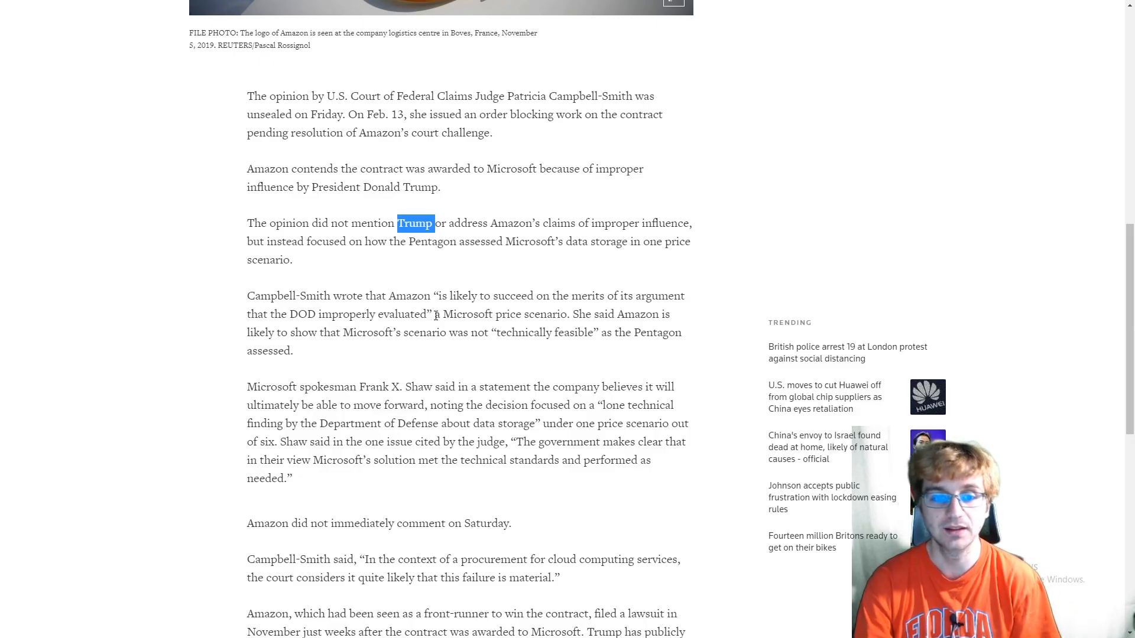
scroll("up", 3)
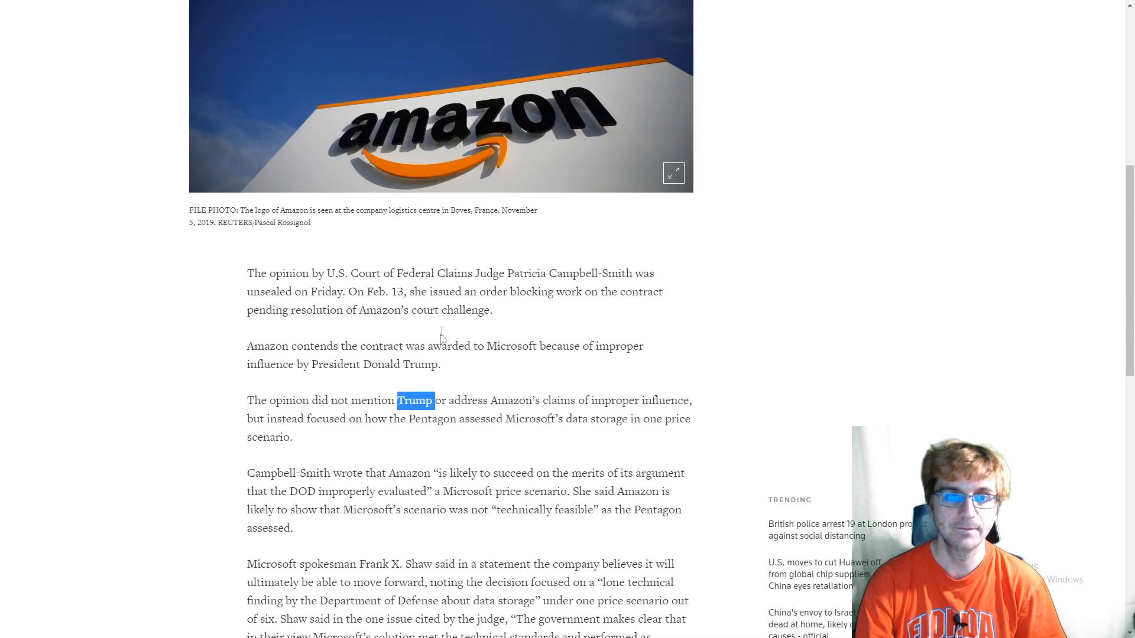
scroll("up", 3)
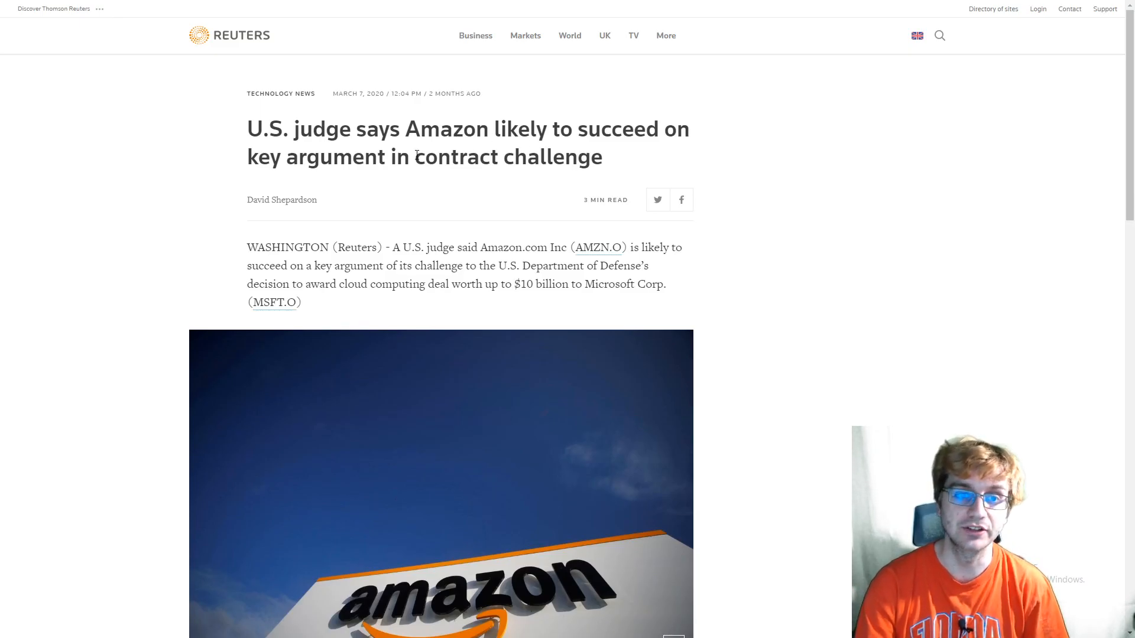
scroll("down", 3)
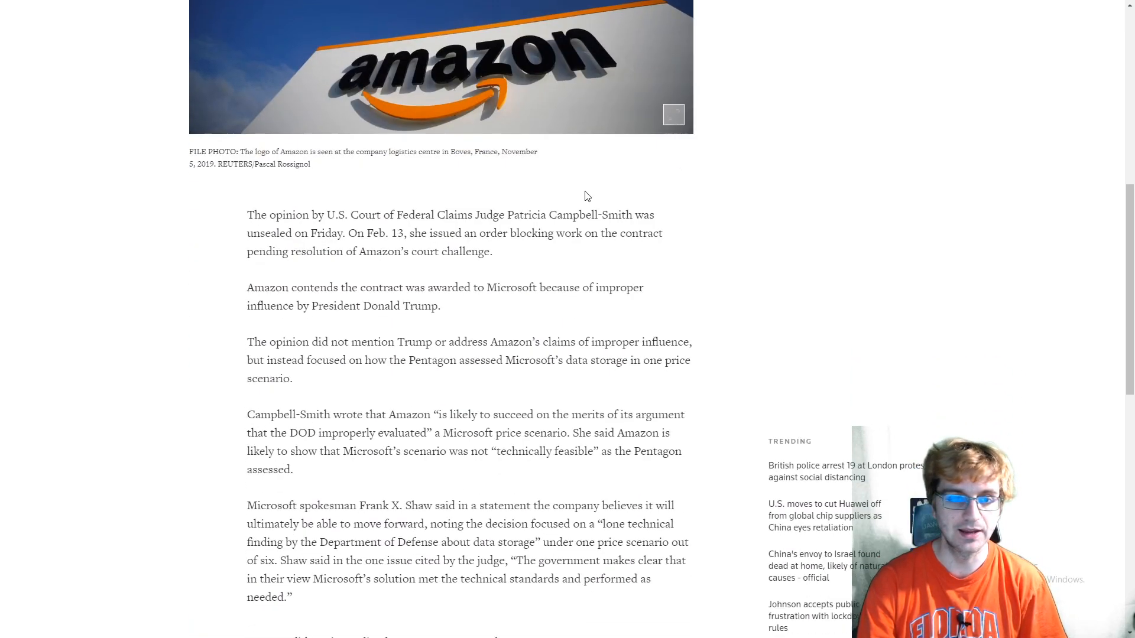
scroll("down", 3)
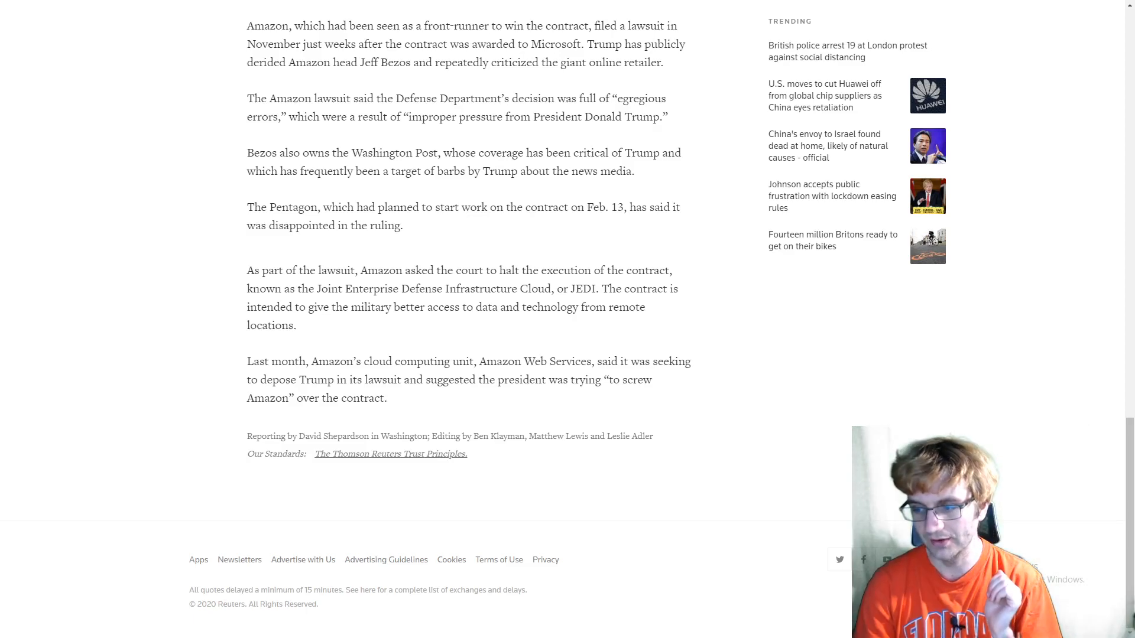
mouse_move(152, 613)
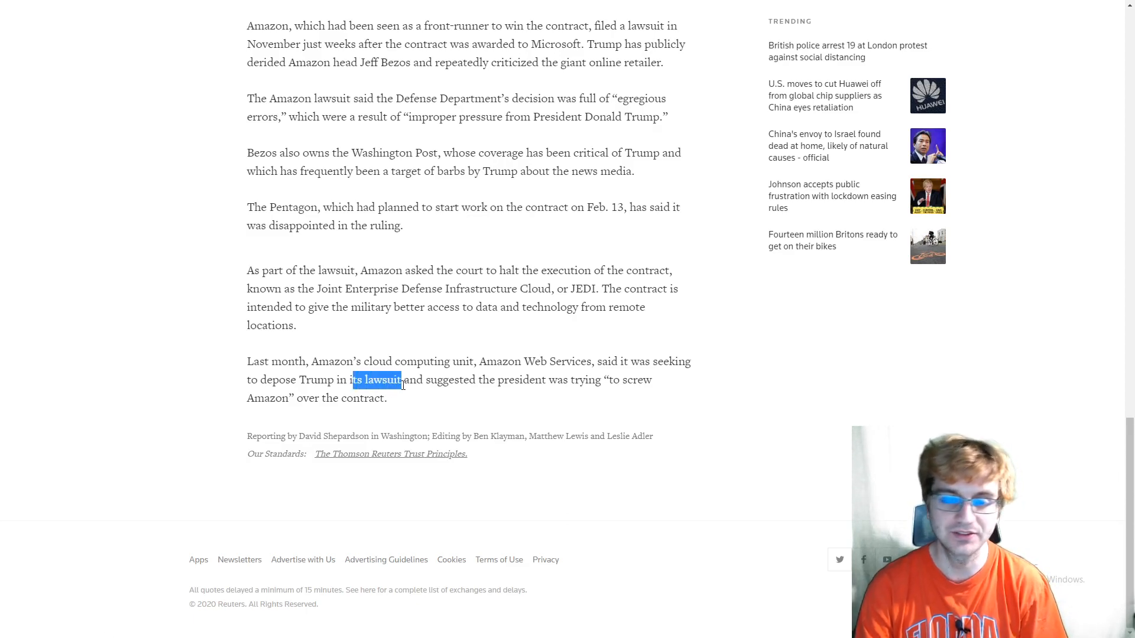
scroll("up", 3)
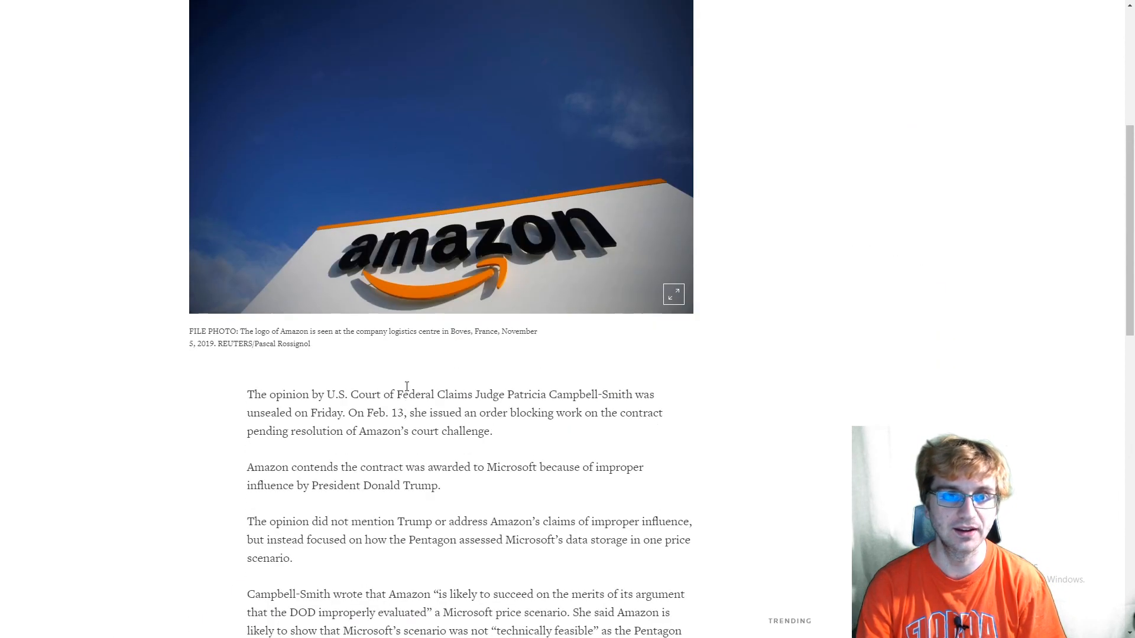
scroll("up", 3)
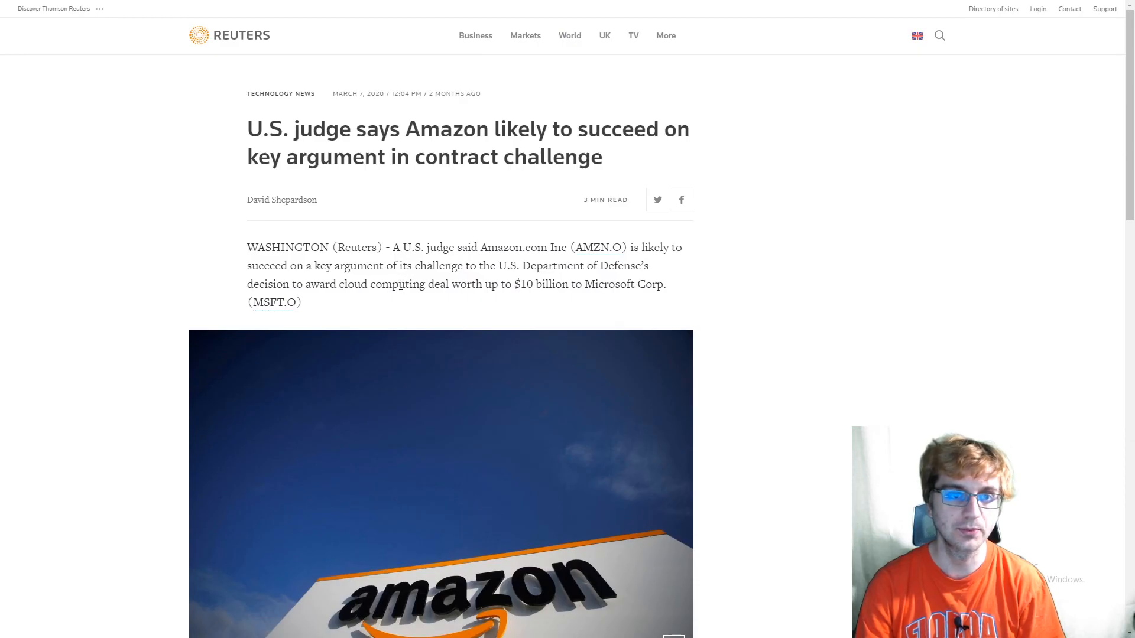
scroll("down", 3)
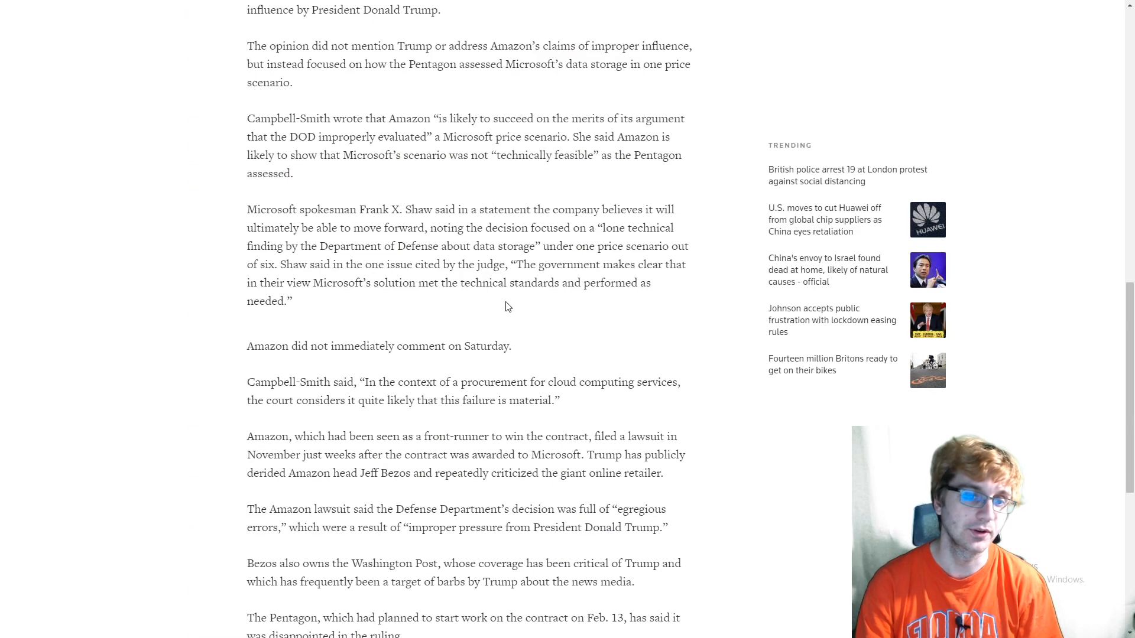
scroll("down", 3)
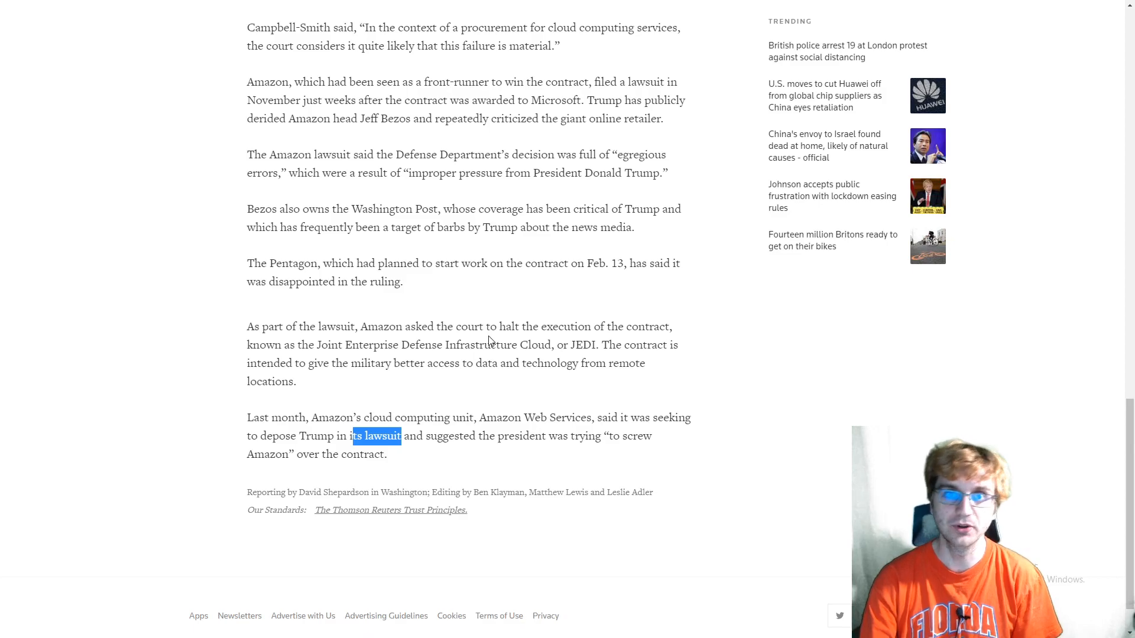